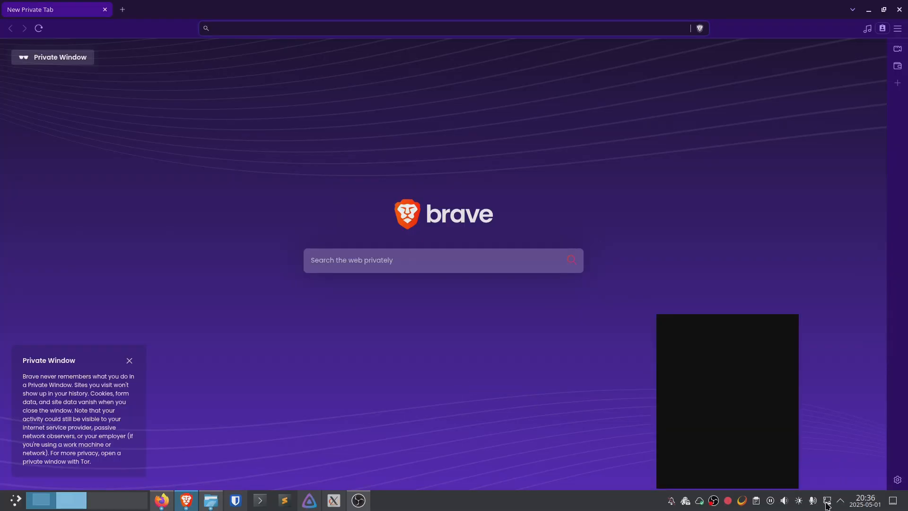
# In a new Brave private window, enter the server address 10.10.10 in the address bar
pyautogui.click(827, 499)
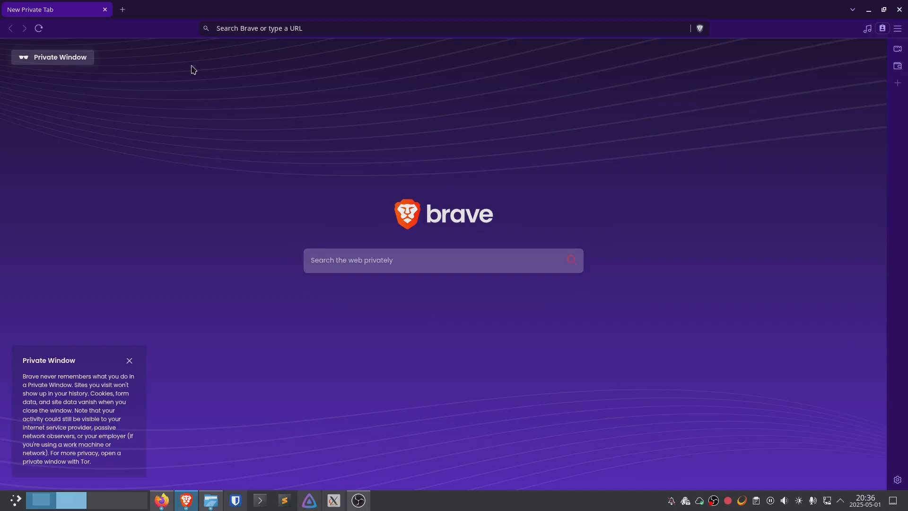
pyautogui.click(405, 28)
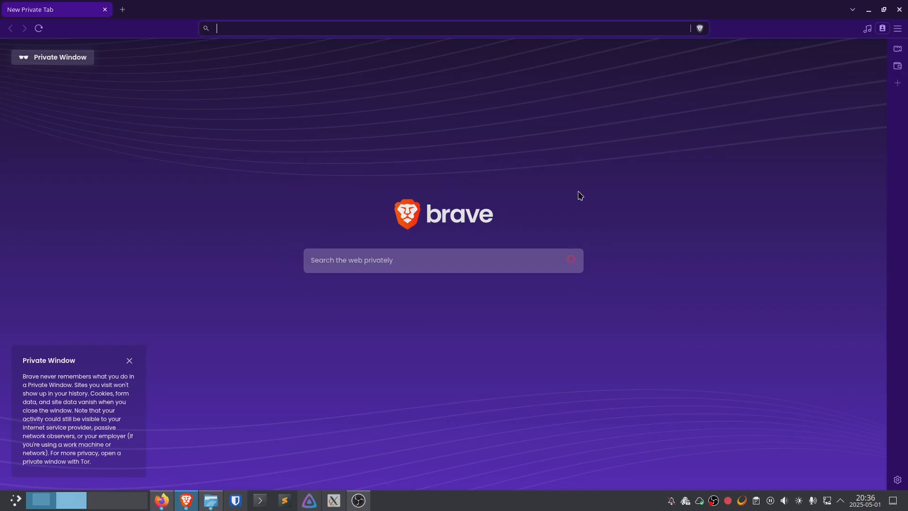
pyautogui.write('10.10.10')
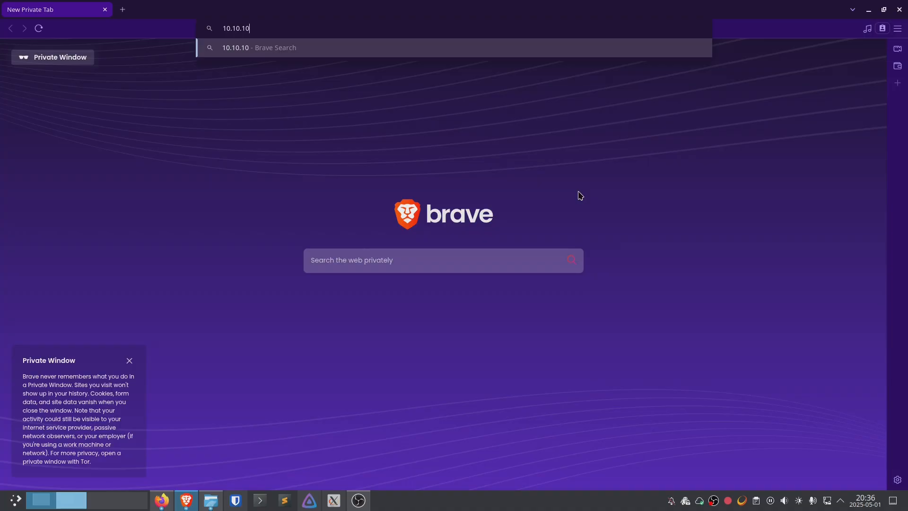
# Load 10.10.10.10/home and scroll down to the Calibre-Web and Credits entries
pyautogui.press('Return')
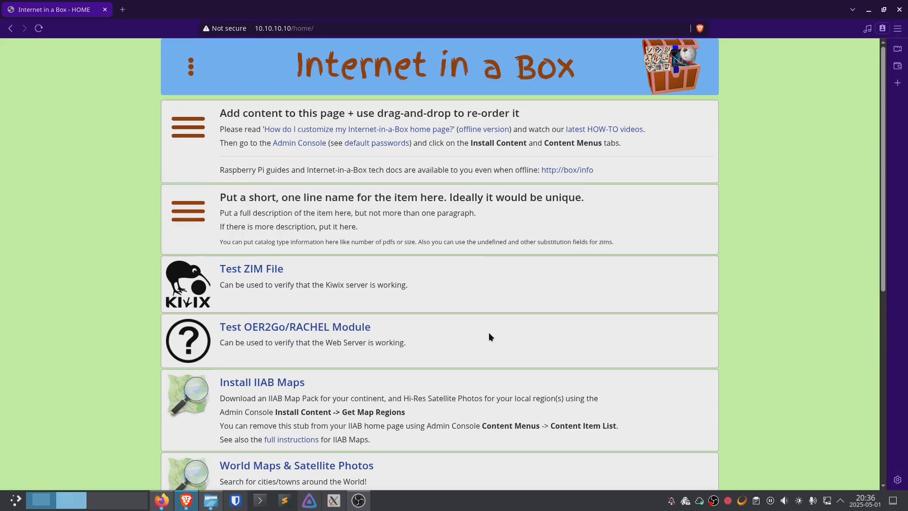
pyautogui.moveTo(490, 337)
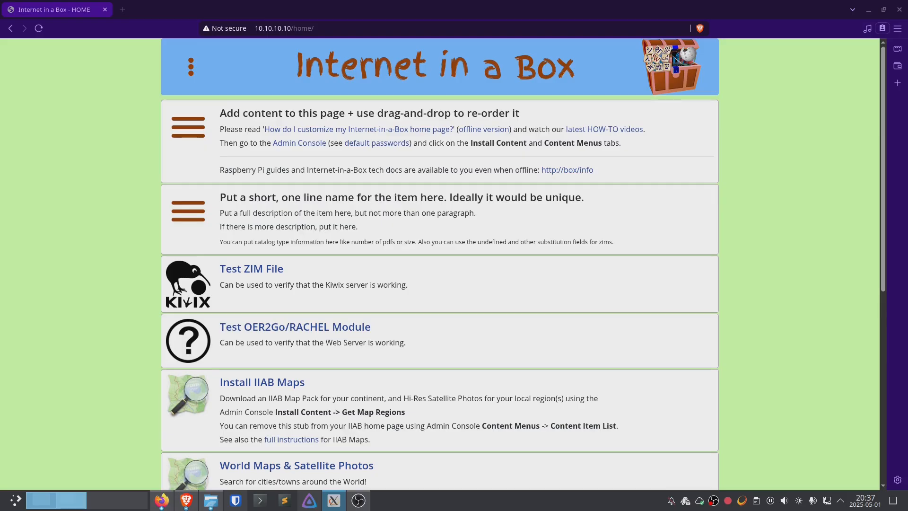
pyautogui.moveTo(518, 255)
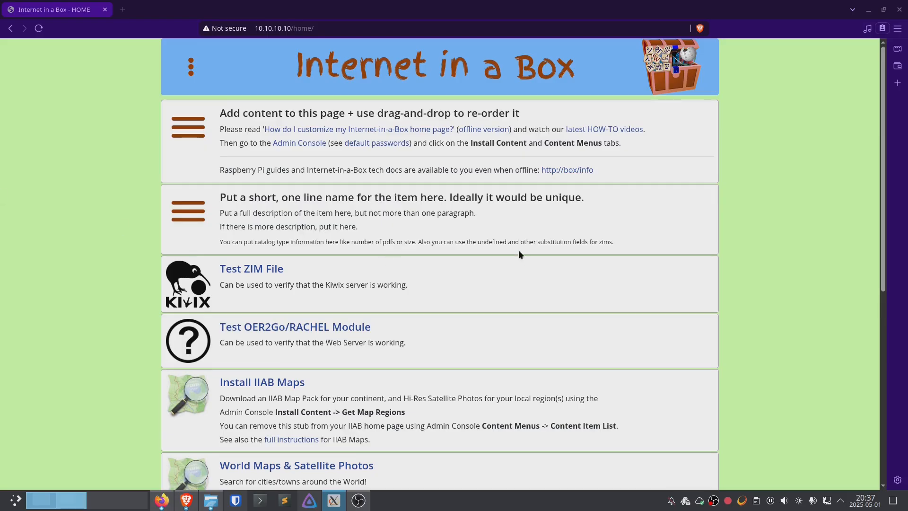
pyautogui.moveTo(392, 284)
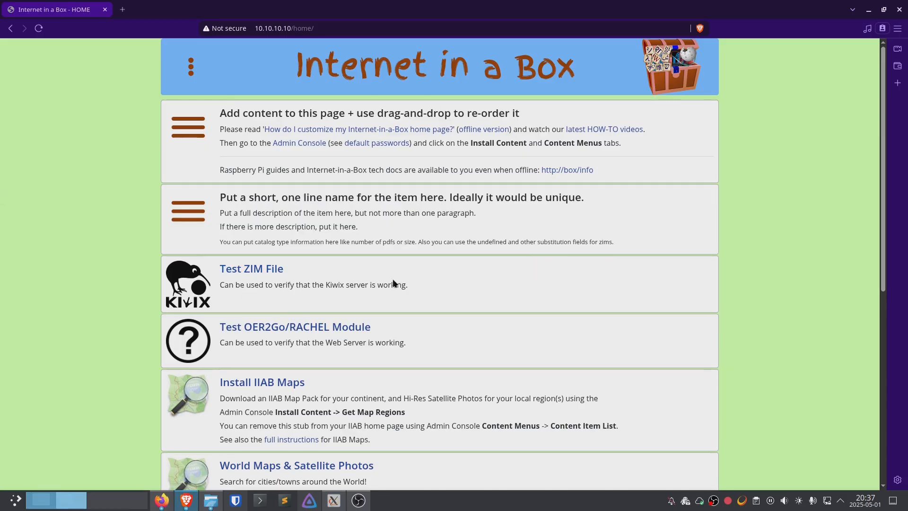
pyautogui.moveTo(315, 304)
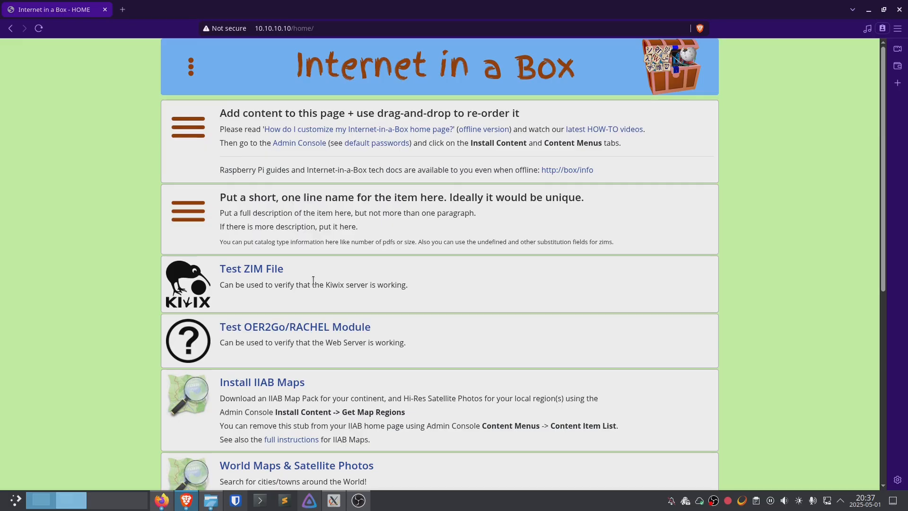
pyautogui.moveTo(506, 422)
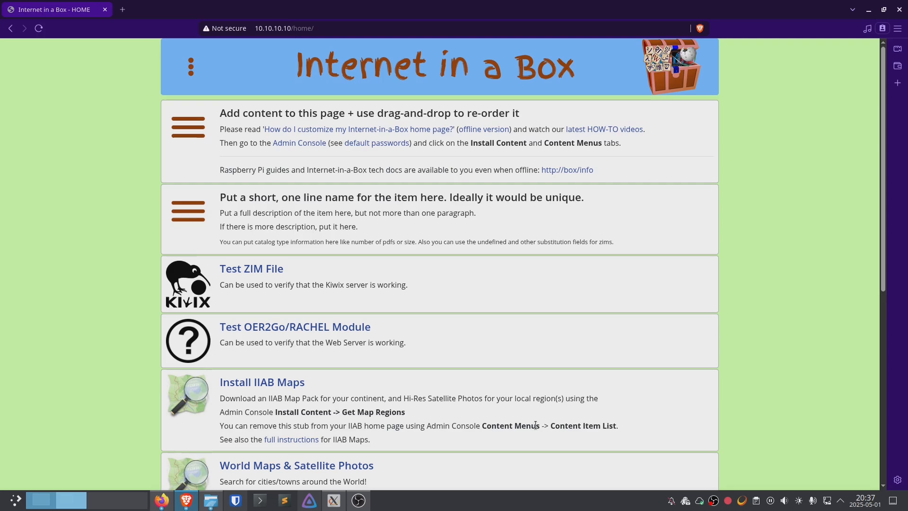
pyautogui.scroll(-3)
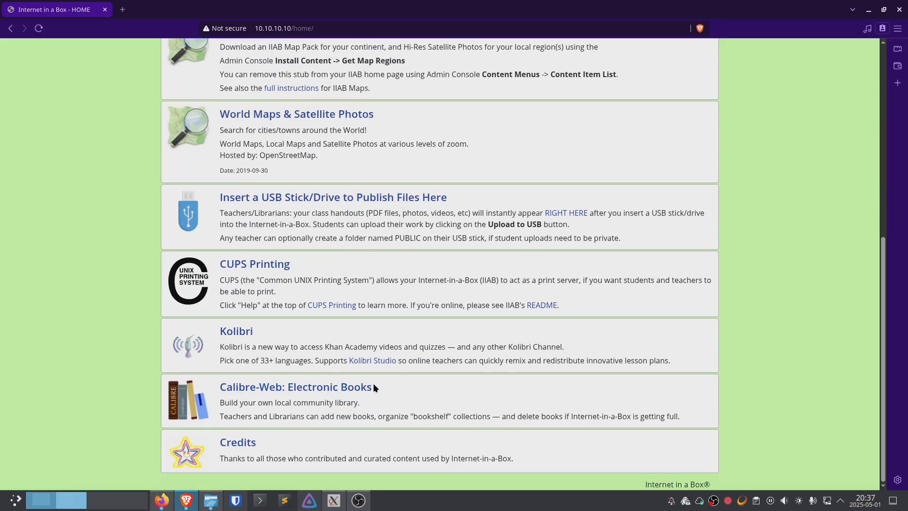
pyautogui.moveTo(254, 263)
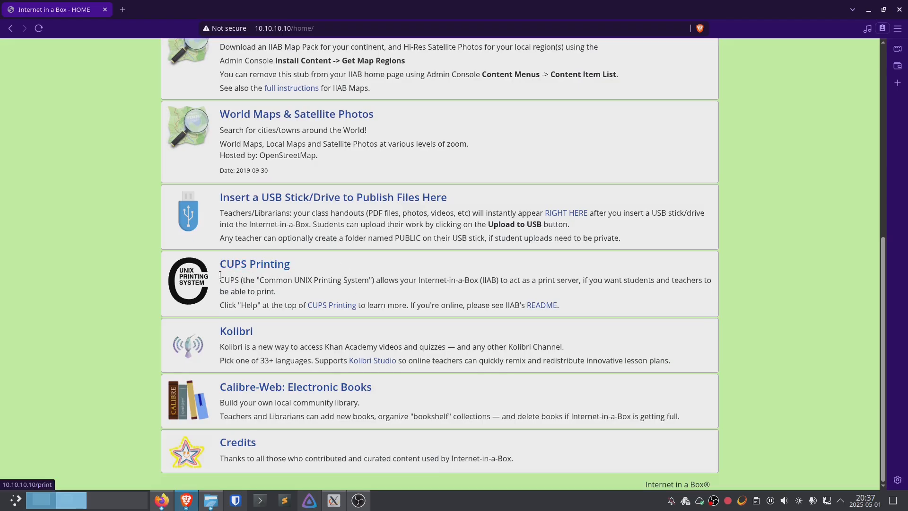
pyautogui.moveTo(255, 264)
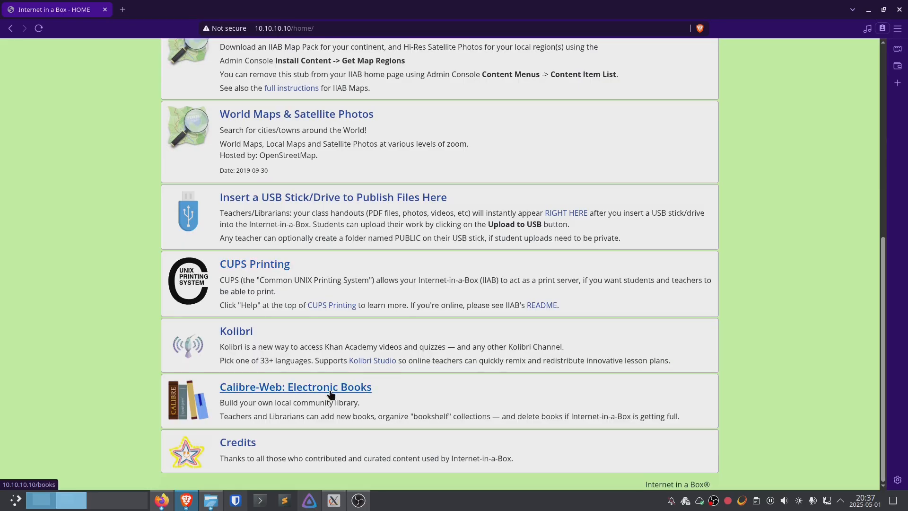
# Open The Silmarillion Illustrated from the Calibre-Web library in the in-browser EPUB reader
pyautogui.click(295, 386)
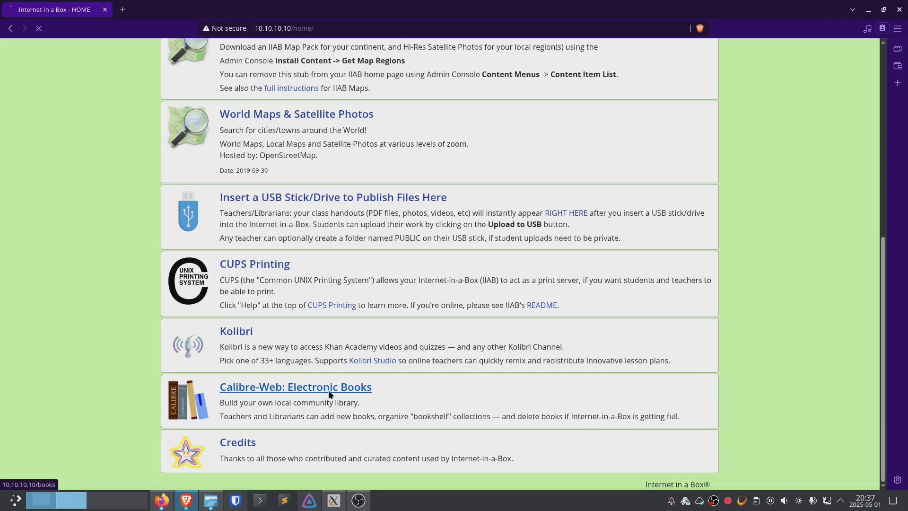
pyautogui.click(294, 386)
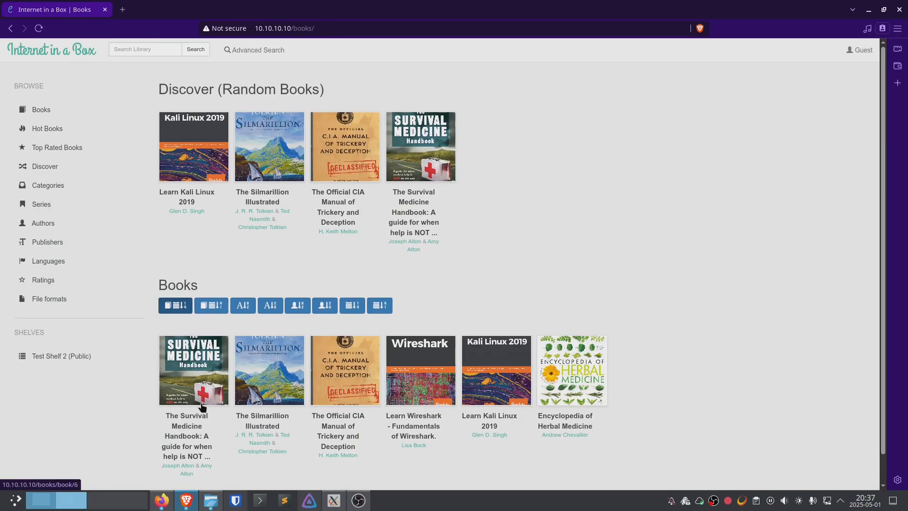
pyautogui.moveTo(362, 415)
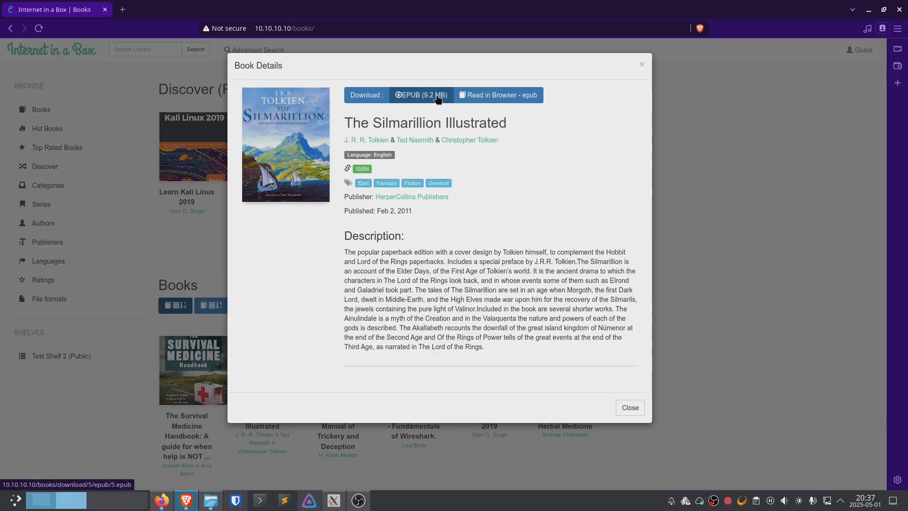
pyautogui.moveTo(500, 95)
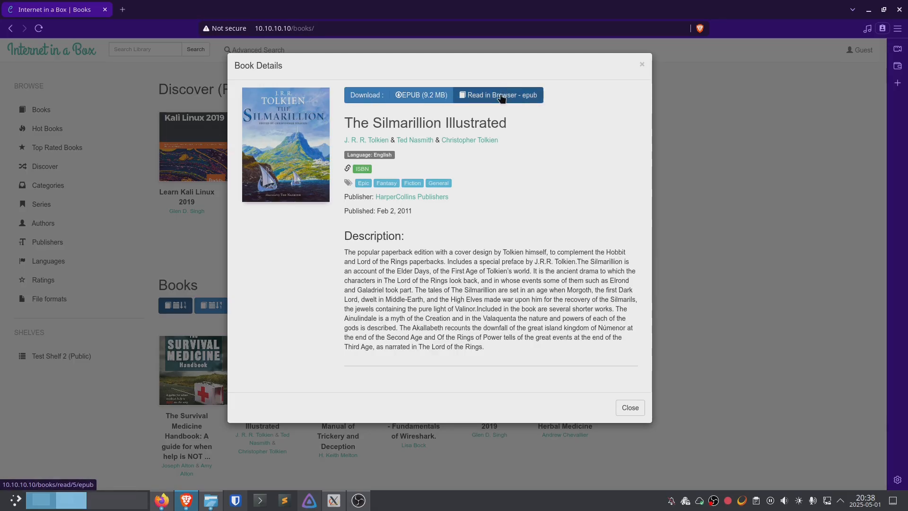
pyautogui.click(497, 95)
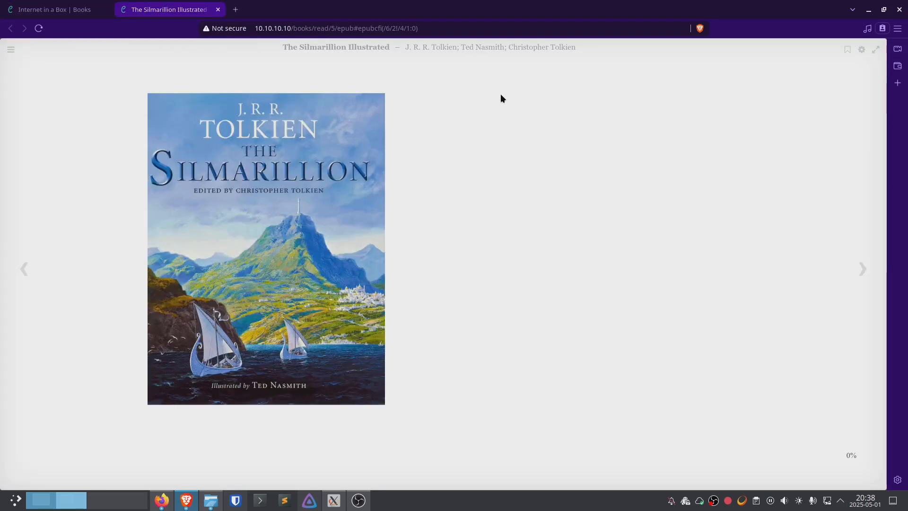
# Jump from the contents to Chapter 9 and page to 'Of the Flight of the Noldor'
pyautogui.click(863, 268)
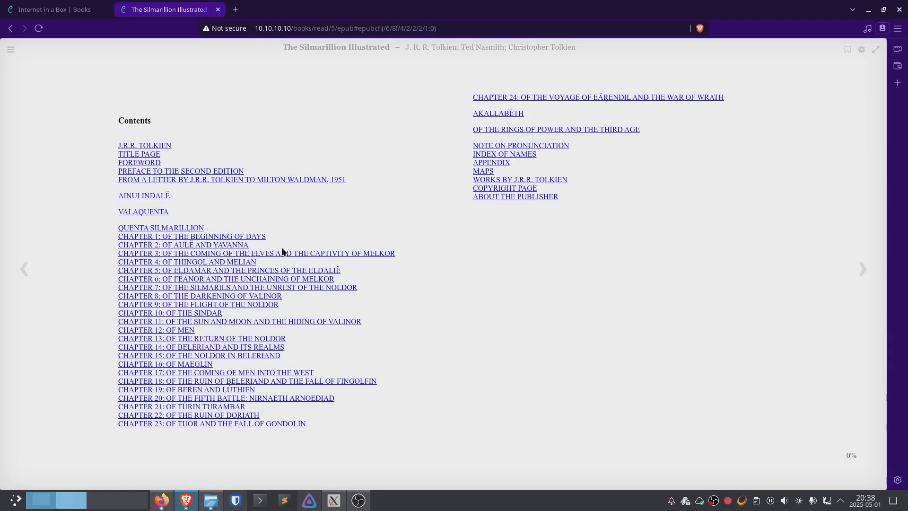
pyautogui.click(197, 304)
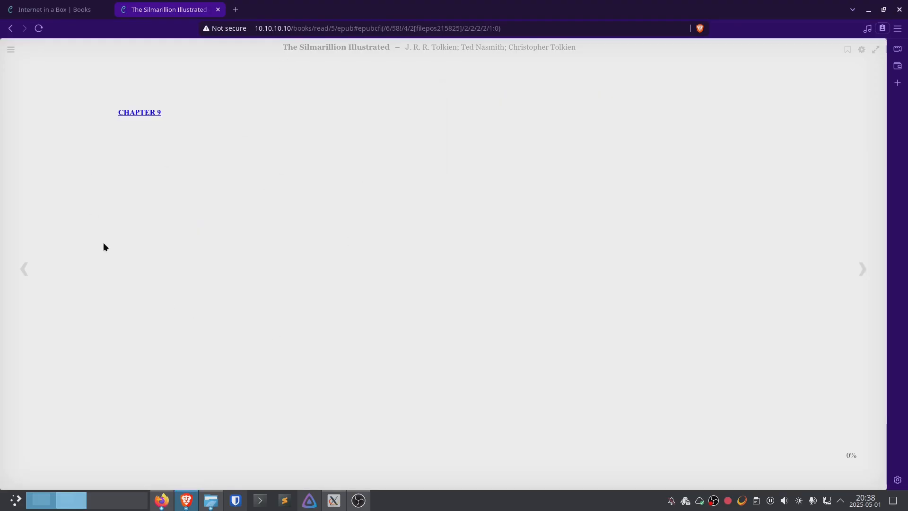
pyautogui.click(862, 268)
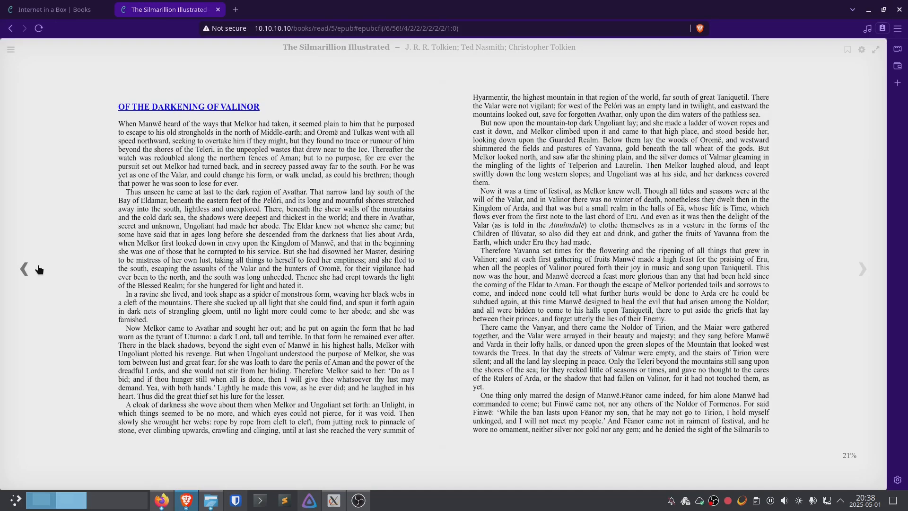
pyautogui.moveTo(862, 269)
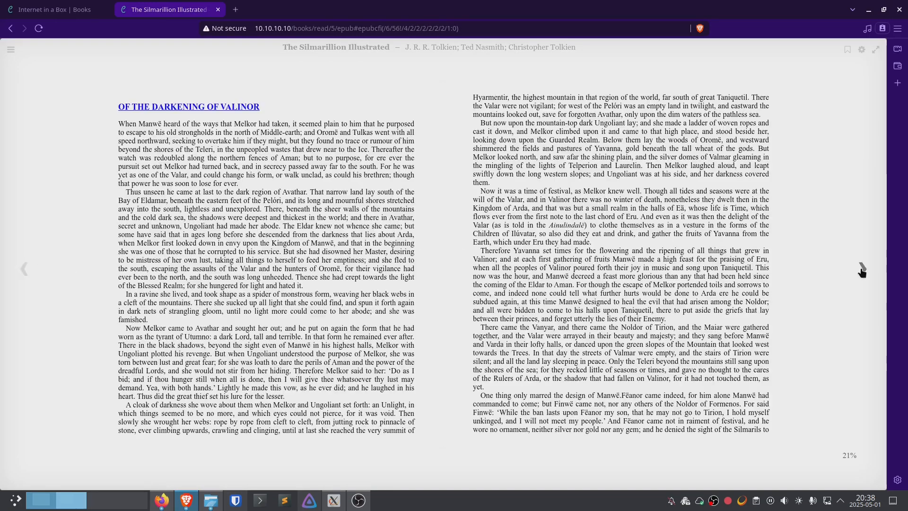
pyautogui.click(862, 269)
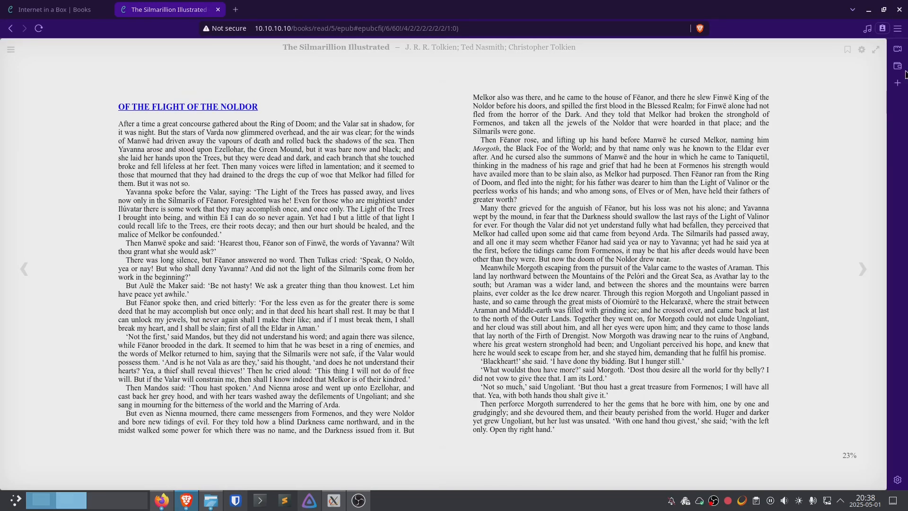
# Try the Sepia theme and One column layout, then close the settings and read to the next page
pyautogui.click(861, 49)
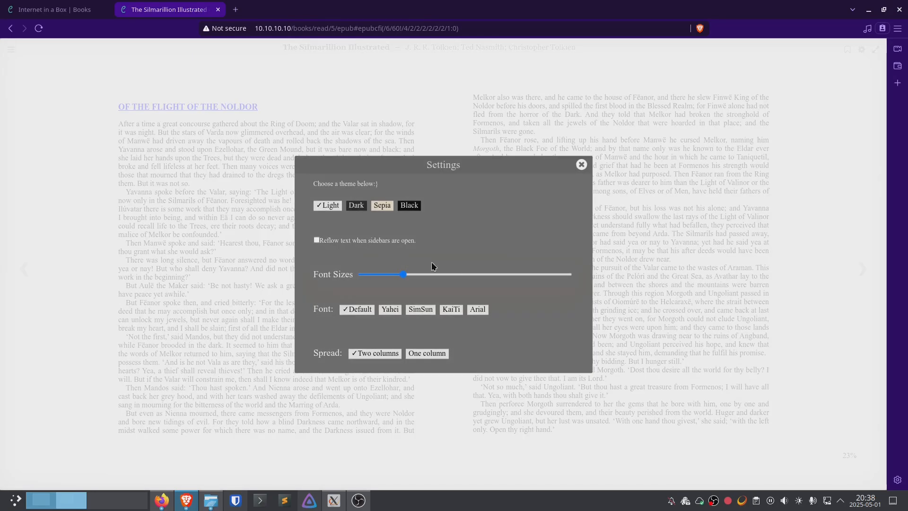
pyautogui.click(382, 205)
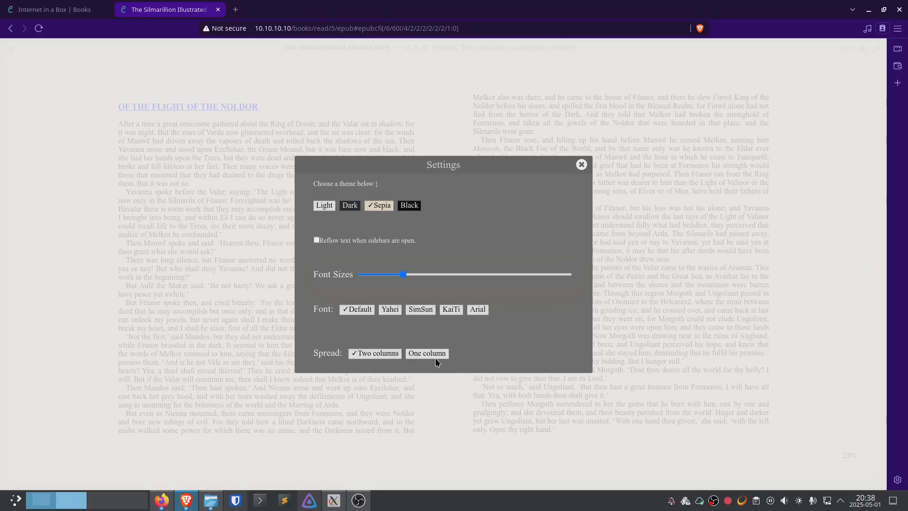
pyautogui.click(580, 164)
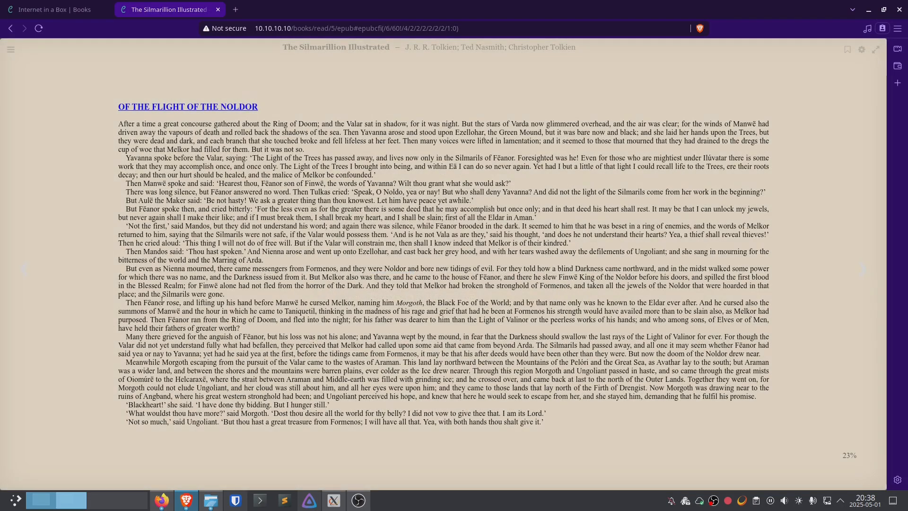
pyautogui.click(861, 50)
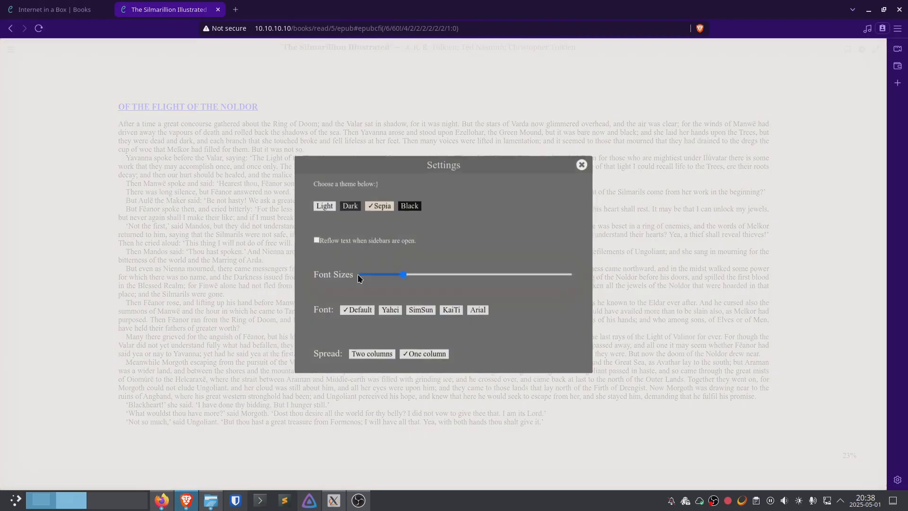
pyautogui.click(324, 205)
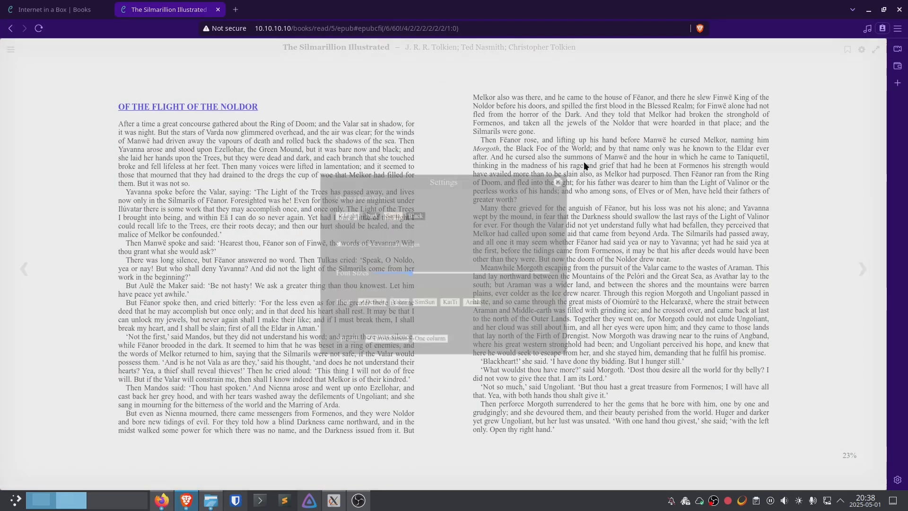
pyautogui.click(862, 269)
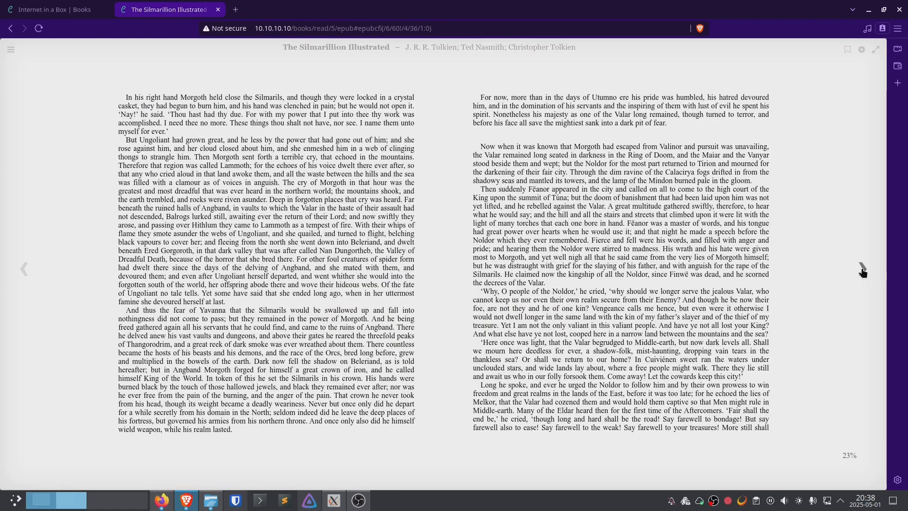
# Page on to the illustrated 25% page, then close The Silmarillion details to the book list
pyautogui.click(862, 269)
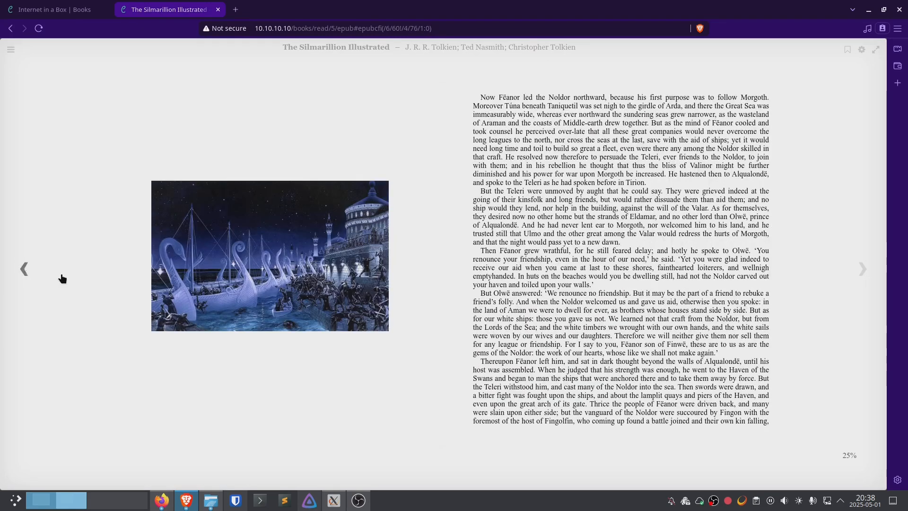
pyautogui.moveTo(855, 288)
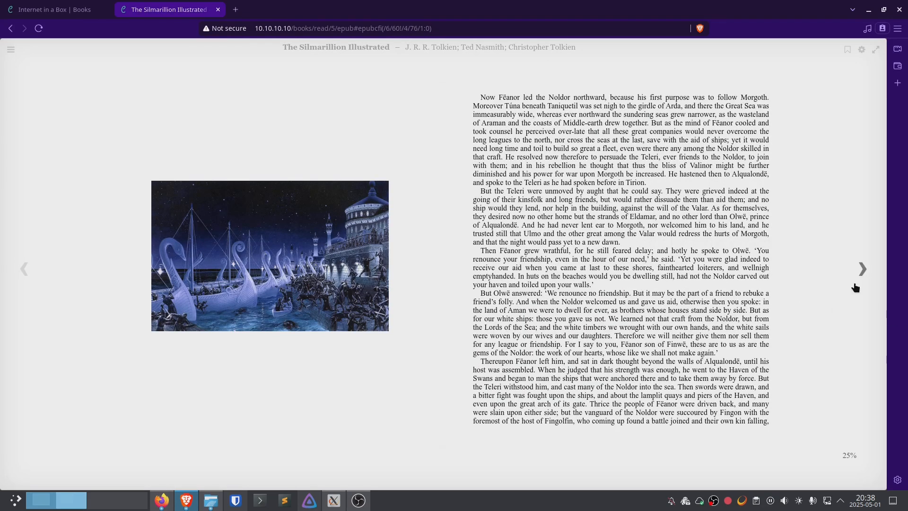
pyautogui.moveTo(129, 88)
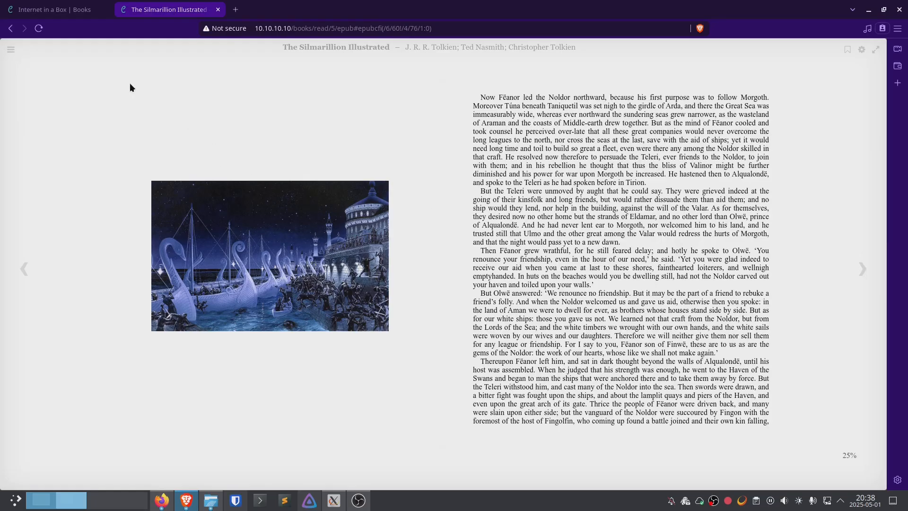
pyautogui.moveTo(223, 12)
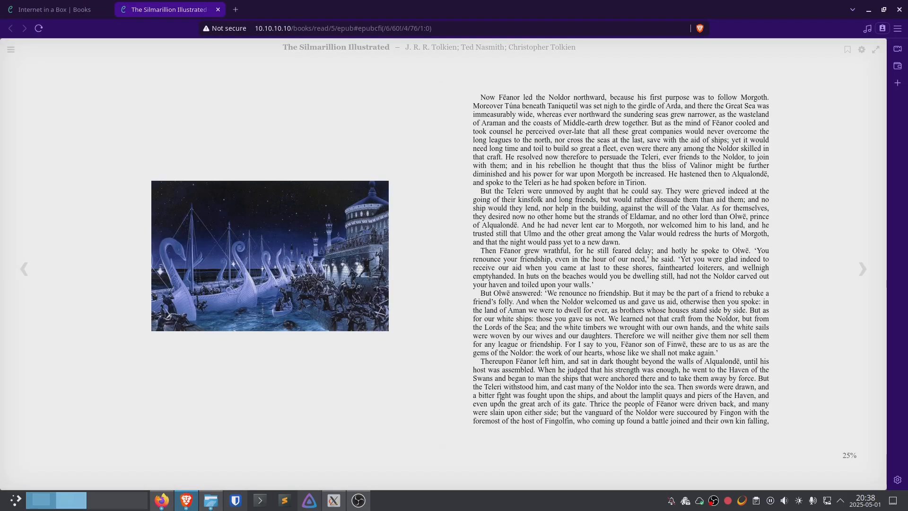
pyautogui.moveTo(363, 216)
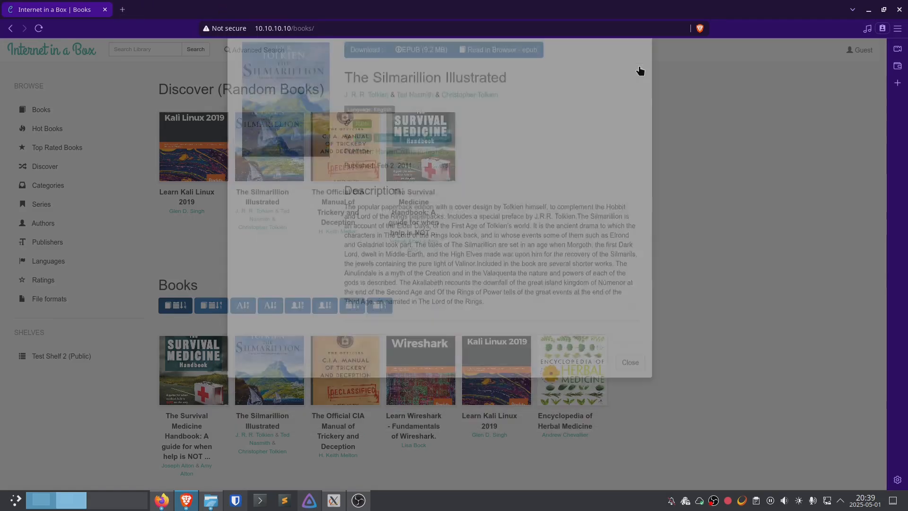
pyautogui.click(630, 362)
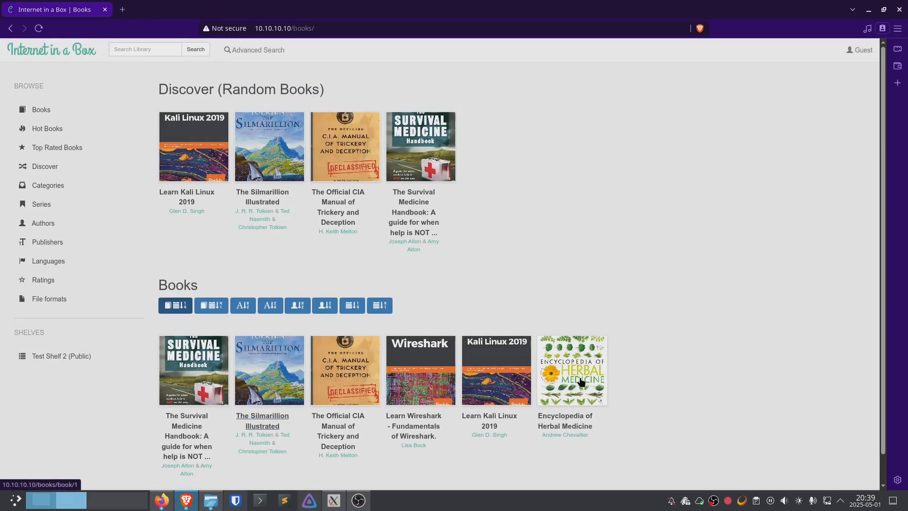
# Read Encyclopedia of Herbal Medicine as a PDF, scrolling to 'Early Origins to the 19th Century'
pyautogui.click(570, 370)
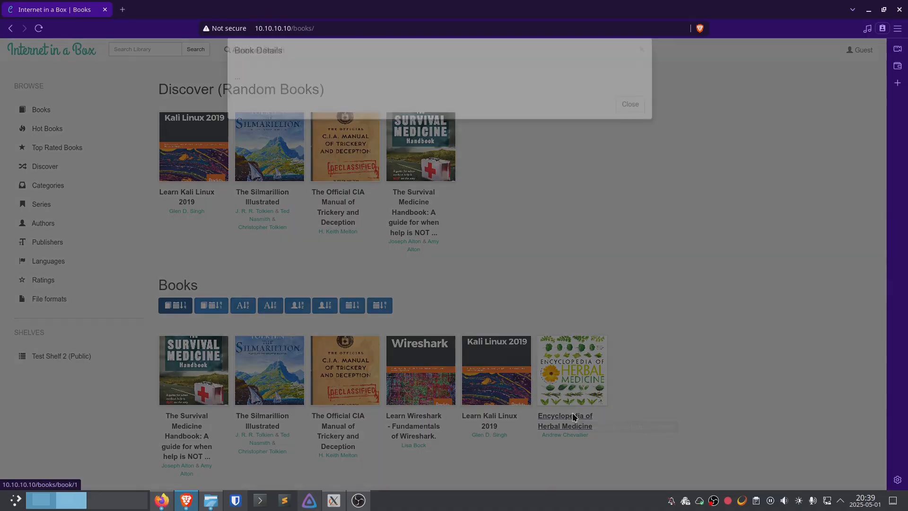
pyautogui.click(629, 104)
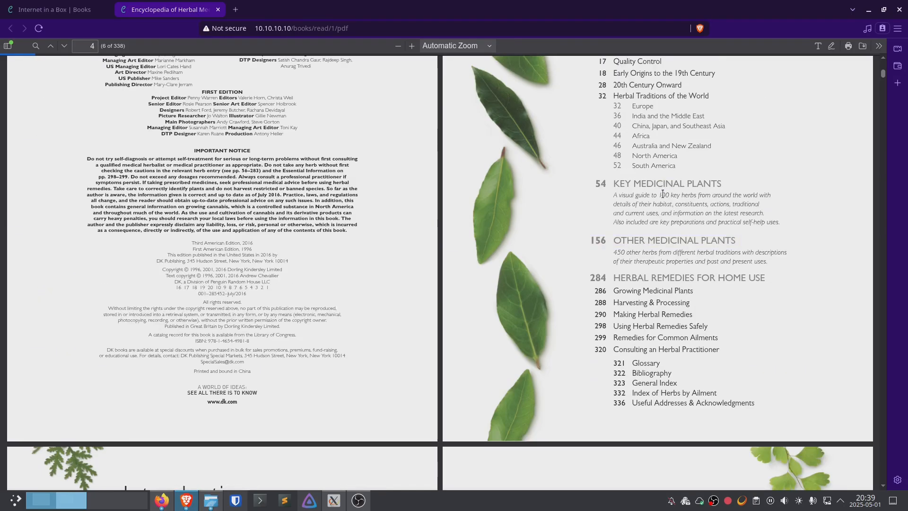
pyautogui.scroll(3)
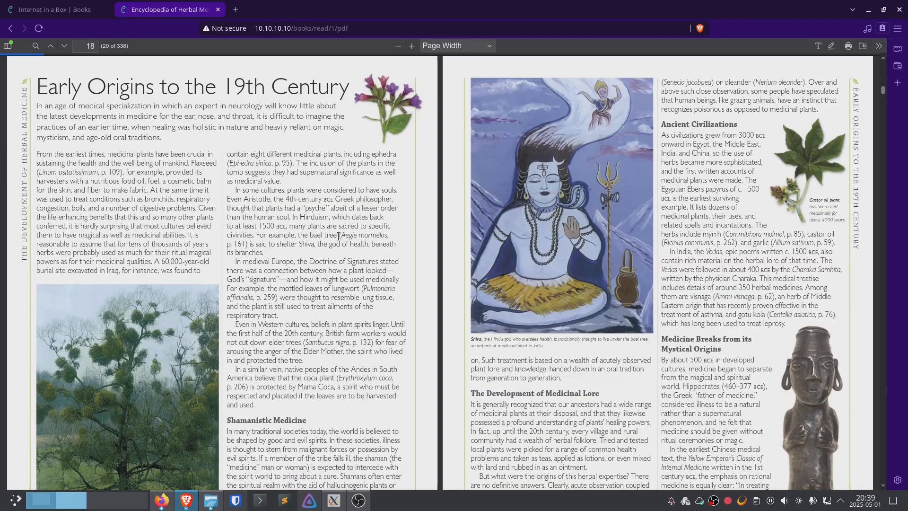
pyautogui.scroll(3)
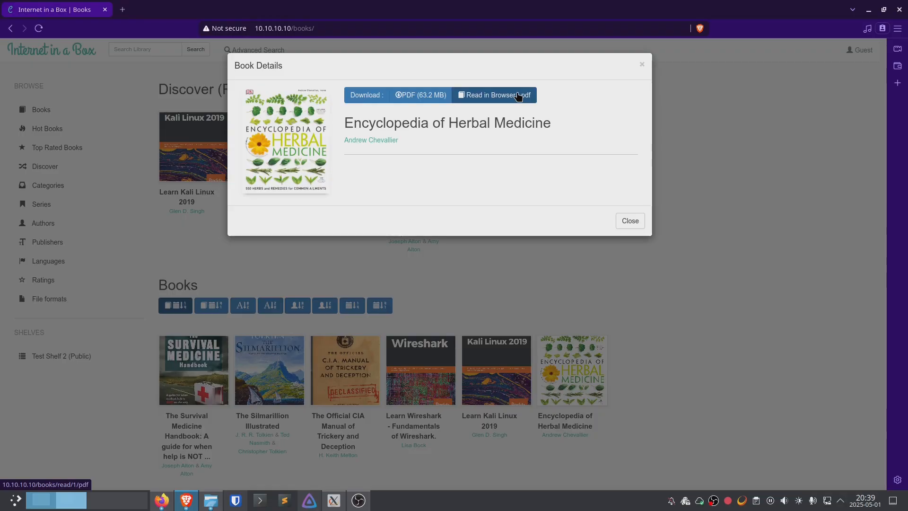
pyautogui.click(492, 95)
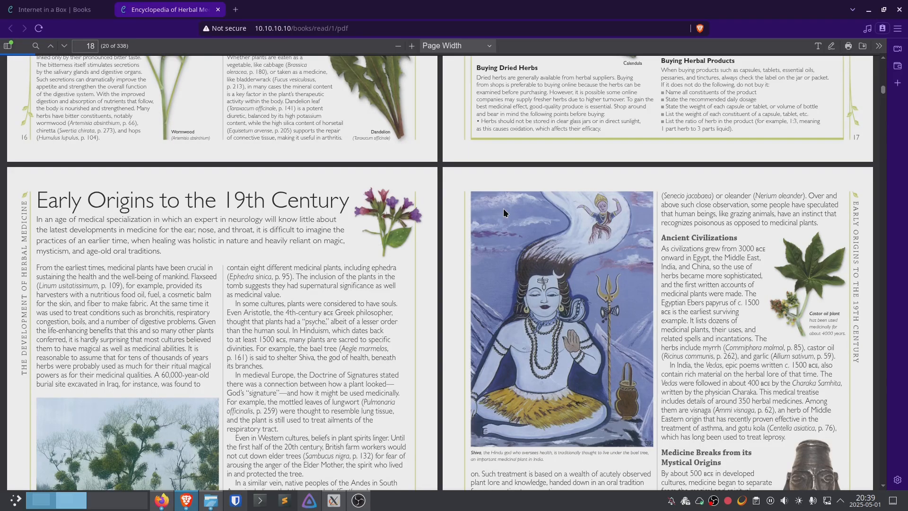
pyautogui.scroll(-3)
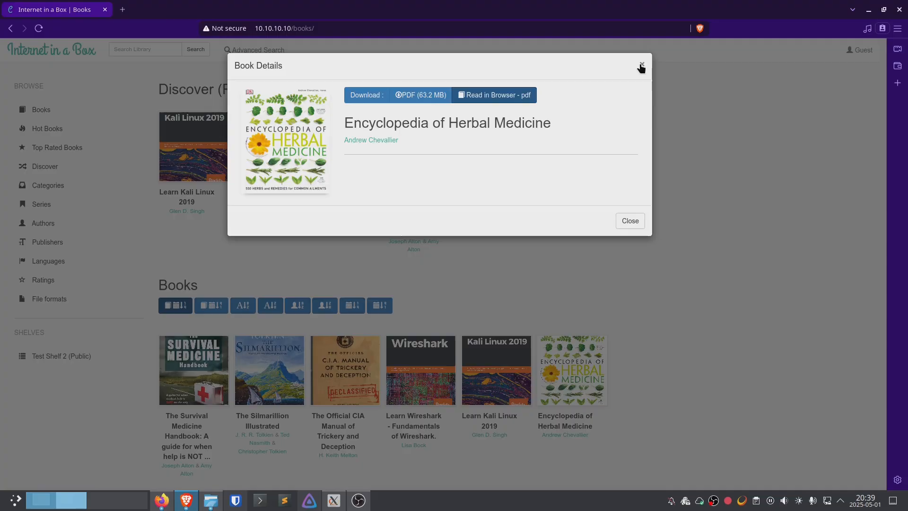
# Close the encyclopedia details, go to 10.10.10.10/home, and scroll to Calibre-Web and Credits
pyautogui.click(640, 65)
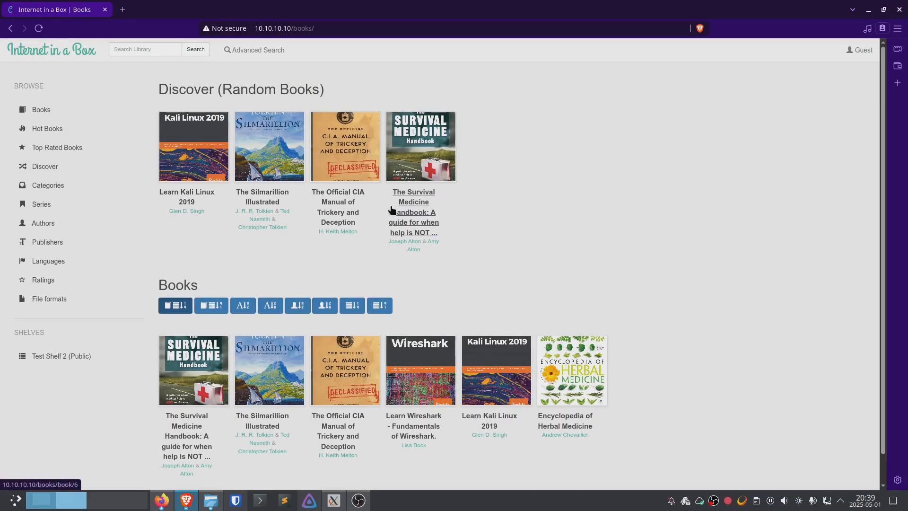
pyautogui.moveTo(273, 45)
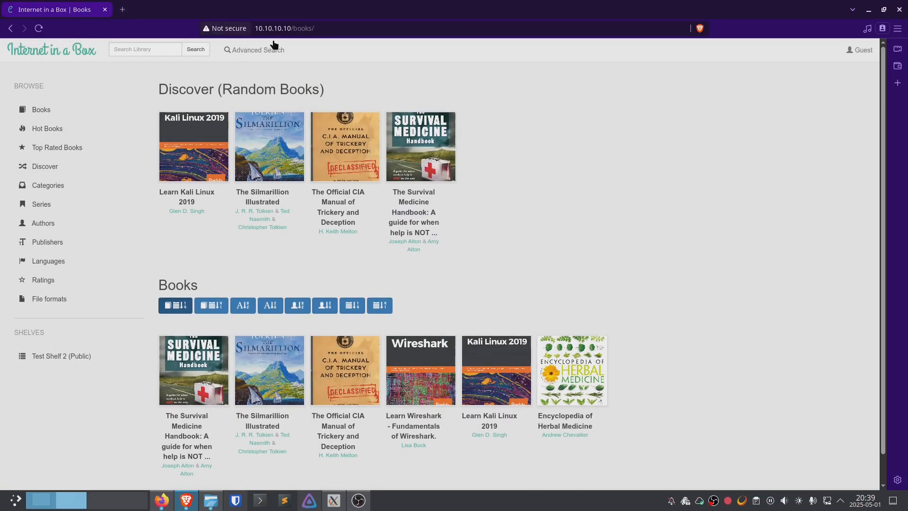
pyautogui.click(284, 28)
pyautogui.write('home')
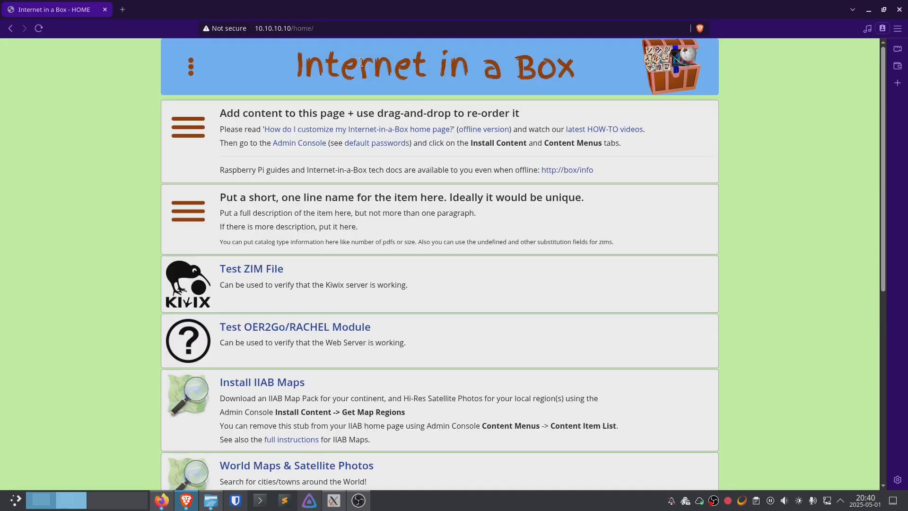
pyautogui.scroll(-3)
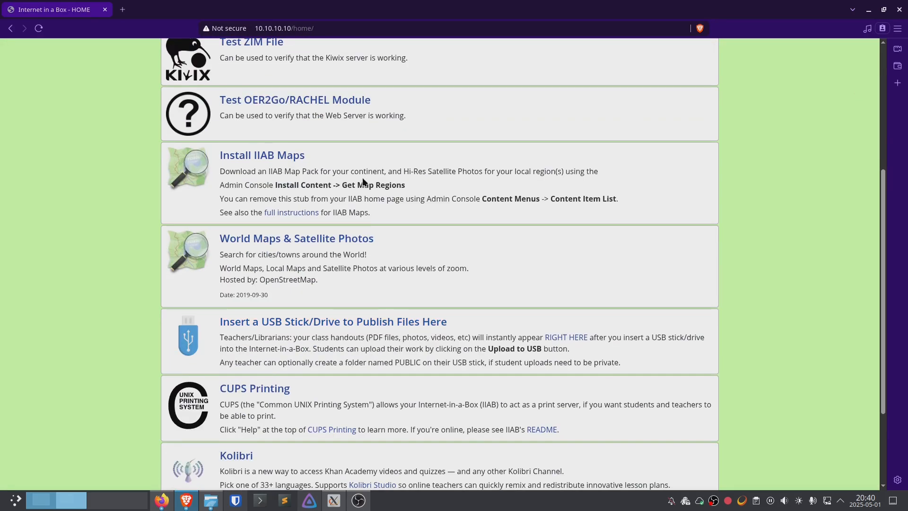
pyautogui.scroll(-3)
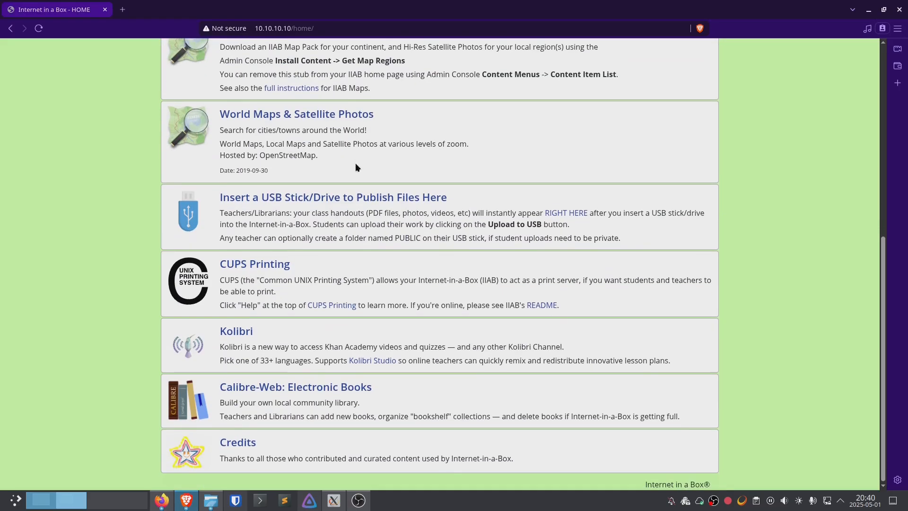
pyautogui.moveTo(317, 268)
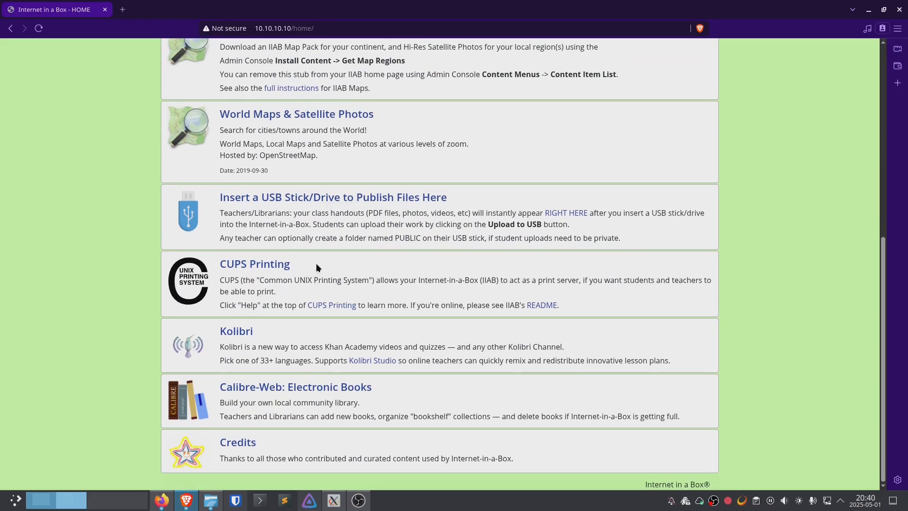
pyautogui.moveTo(288, 113)
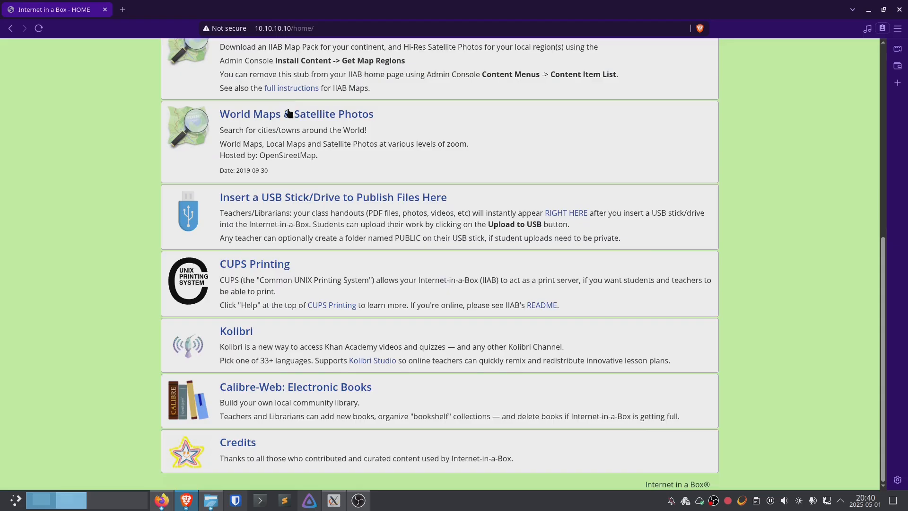
# Zoom the maps viewer into the Riverside–Corona area, open the units list, then reset to world view
pyautogui.click(296, 113)
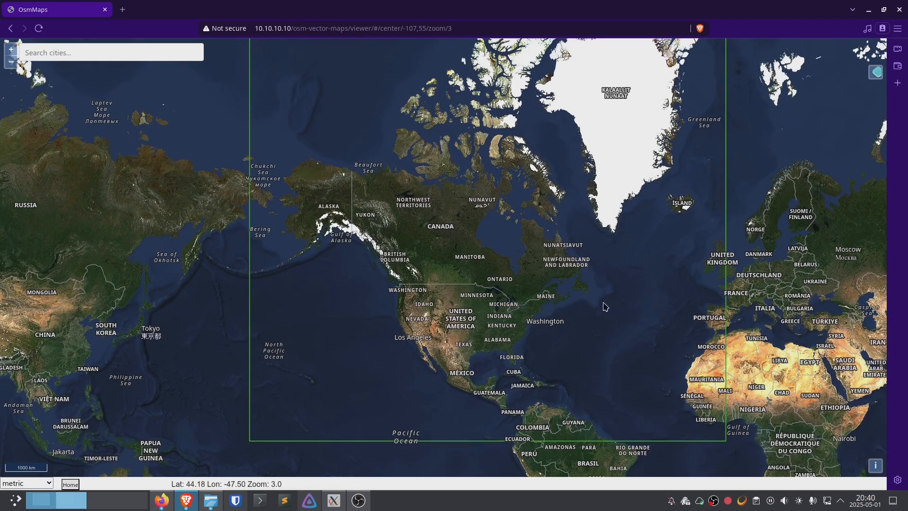
pyautogui.moveTo(505, 353)
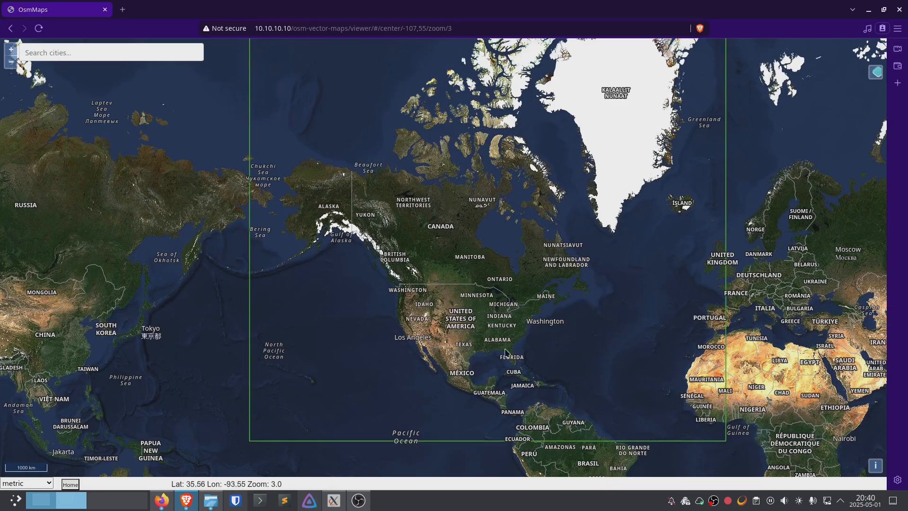
pyautogui.moveTo(444, 289)
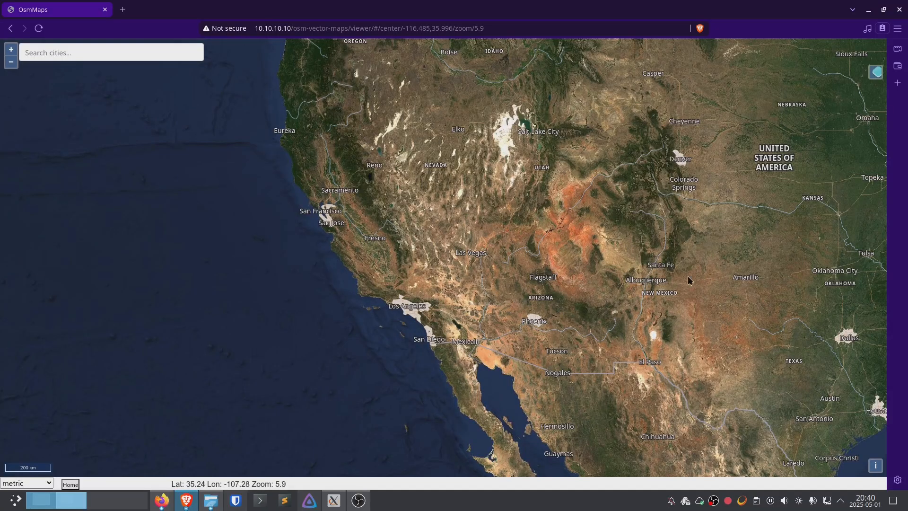
pyautogui.scroll(-3)
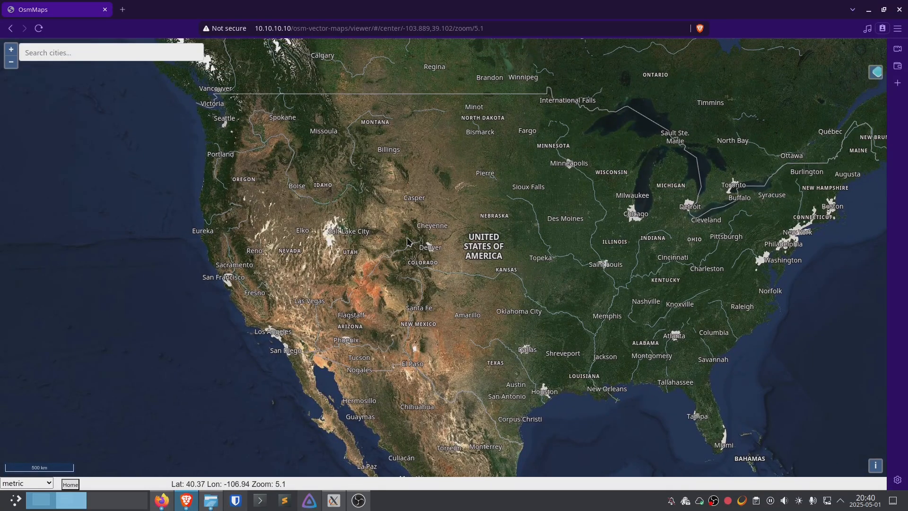
pyautogui.moveTo(334, 261)
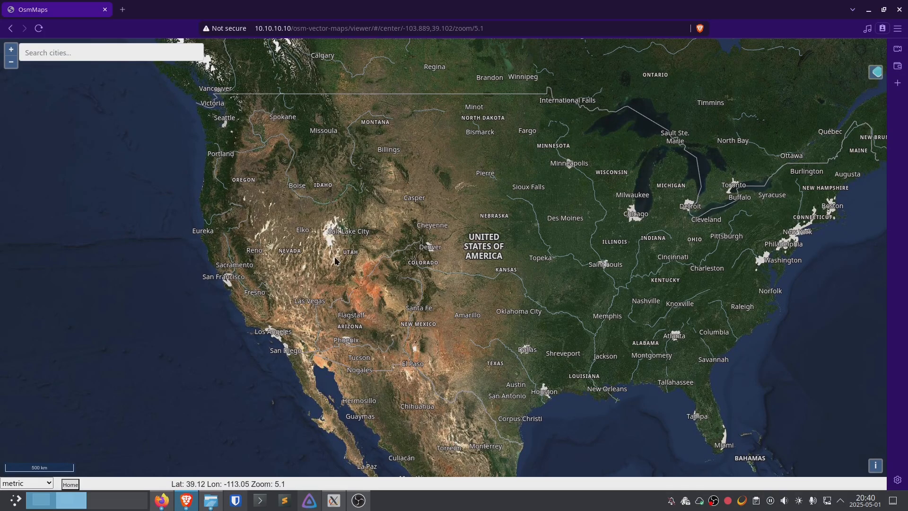
pyautogui.scroll(3)
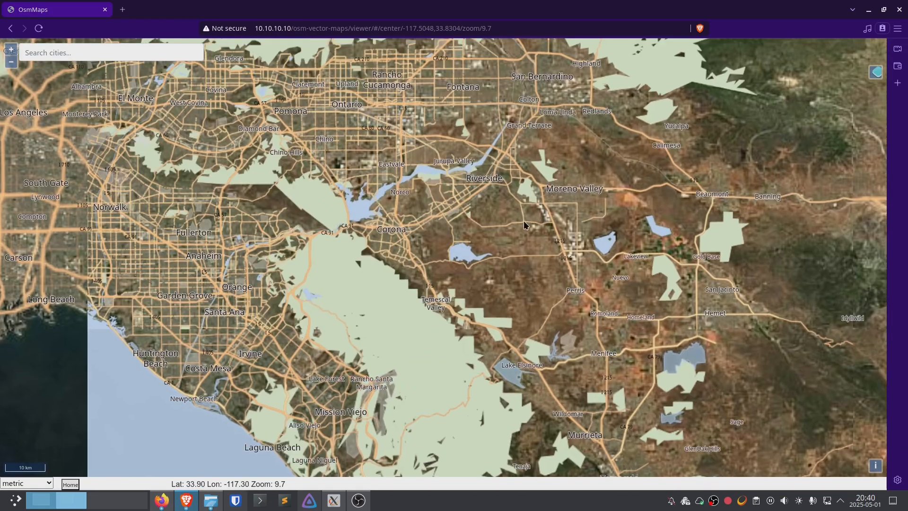
pyautogui.scroll(3)
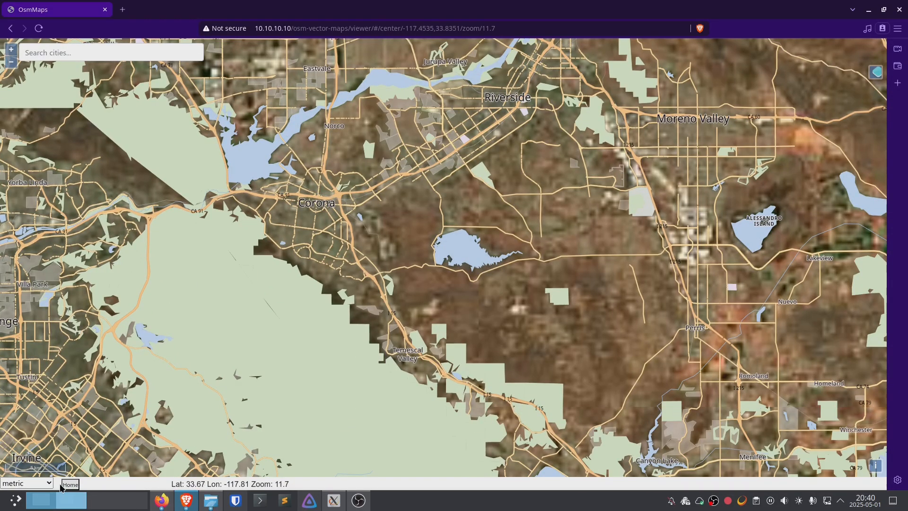
pyautogui.click(26, 482)
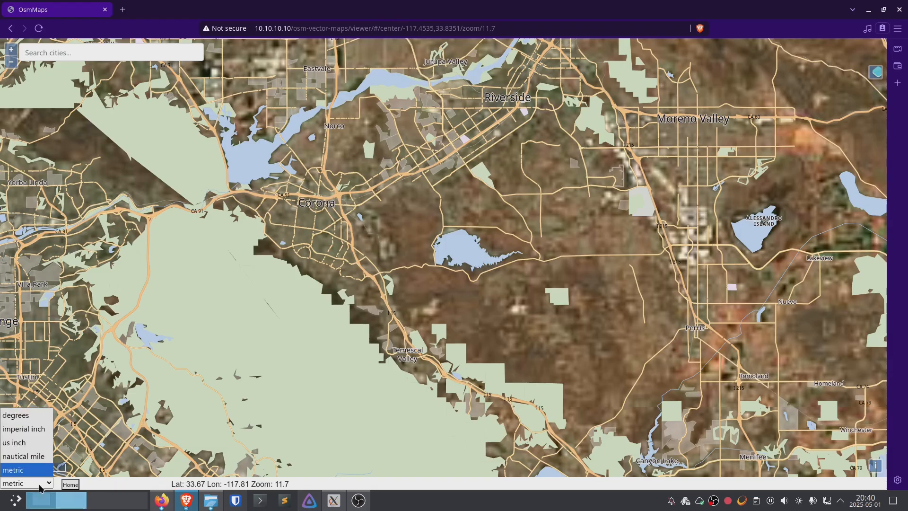
pyautogui.click(69, 484)
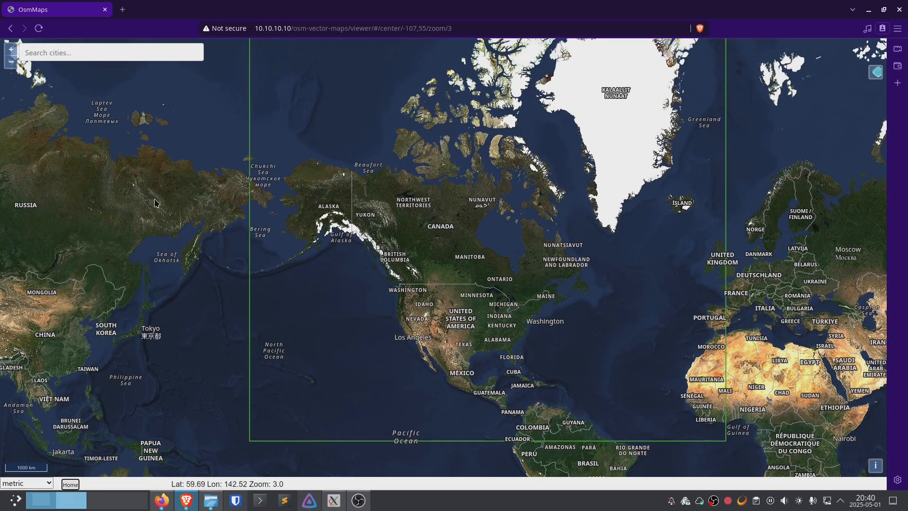
# Search the map's city box for 'los angeles' to centre the view on Los Angeles
pyautogui.click(110, 52)
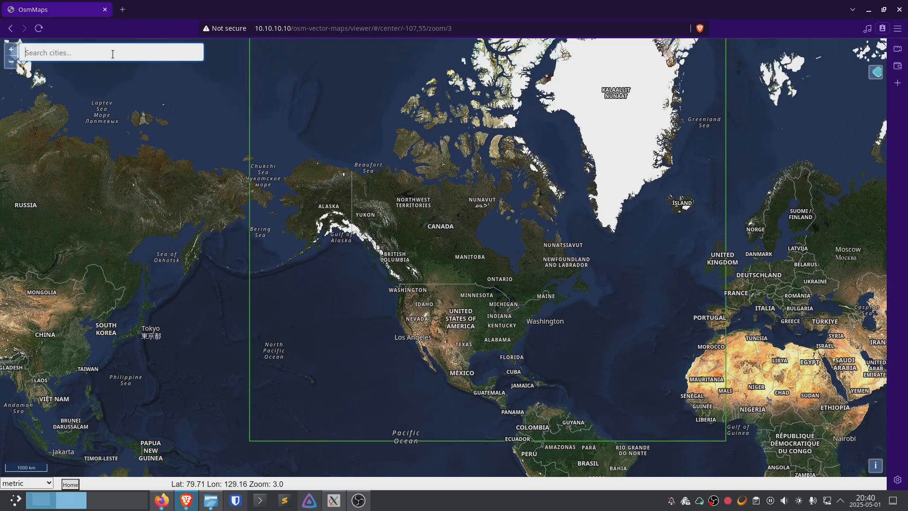
pyautogui.write('los')
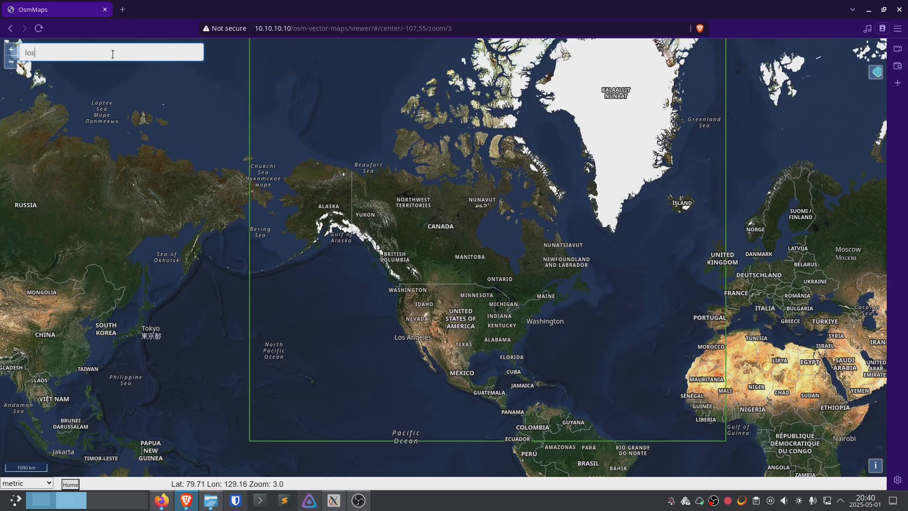
pyautogui.write('angeles')
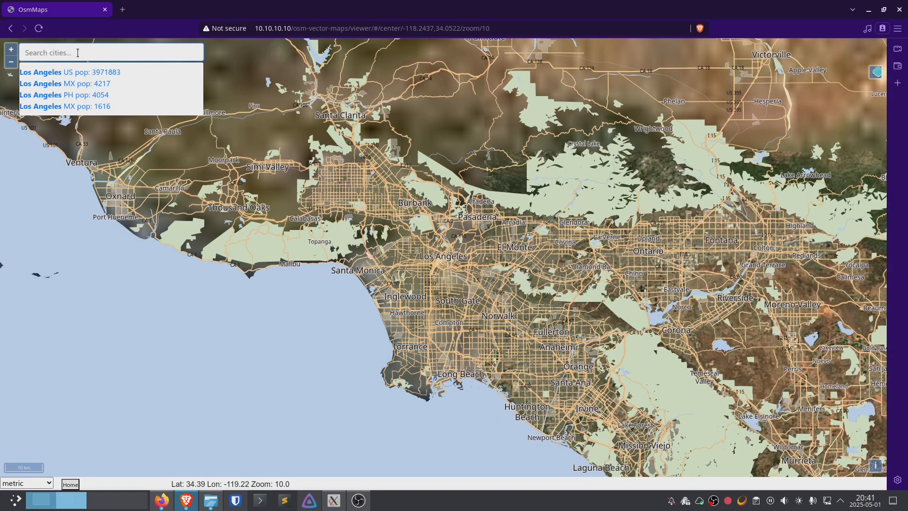
pyautogui.write('atlant')
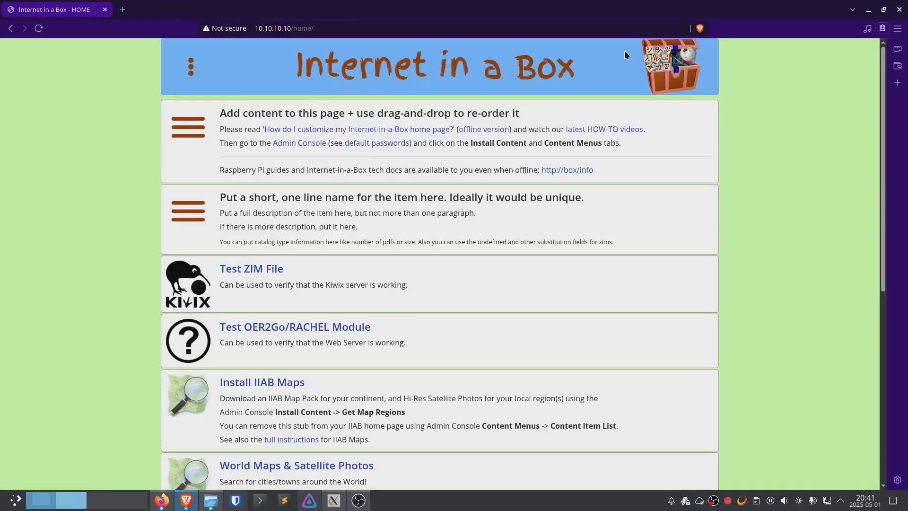
pyautogui.moveTo(634, 123)
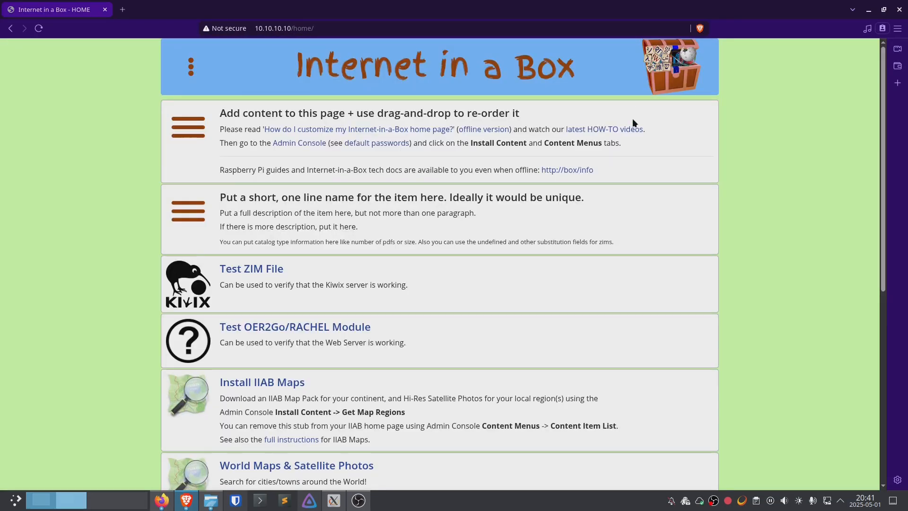
pyautogui.moveTo(605, 284)
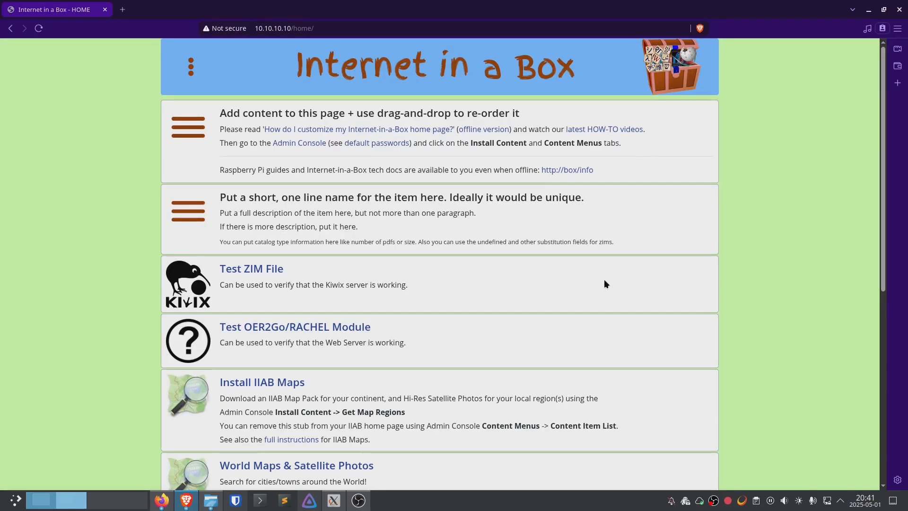
# Scroll the home page content tiles down to the Test ZIM File entry and back up
pyautogui.scroll(-3)
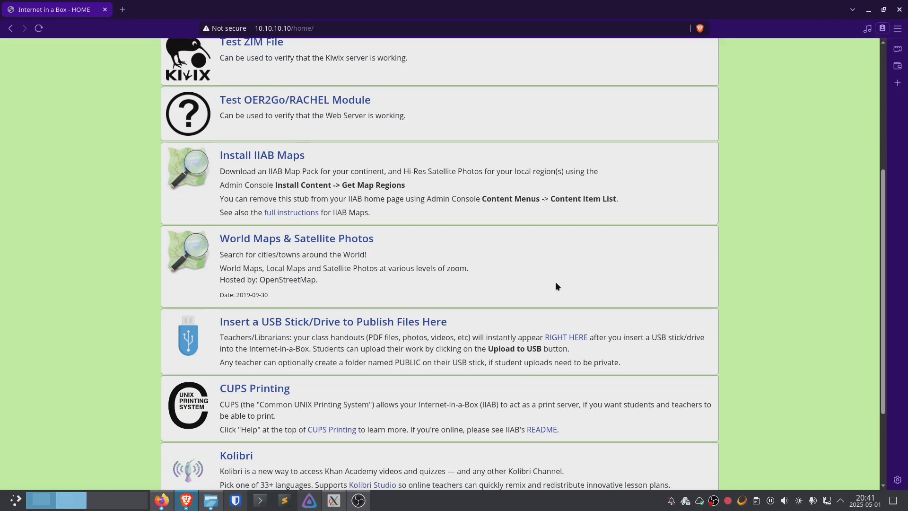
pyautogui.scroll(3)
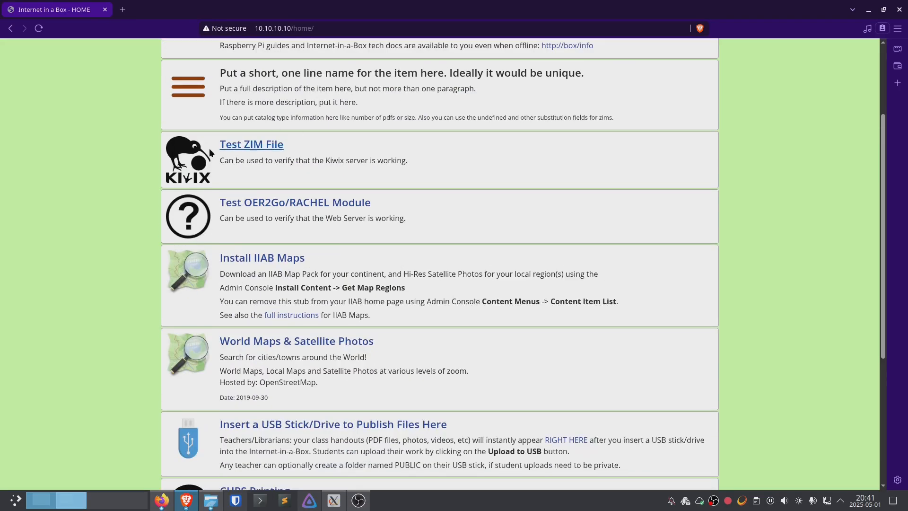
pyautogui.moveTo(316, 55)
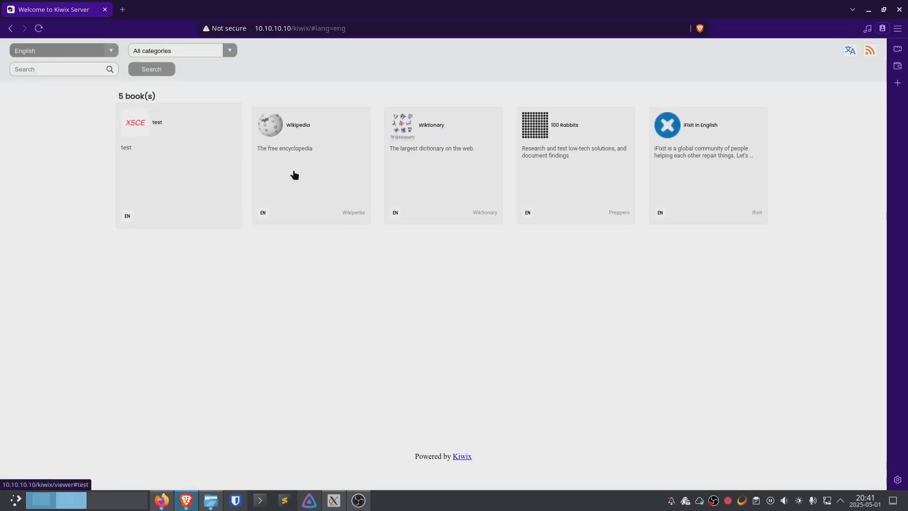
pyautogui.moveTo(440, 144)
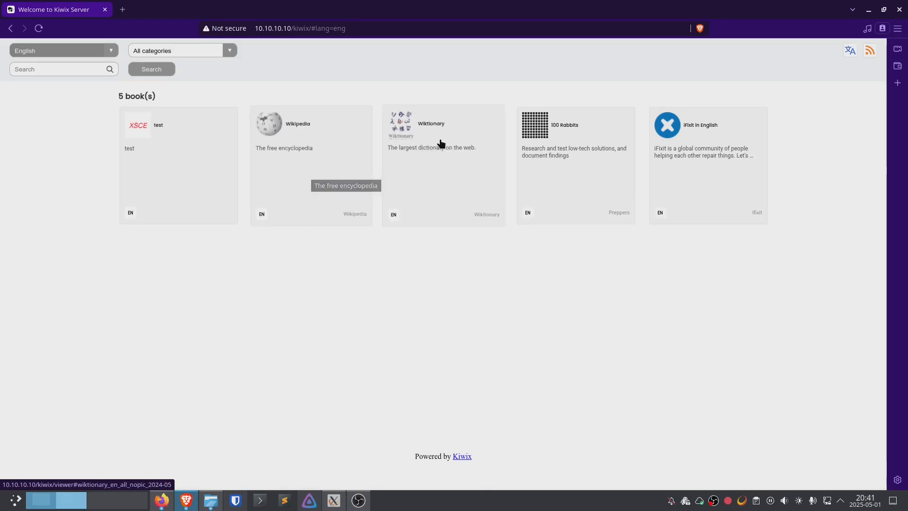
pyautogui.moveTo(437, 157)
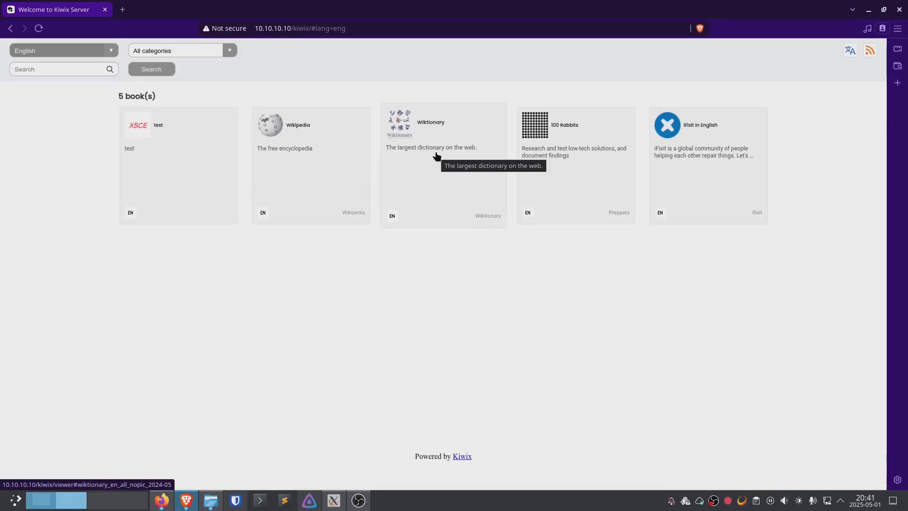
pyautogui.moveTo(581, 160)
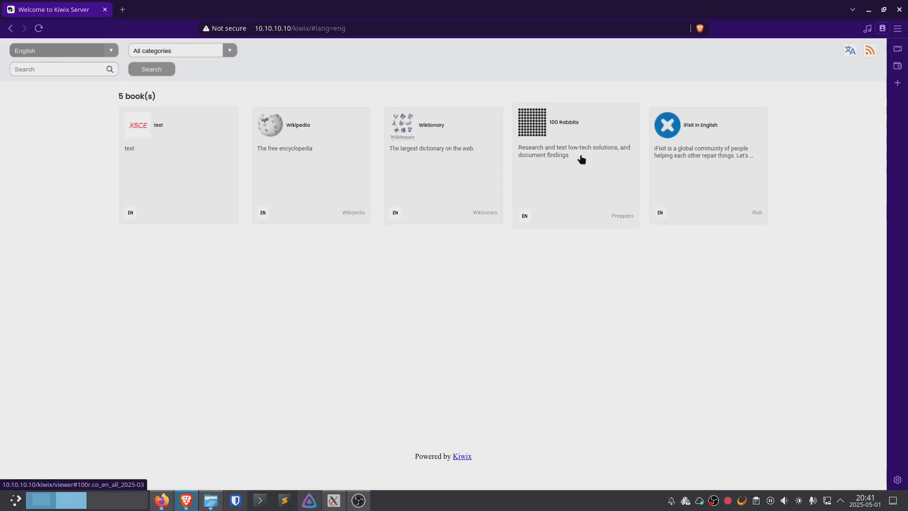
pyautogui.moveTo(454, 153)
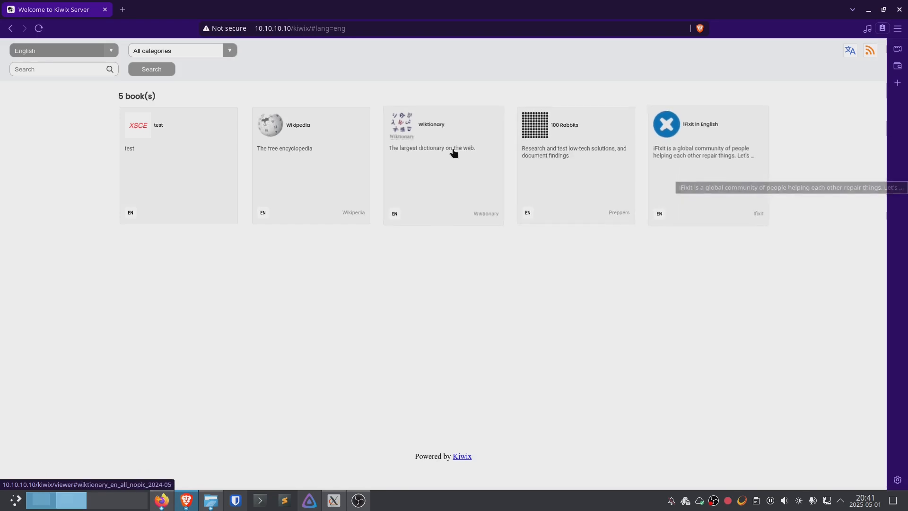
pyautogui.moveTo(295, 222)
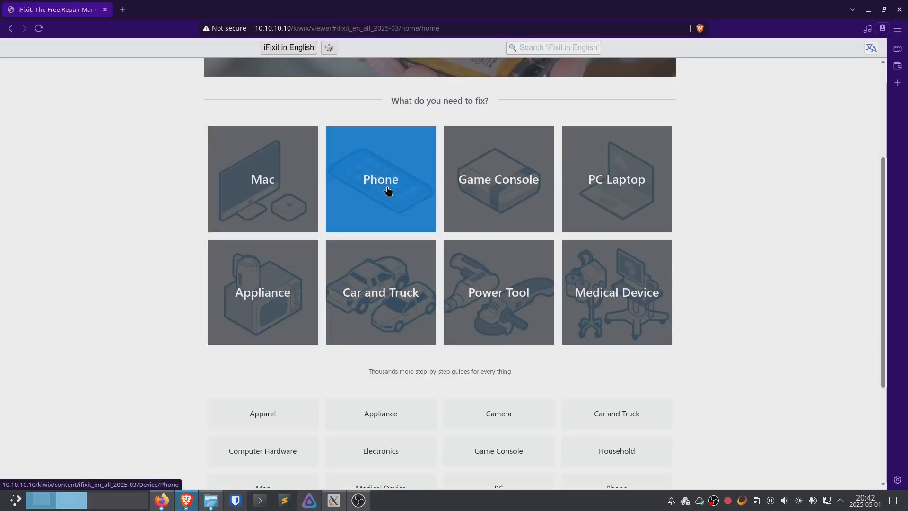
# Browse iFixit Phone > Android Phone > Google Phone to the Google Pixel 2 Battery Replacement guide
pyautogui.click(381, 179)
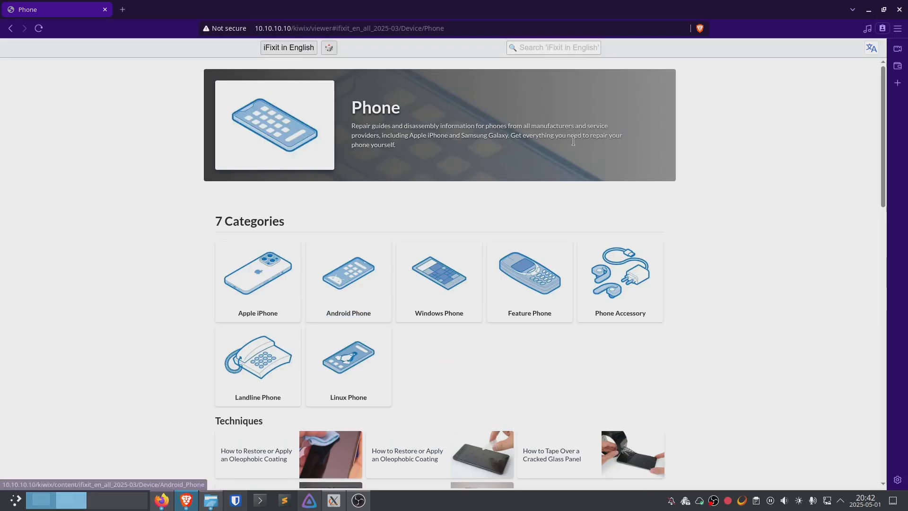
pyautogui.click(348, 281)
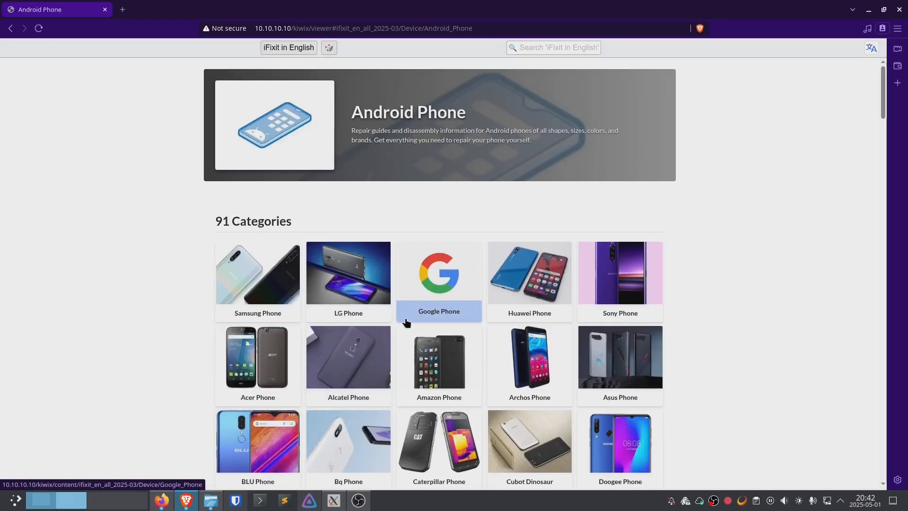
pyautogui.click(438, 272)
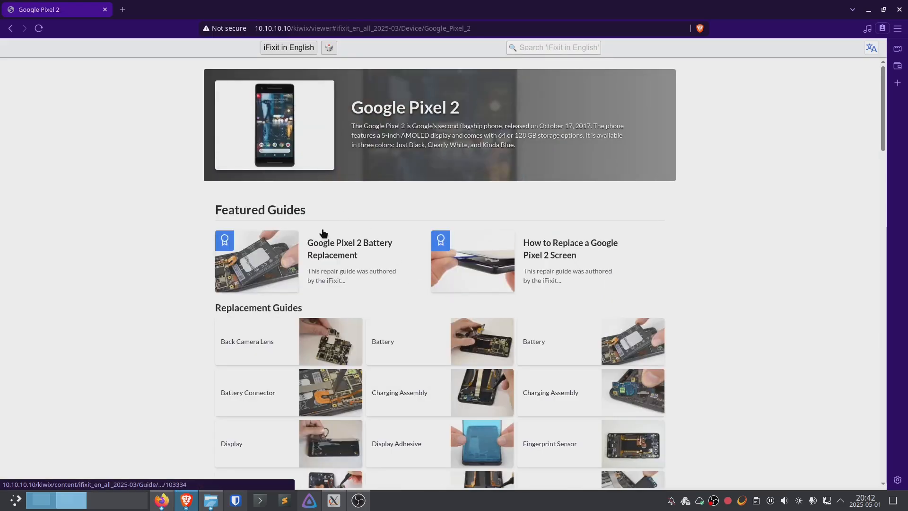
pyautogui.moveTo(558, 249)
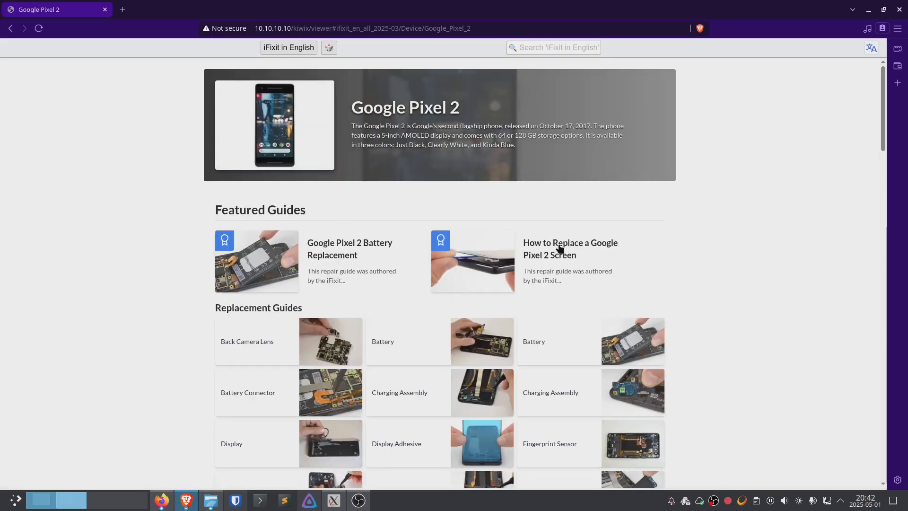
pyautogui.click(569, 249)
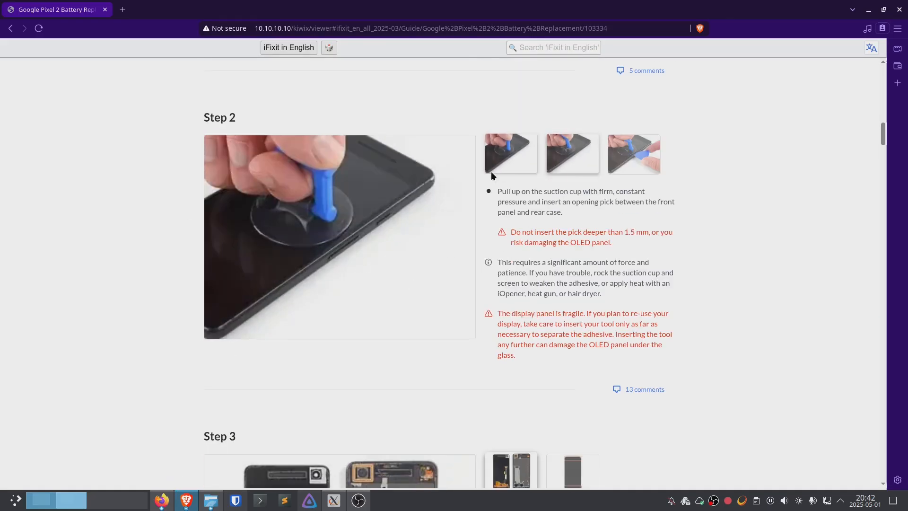
# Read the guide's steps down to Step 7, then go to 10.10.10.10/admin
pyautogui.scroll(-3)
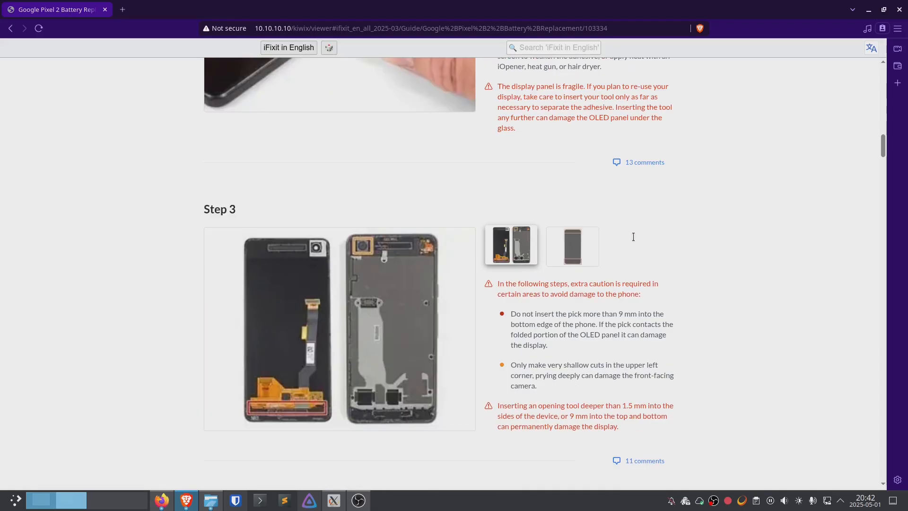
pyautogui.scroll(-3)
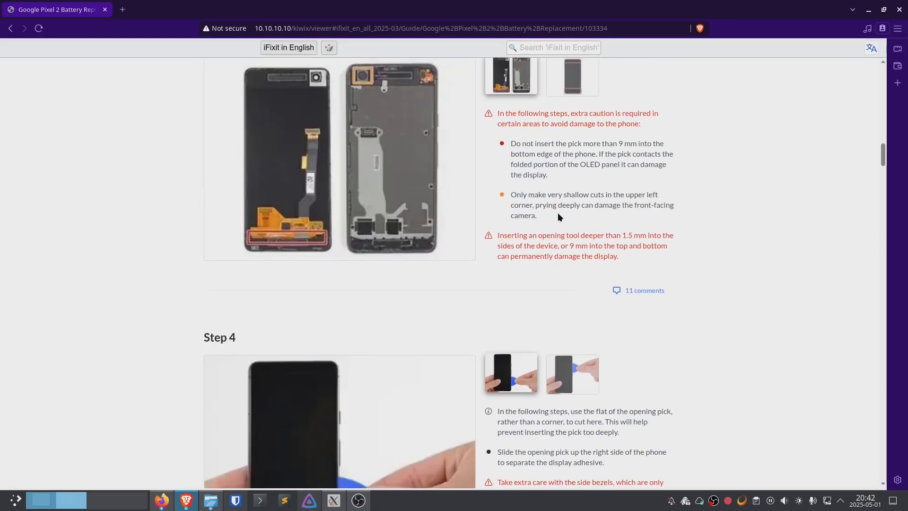
pyautogui.scroll(-3)
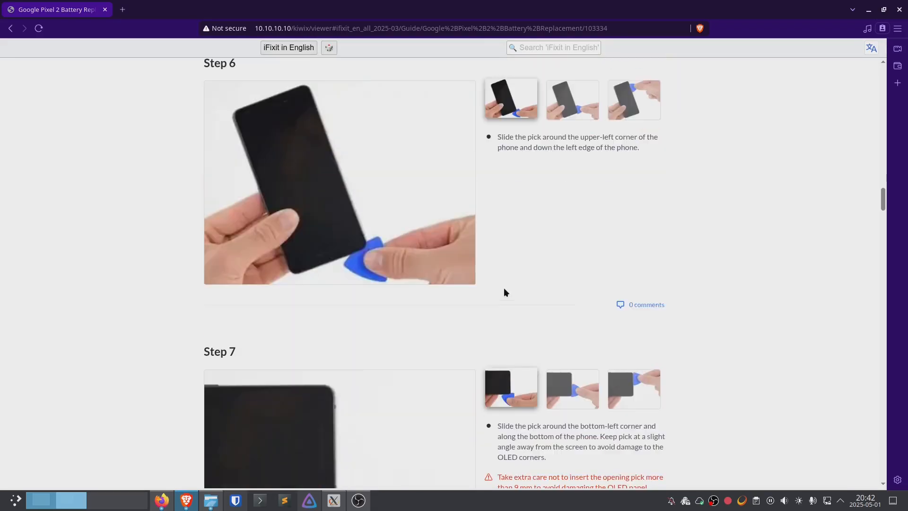
pyautogui.click(429, 28)
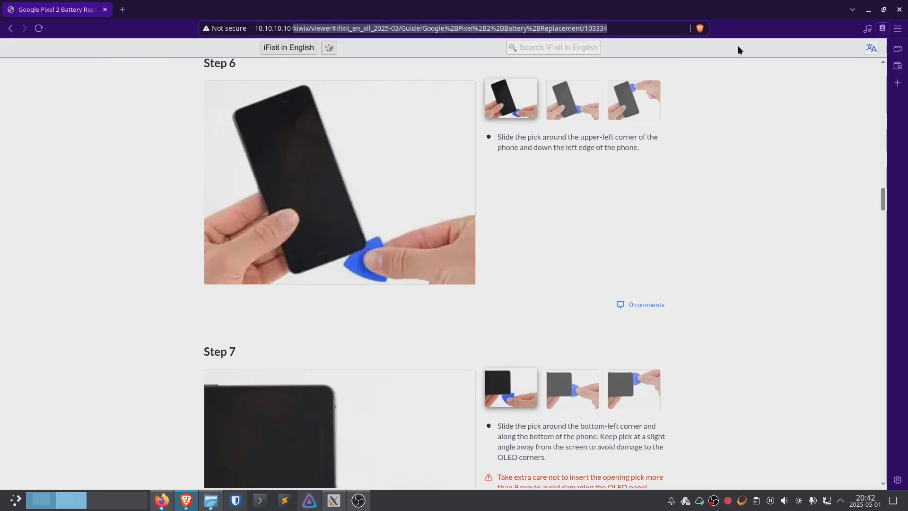
pyautogui.write('10.10.10.10/admin/')
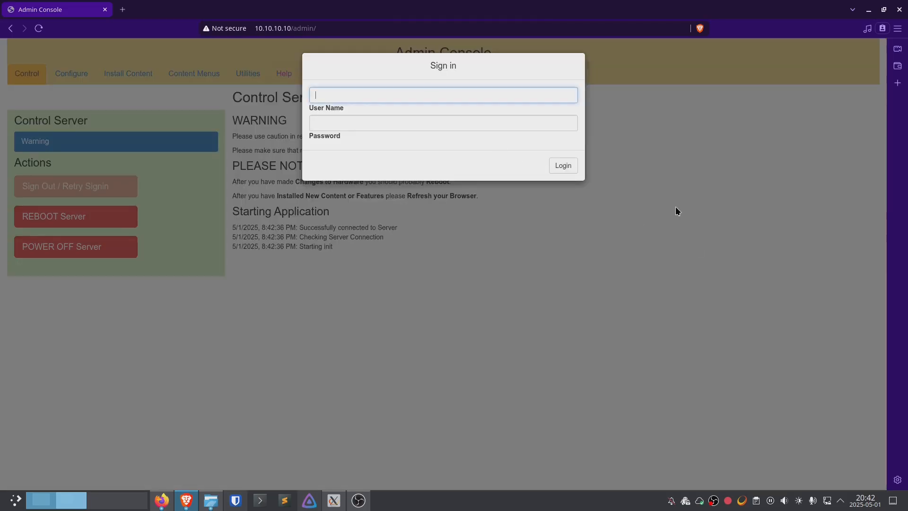
# Log in to the Admin Console as user 'iia' with the password
pyautogui.write('iiab-admin')
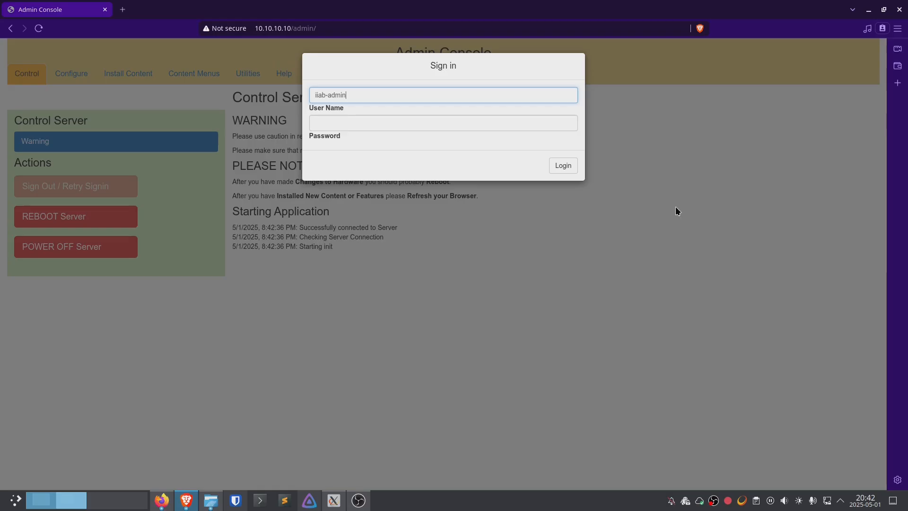
pyautogui.click(442, 122)
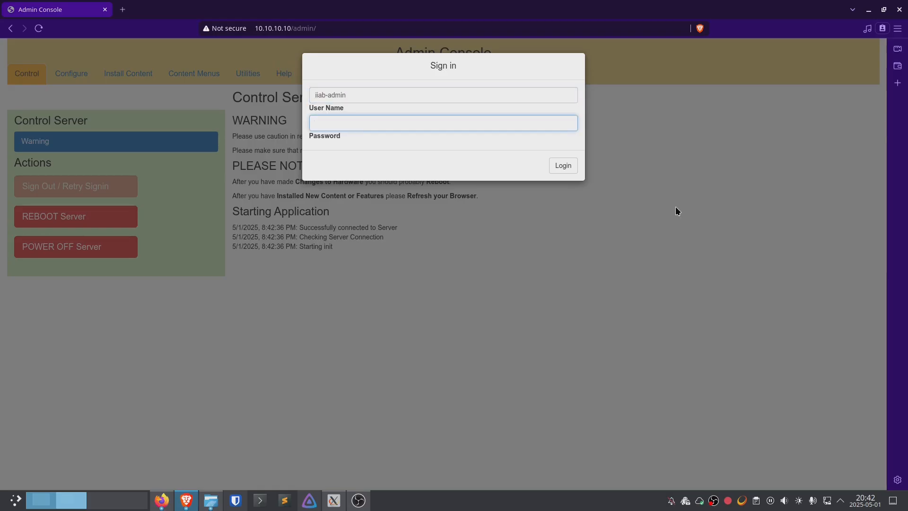
pyautogui.click(561, 165)
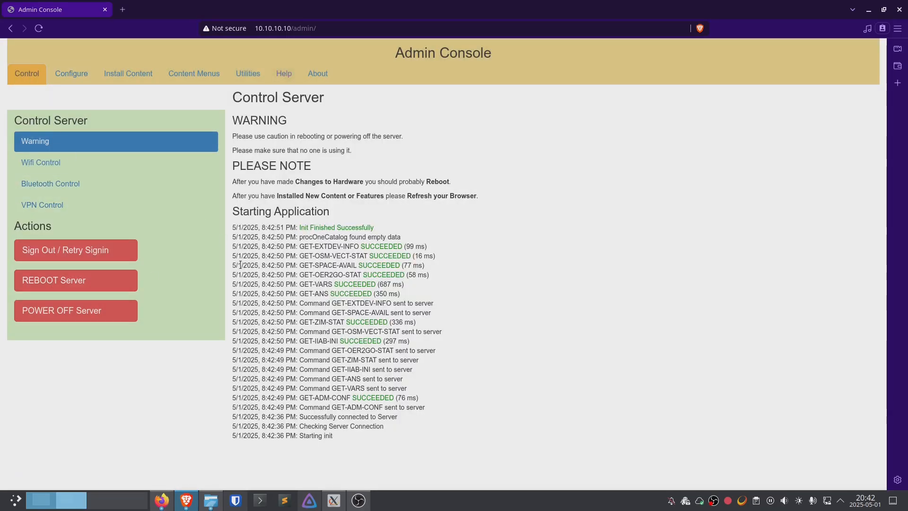
pyautogui.moveTo(146, 288)
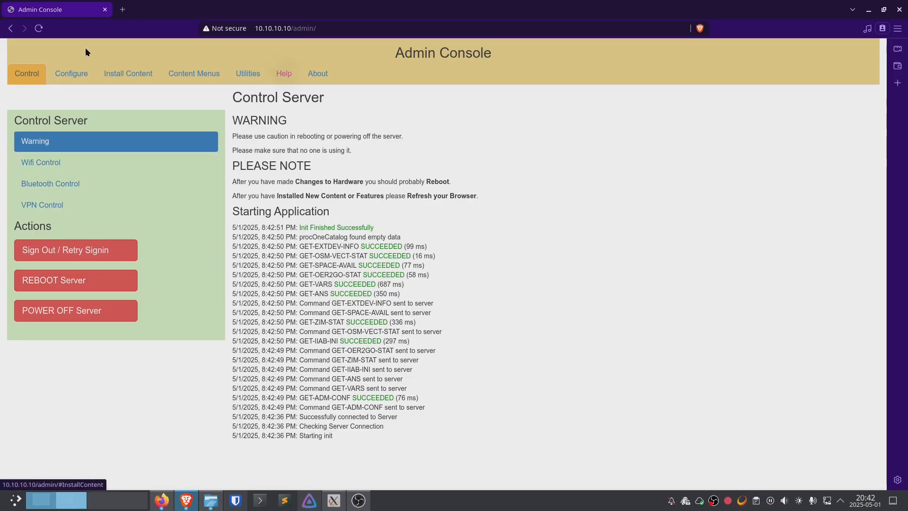
pyautogui.click(71, 74)
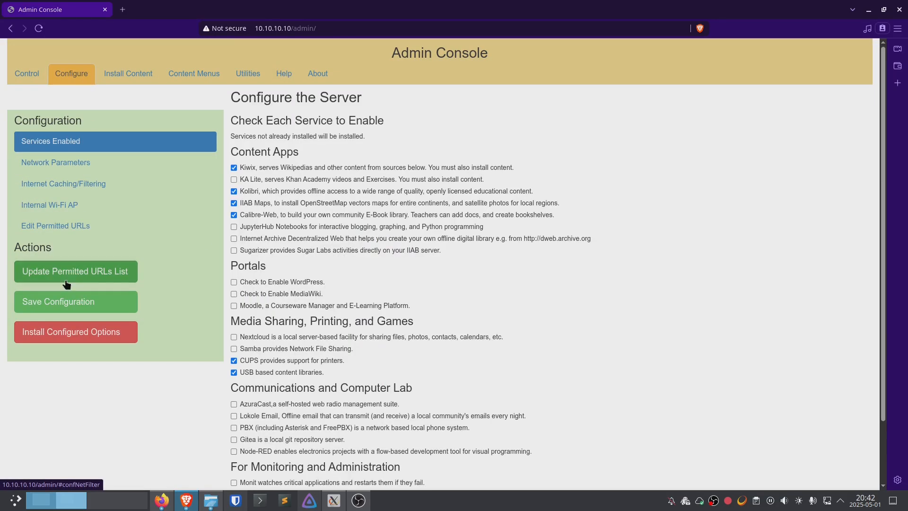
pyautogui.moveTo(443, 216)
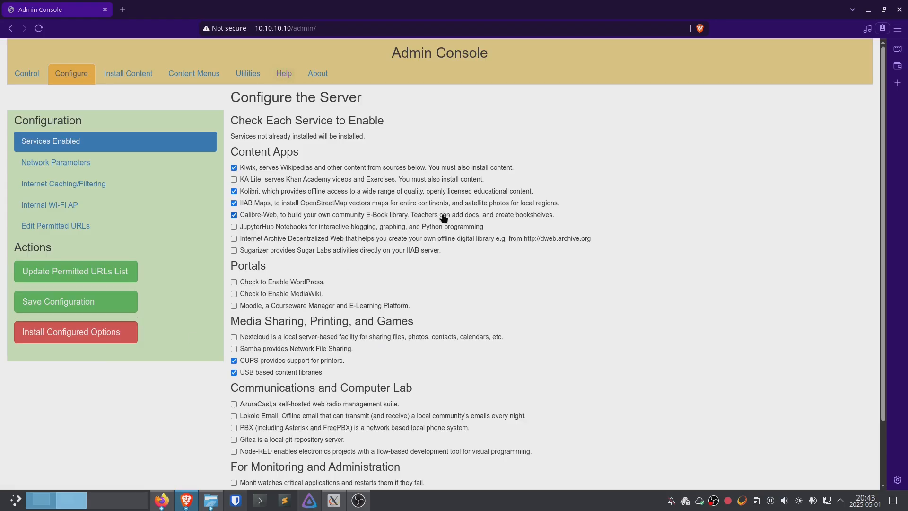
pyautogui.moveTo(433, 221)
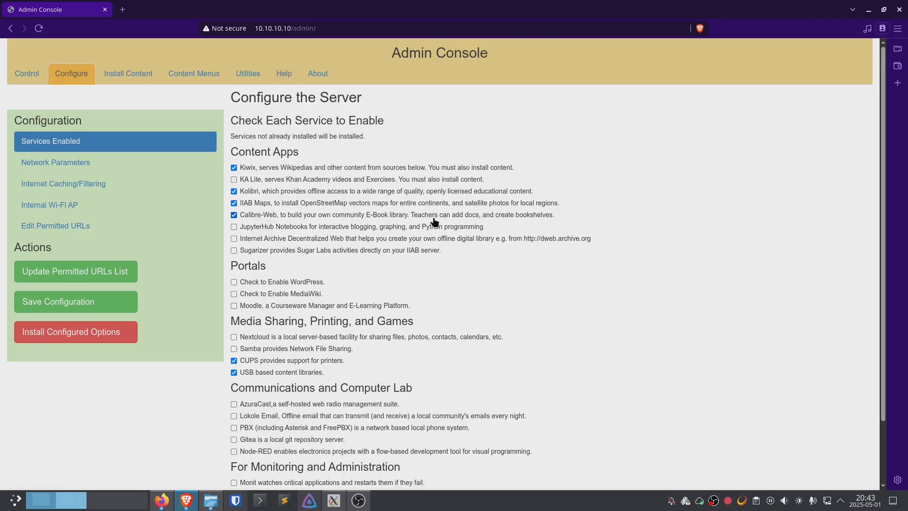
pyautogui.moveTo(391, 224)
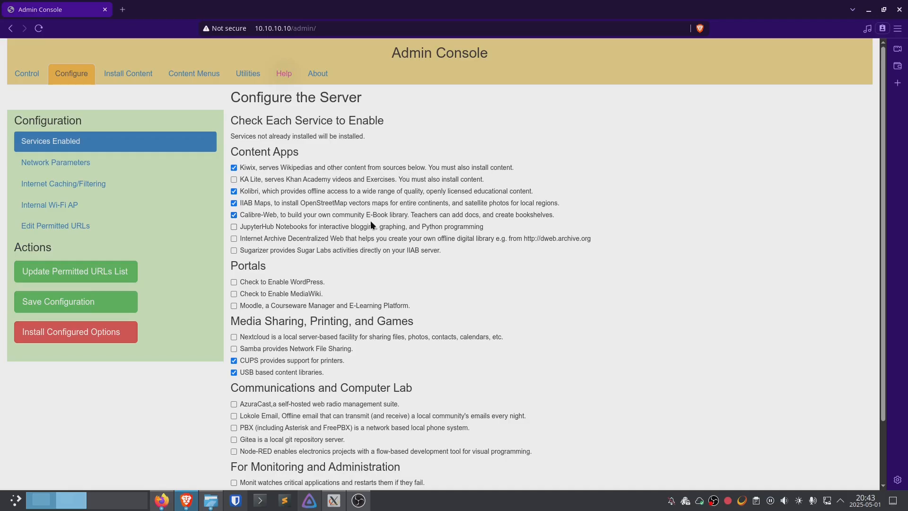
pyautogui.moveTo(304, 221)
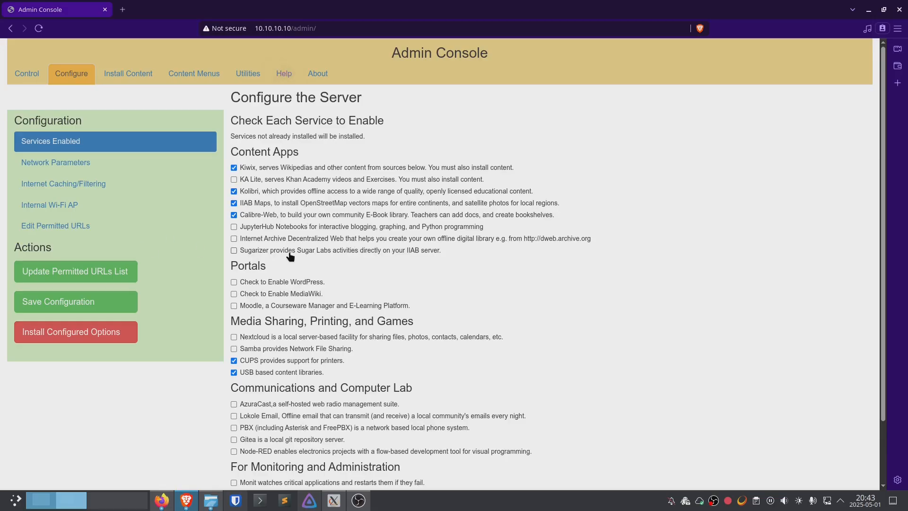
pyautogui.moveTo(336, 184)
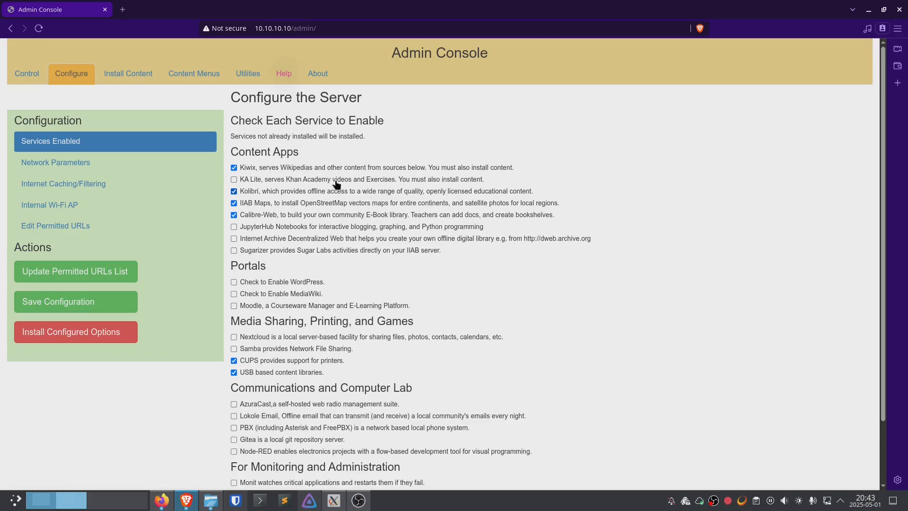
pyautogui.moveTo(278, 183)
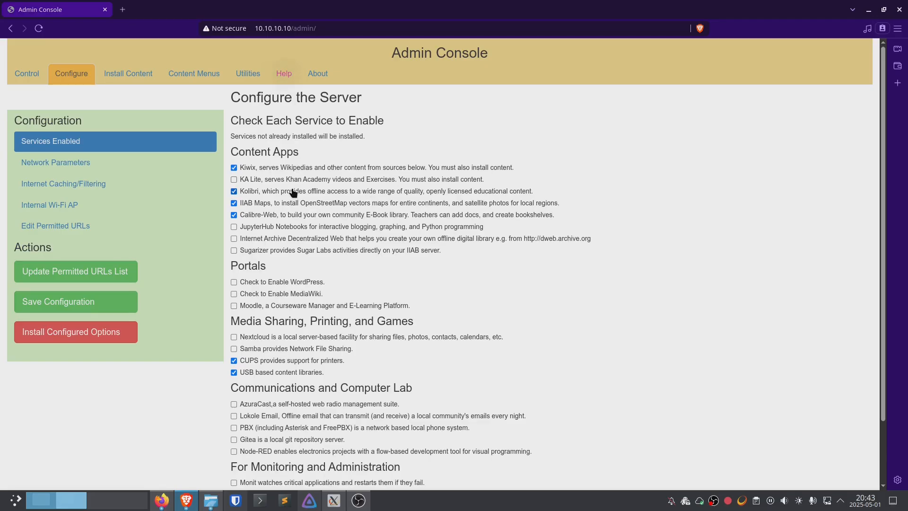
pyautogui.scroll(-3)
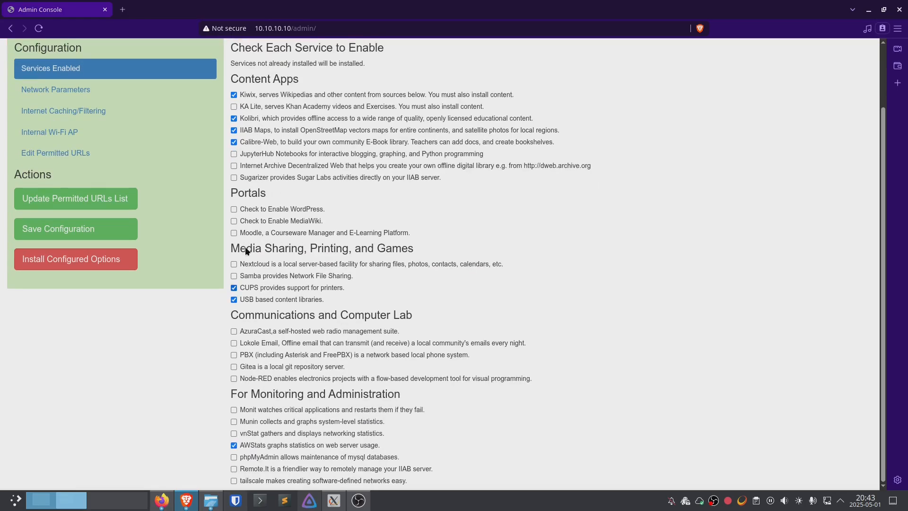
pyautogui.moveTo(283, 269)
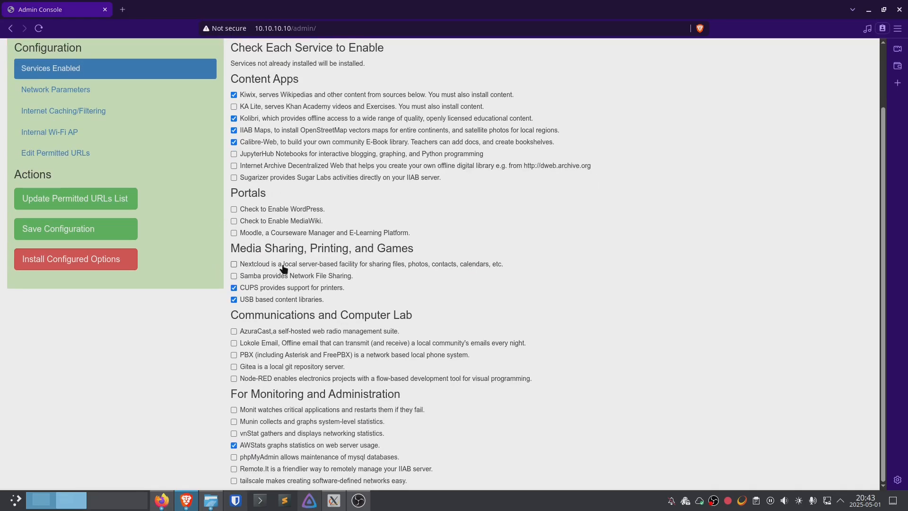
pyautogui.moveTo(405, 268)
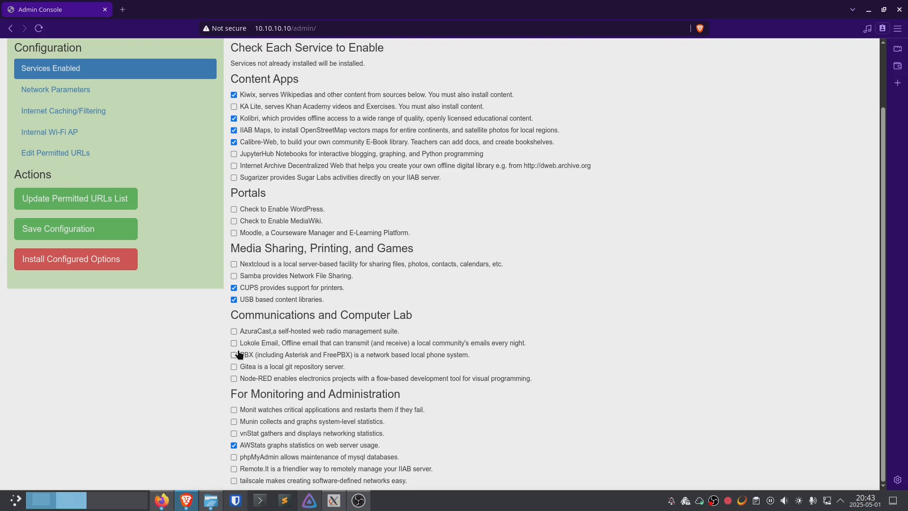
pyautogui.click(234, 354)
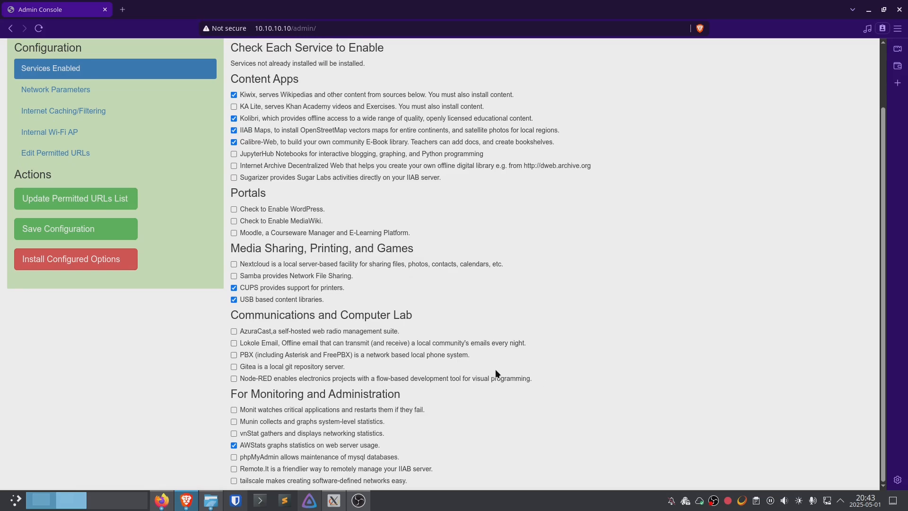
pyautogui.moveTo(288, 354)
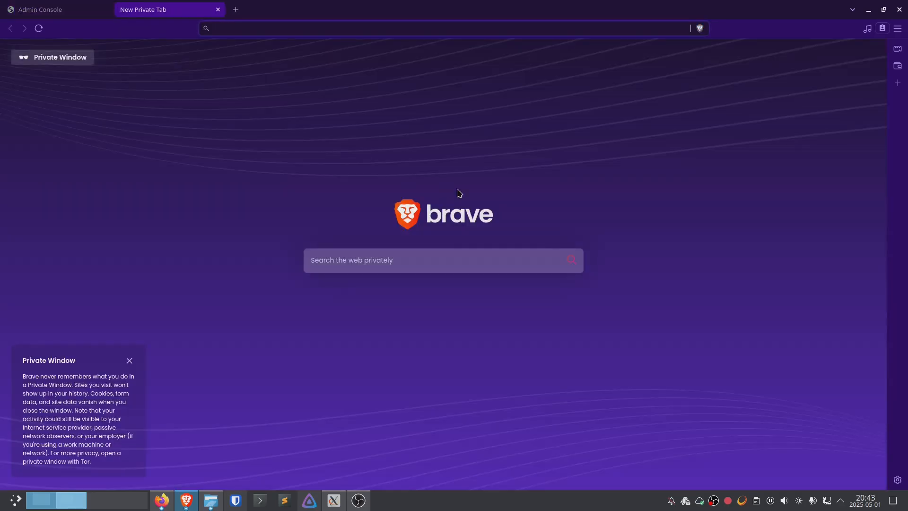
# Look up internet-in-a-box, open the site and its FAQ in tabs, then close the homepage tab
pyautogui.write('internet-in')
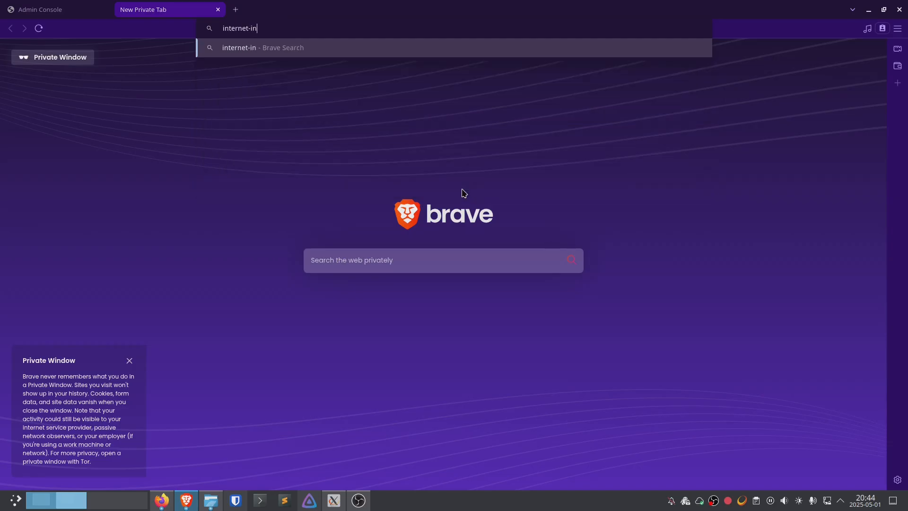
pyautogui.write('-a-=')
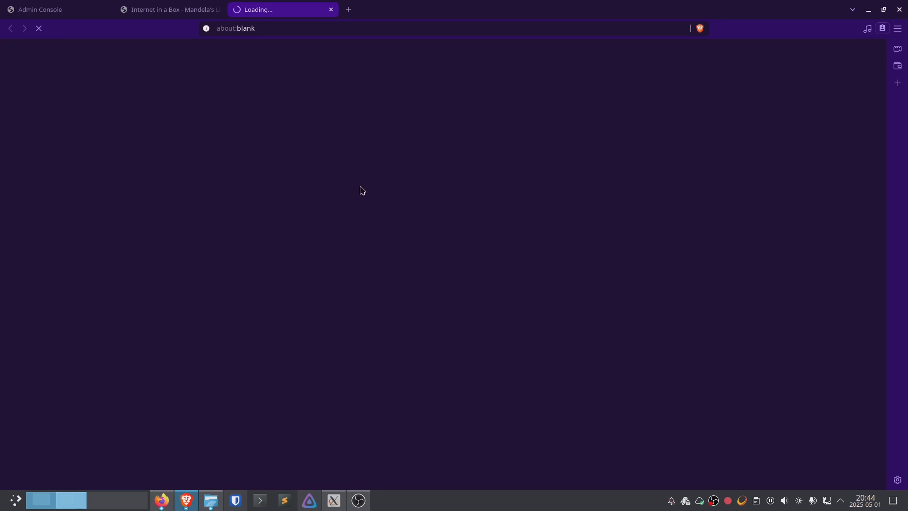
pyautogui.click(168, 9)
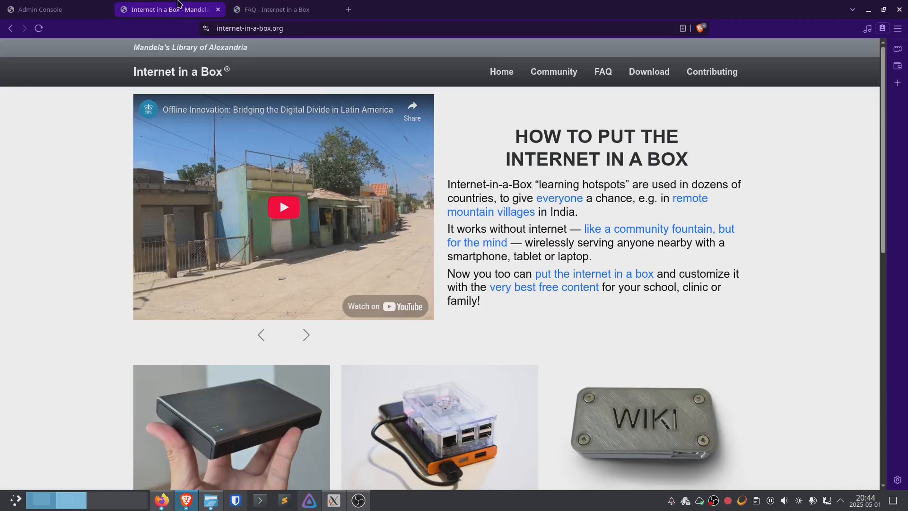
pyautogui.click(41, 10)
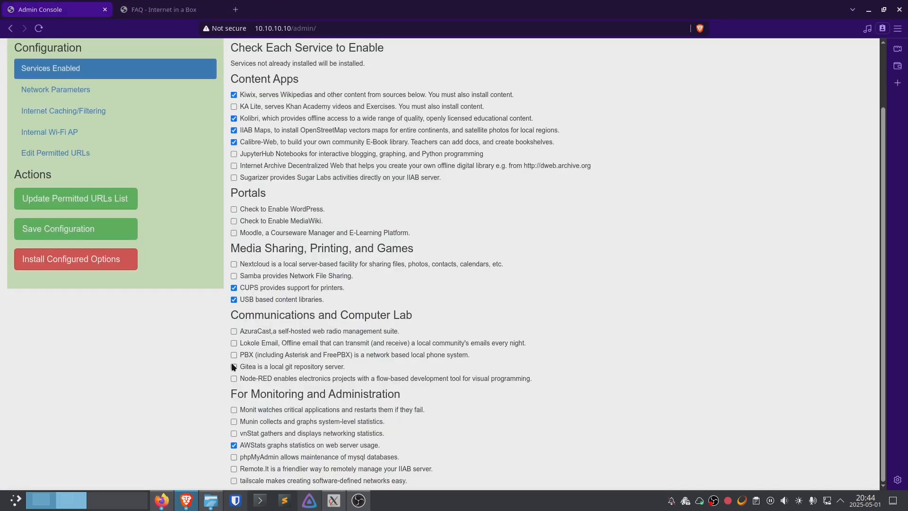
# Switch to the Internet in a Box FAQ tab and search within it for 'bd'
pyautogui.click(168, 9)
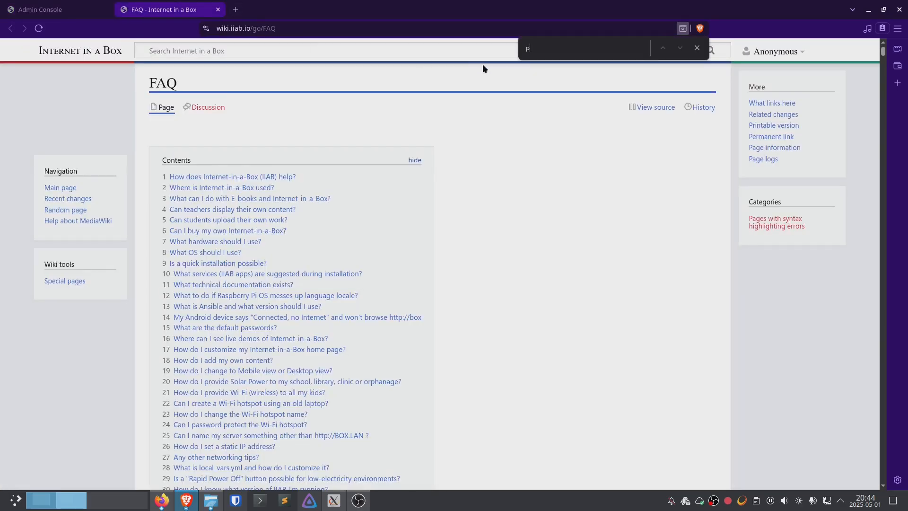
pyautogui.write('bd')
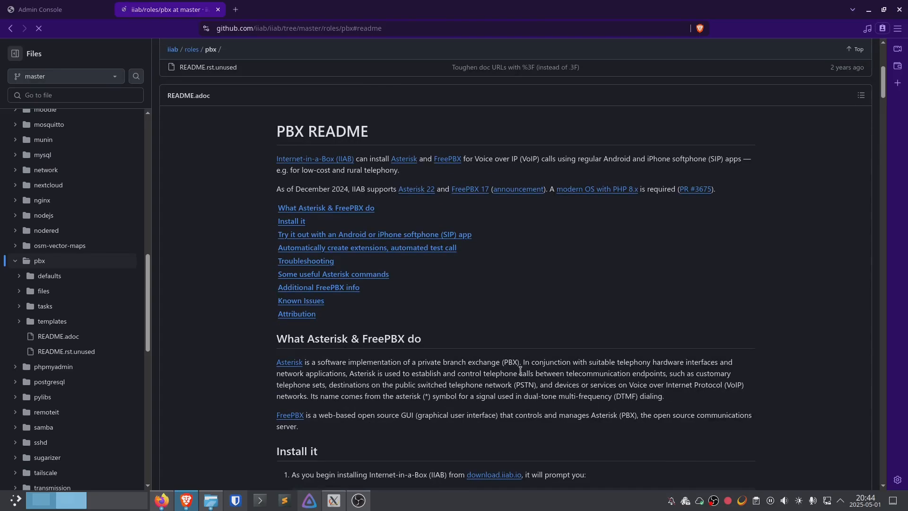
# Scroll the PBX README, briefly checking the Admin Console tab before returning to it
pyautogui.scroll(-3)
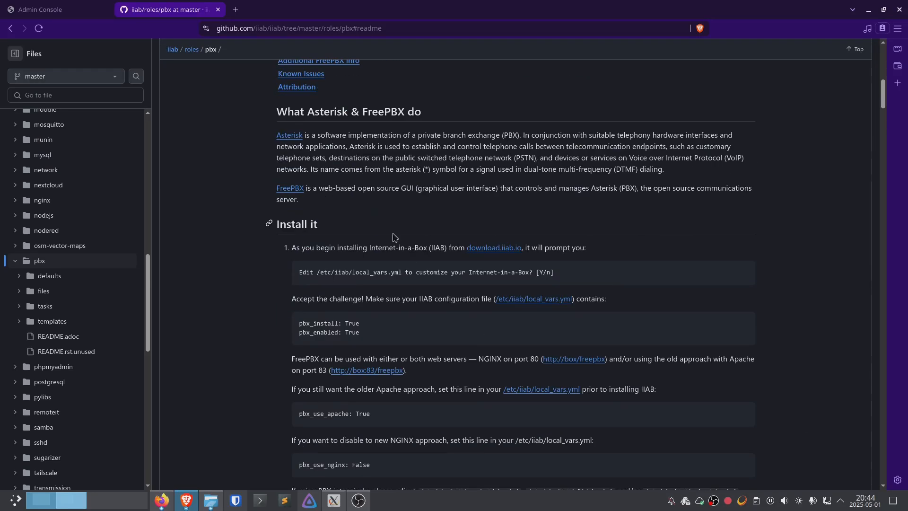
pyautogui.scroll(-3)
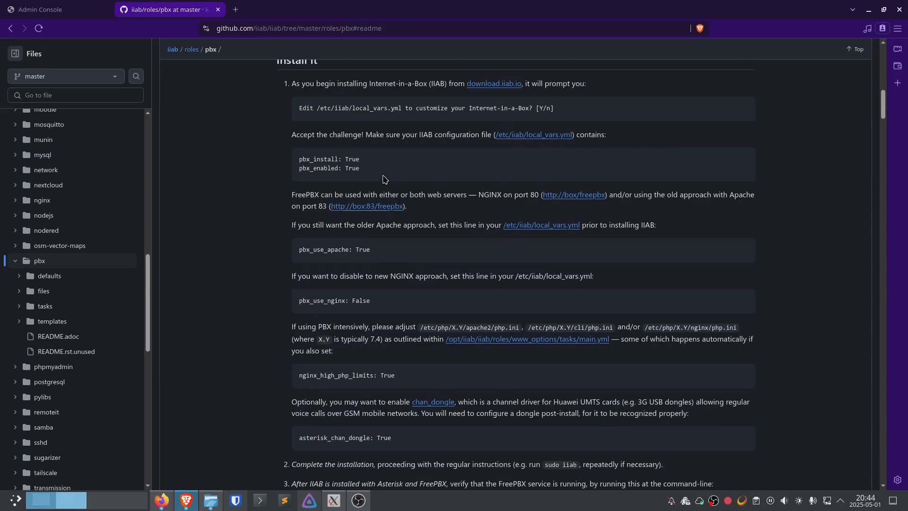
pyautogui.scroll(-3)
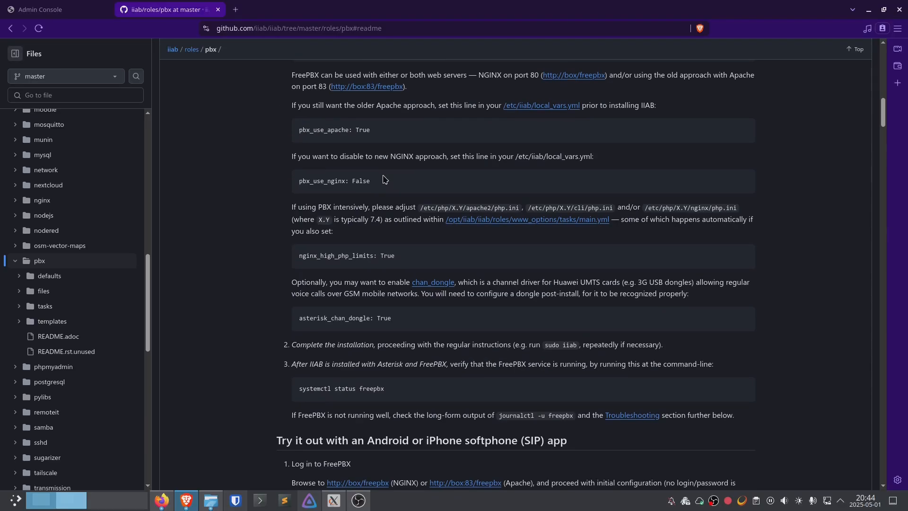
pyautogui.moveTo(452, 245)
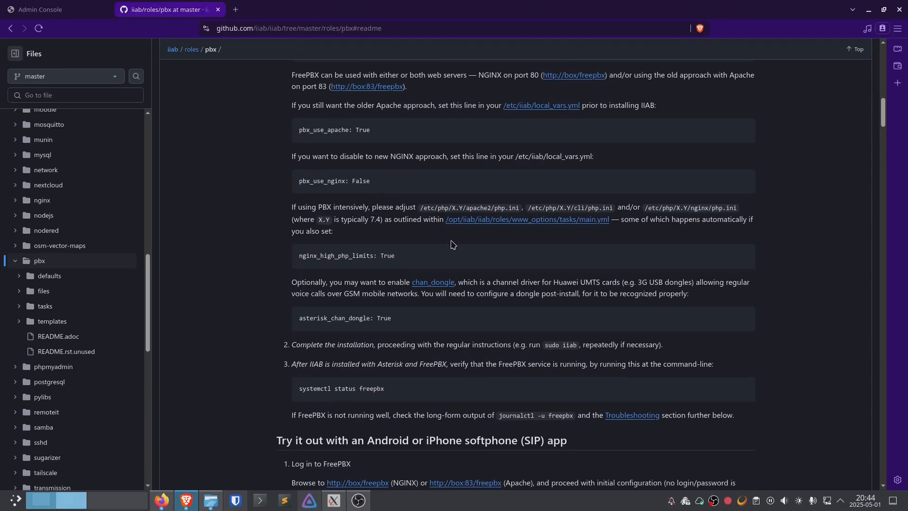
pyautogui.click(54, 9)
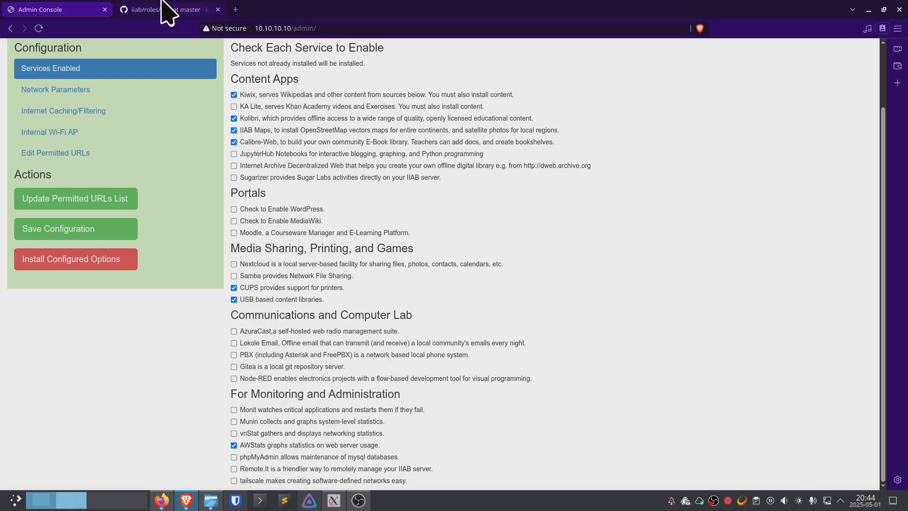
pyautogui.click(168, 10)
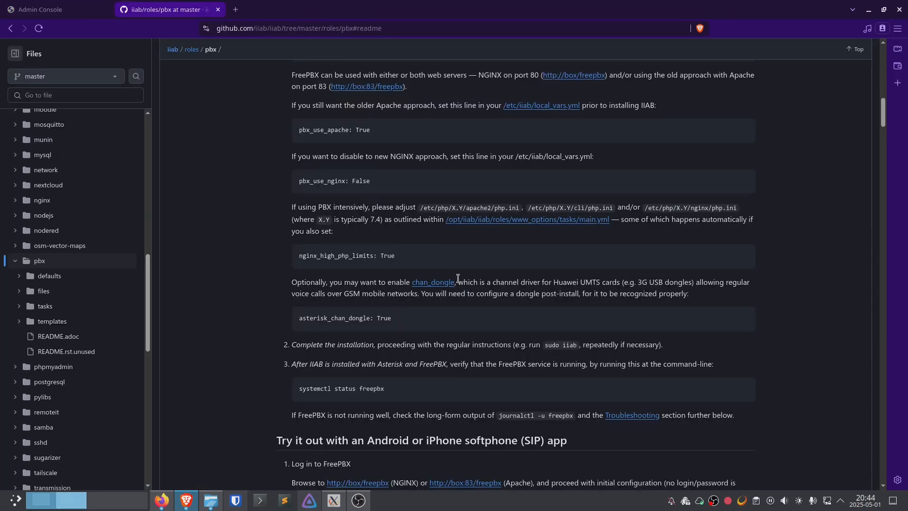
# Select the asterisk_chan_dongle: True line, read through FreePBX and softphone setup, then return to the Admin Console
pyautogui.scroll(-3)
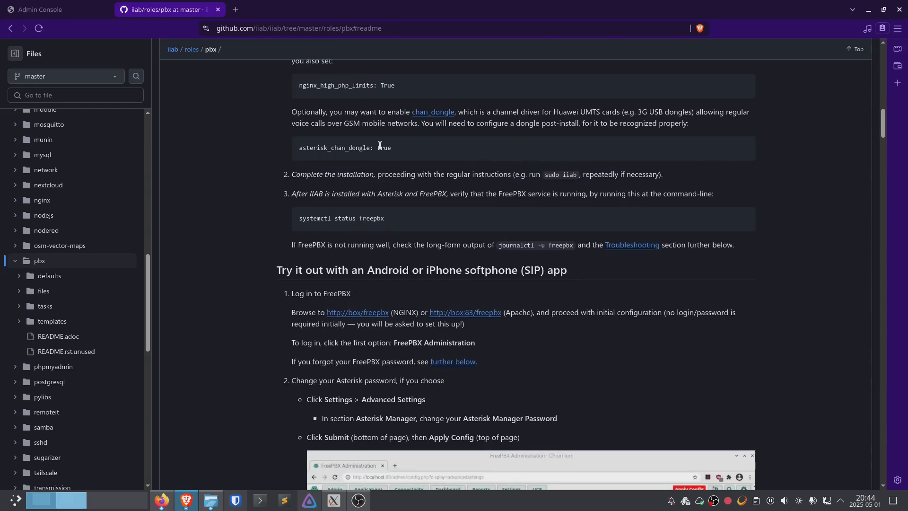
pyautogui.tripleClick(344, 148)
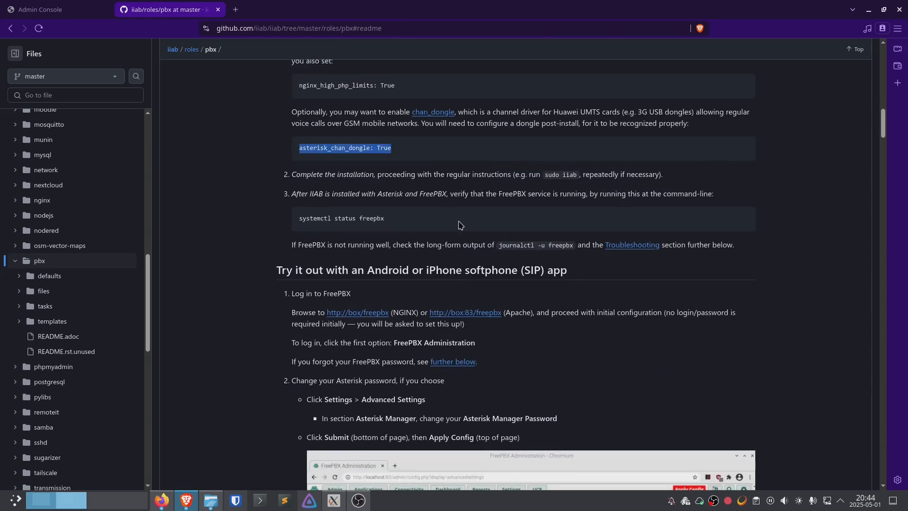
pyautogui.scroll(-3)
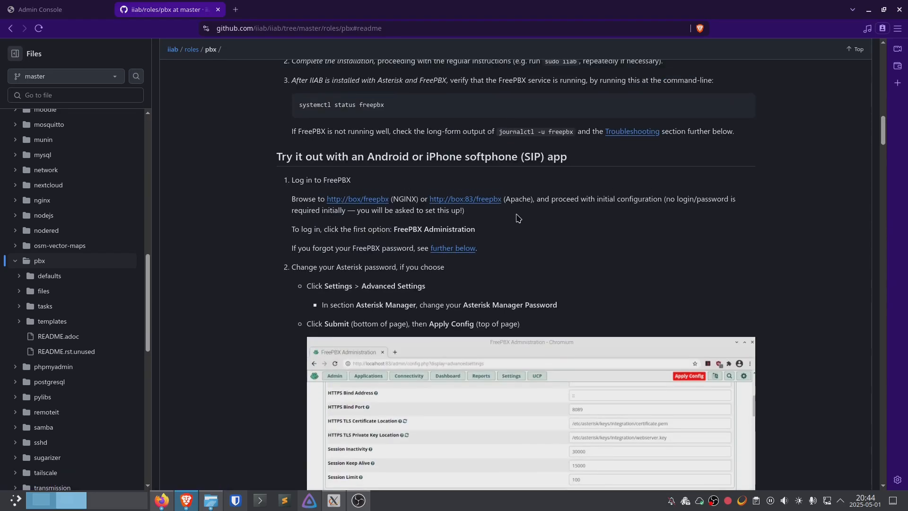
pyautogui.scroll(-3)
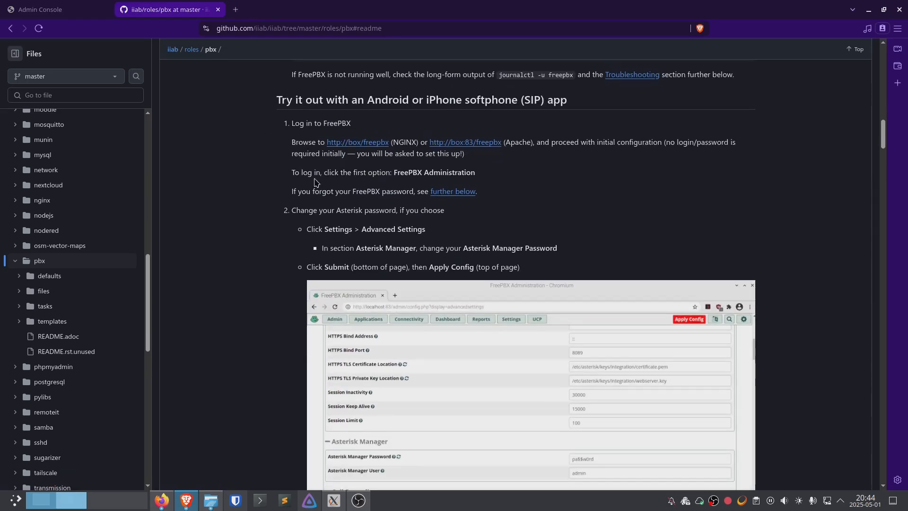
pyautogui.moveTo(341, 99)
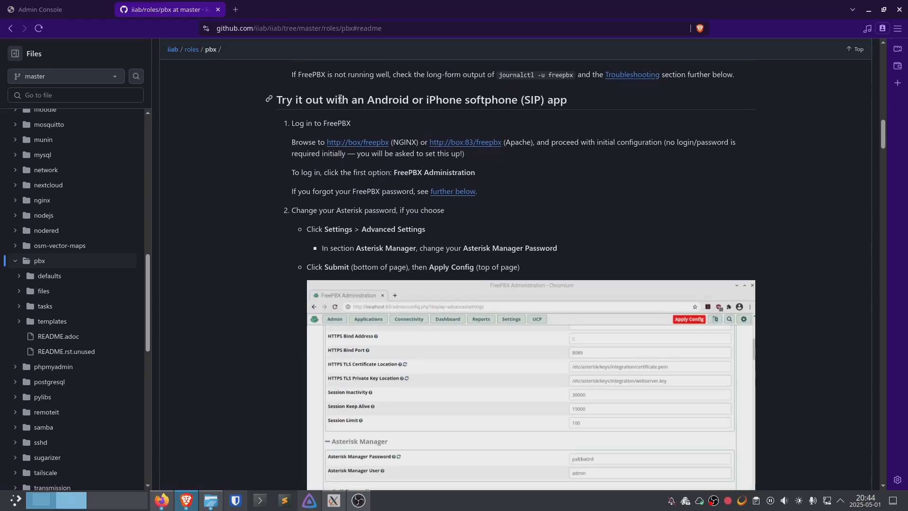
pyautogui.moveTo(526, 166)
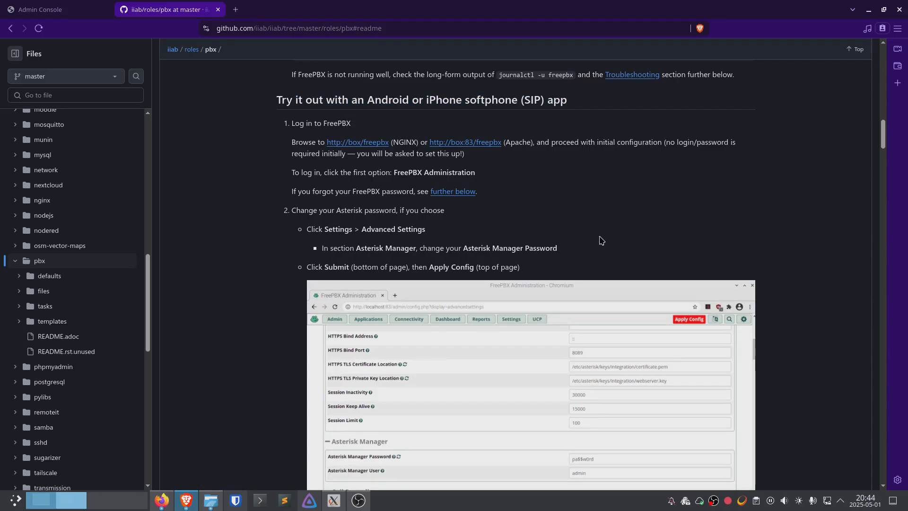
pyautogui.scroll(-3)
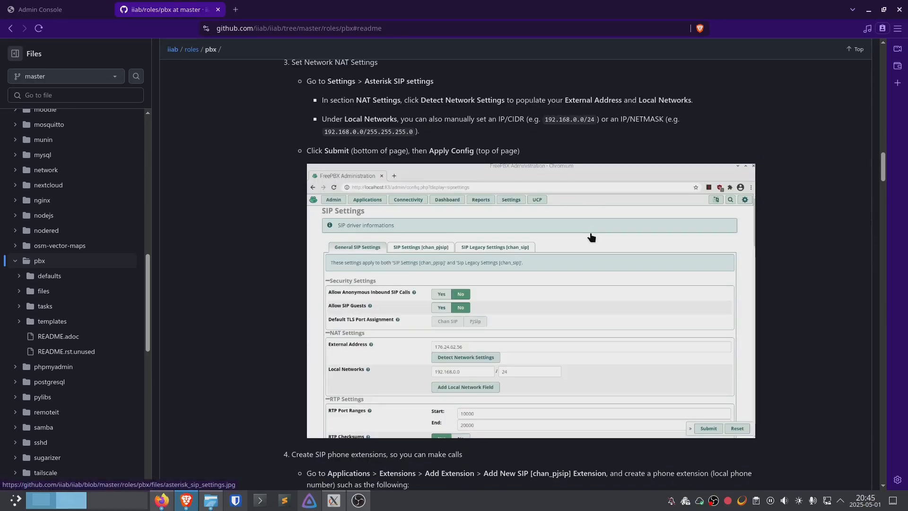
pyautogui.scroll(-3)
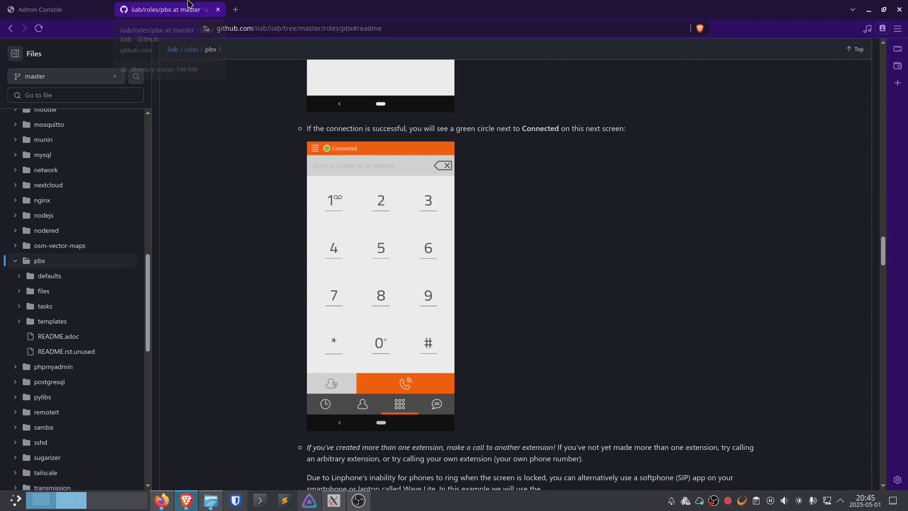
pyautogui.click(52, 10)
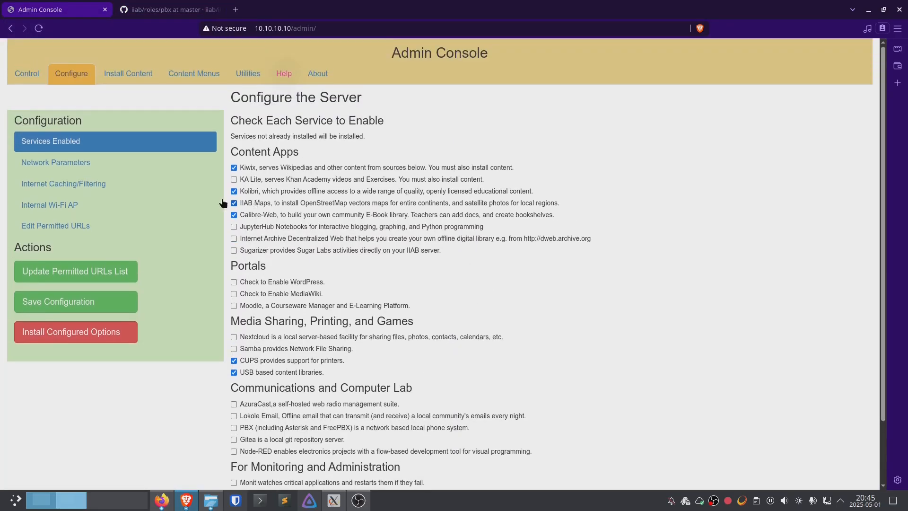
pyautogui.moveTo(50, 205)
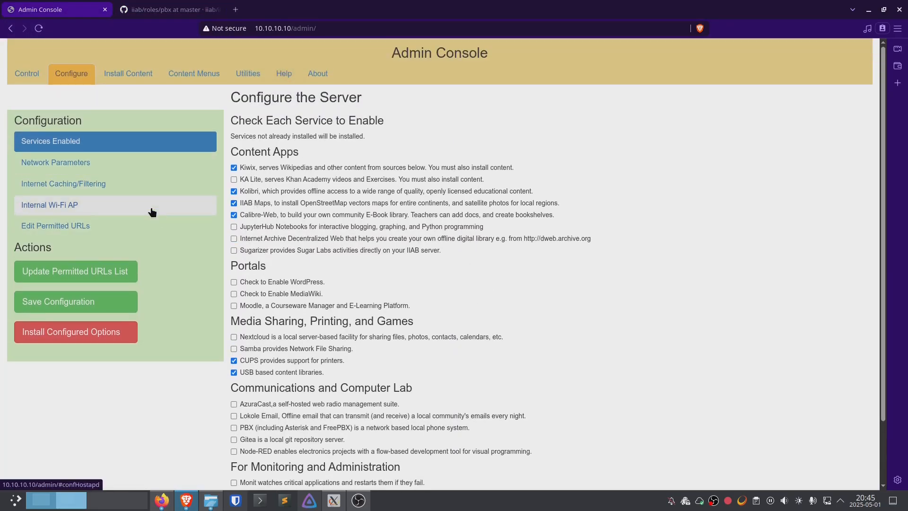
pyautogui.moveTo(43, 214)
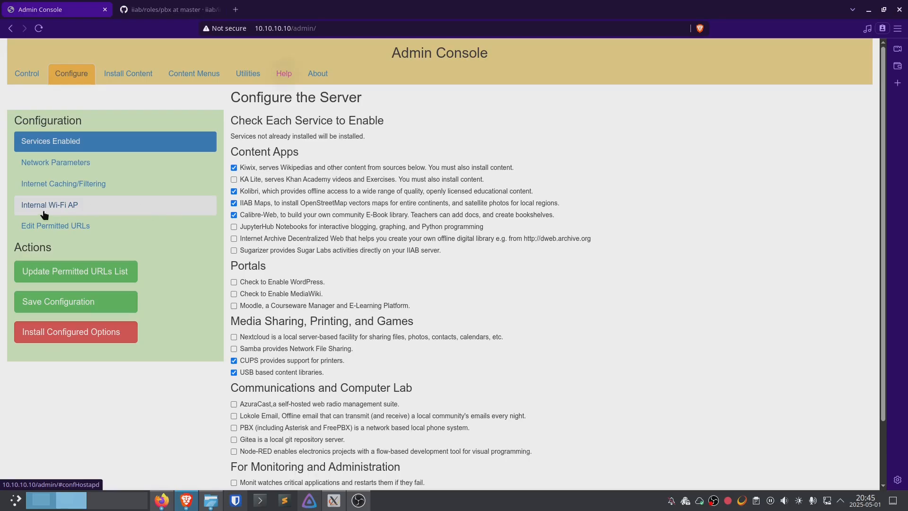
# View the Internal Wi-Fi Access Point settings, then open Install Content's Quick Pick collections
pyautogui.click(49, 204)
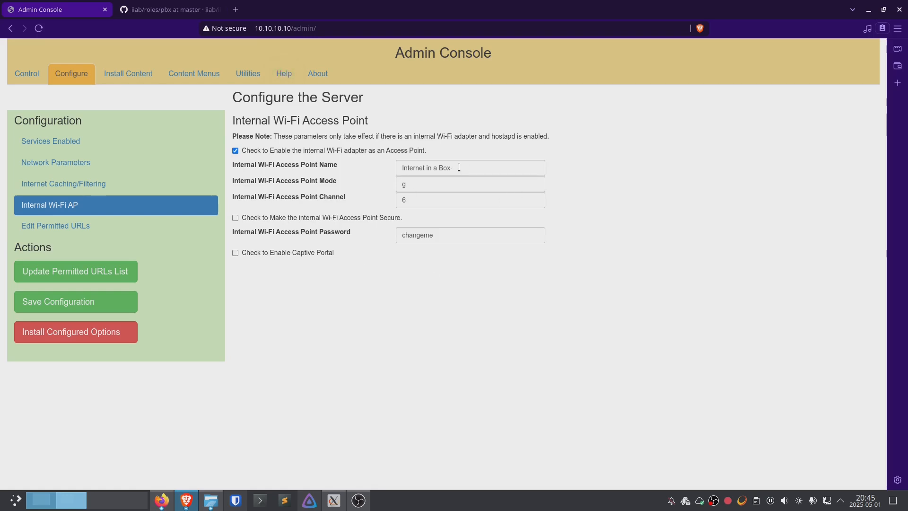
pyautogui.moveTo(375, 161)
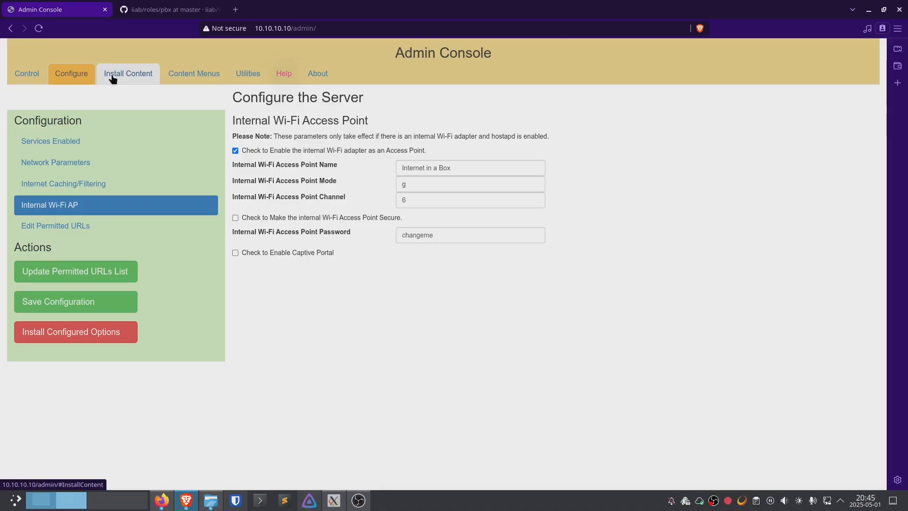
pyautogui.click(127, 74)
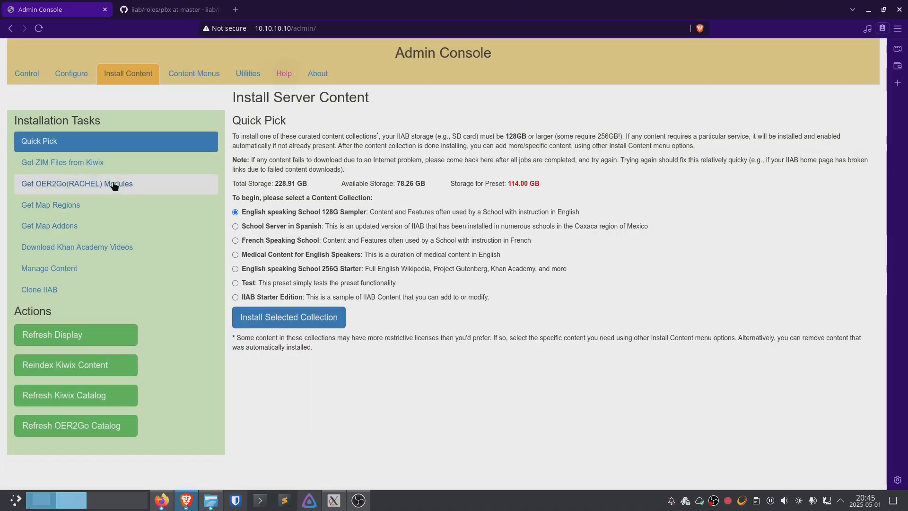
pyautogui.moveTo(62, 162)
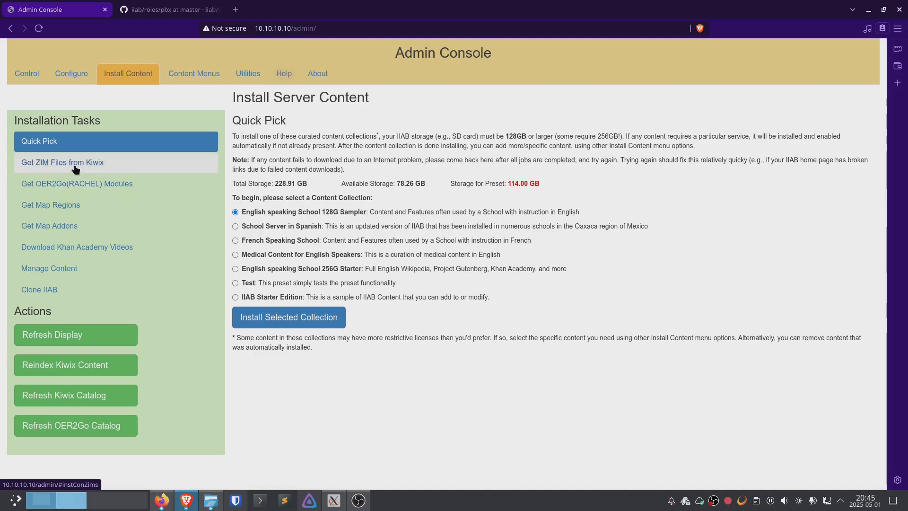
# Open Get ZIM Files from Kiwix and scroll down through the English ZIM catalogue
pyautogui.click(62, 163)
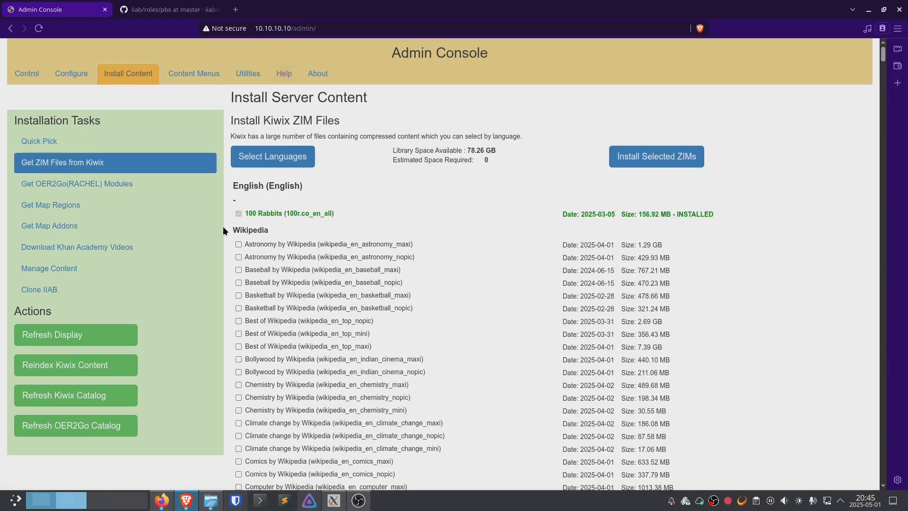
pyautogui.moveTo(387, 306)
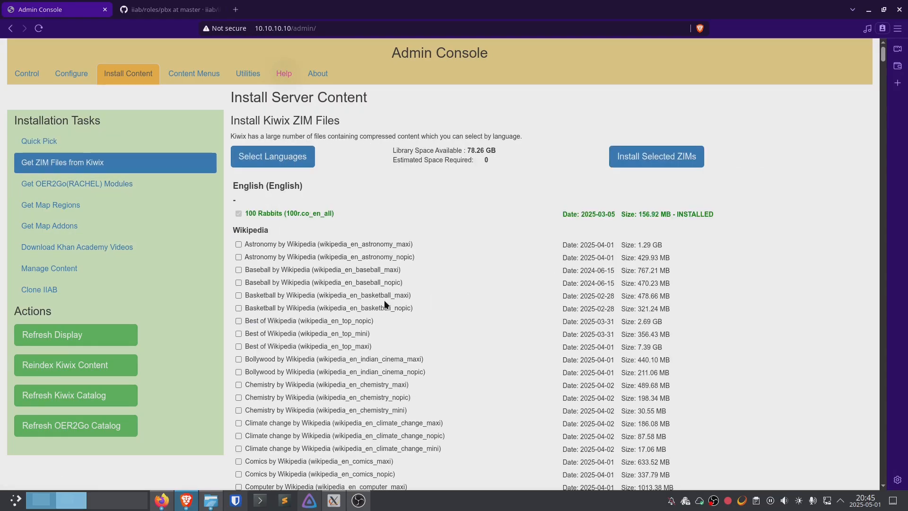
pyautogui.scroll(-3)
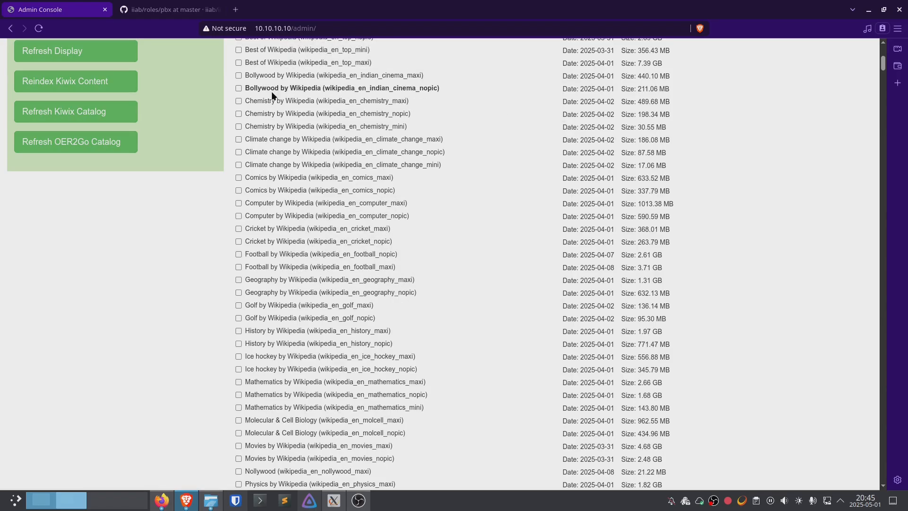
pyautogui.scroll(3)
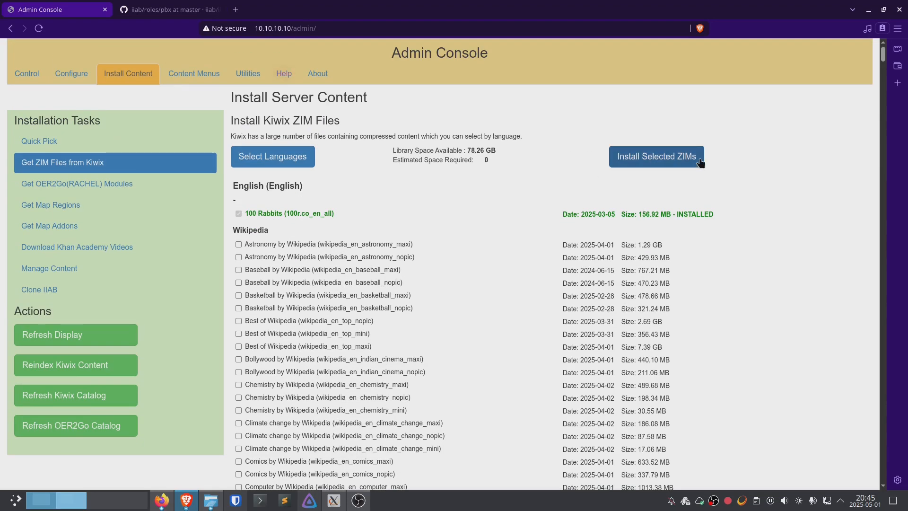
pyautogui.moveTo(596, 186)
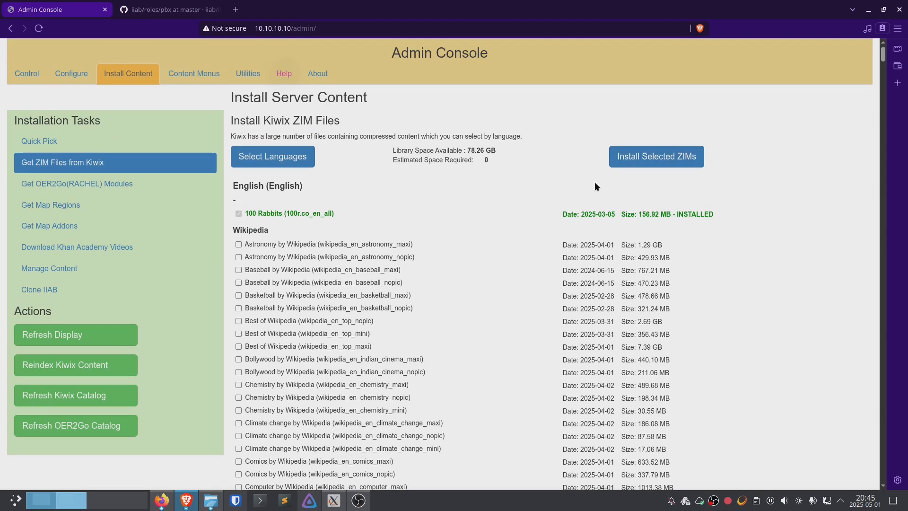
pyautogui.moveTo(660, 254)
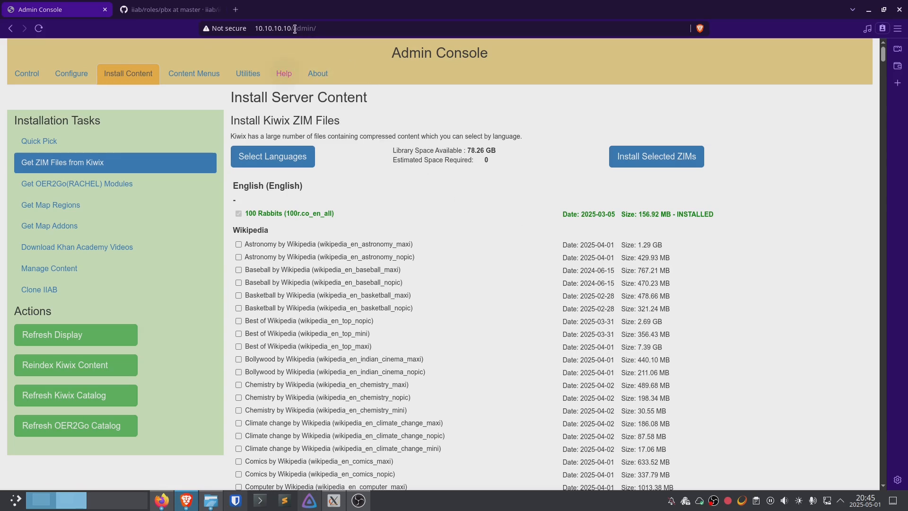
pyautogui.scroll(-3)
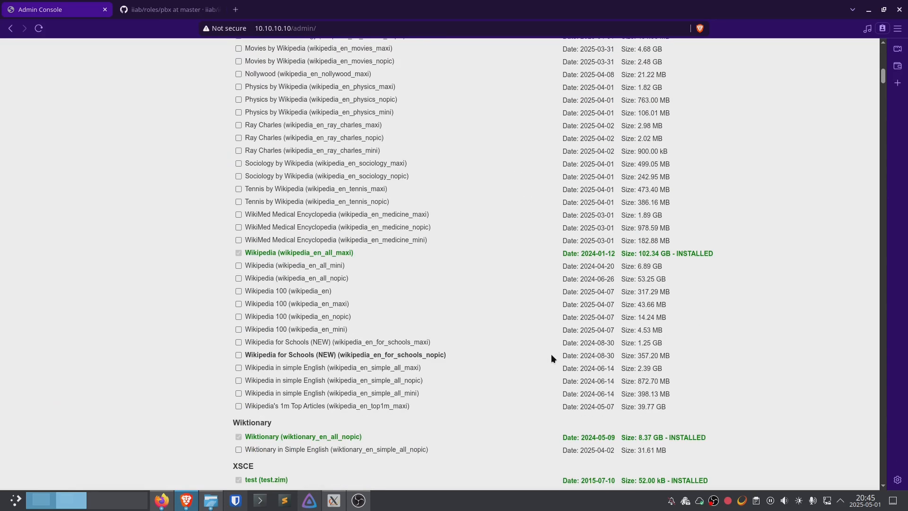
pyautogui.moveTo(458, 254)
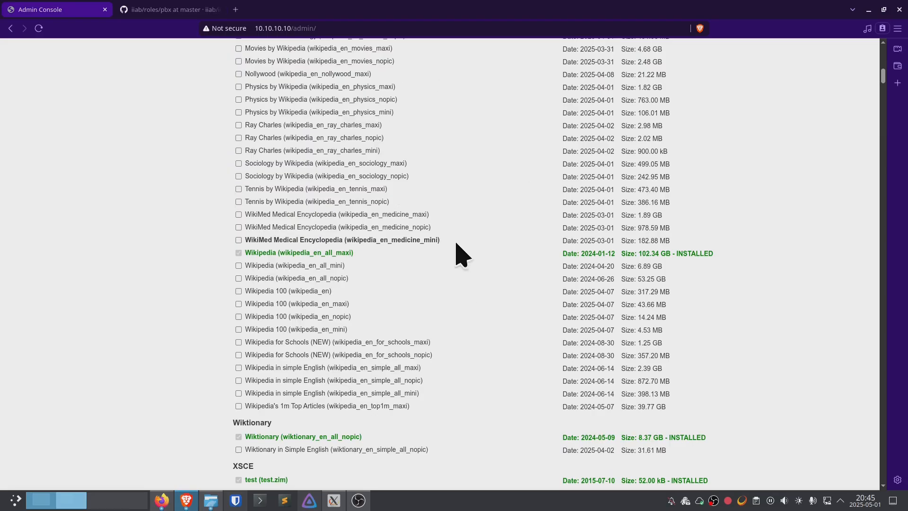
pyautogui.moveTo(851, 271)
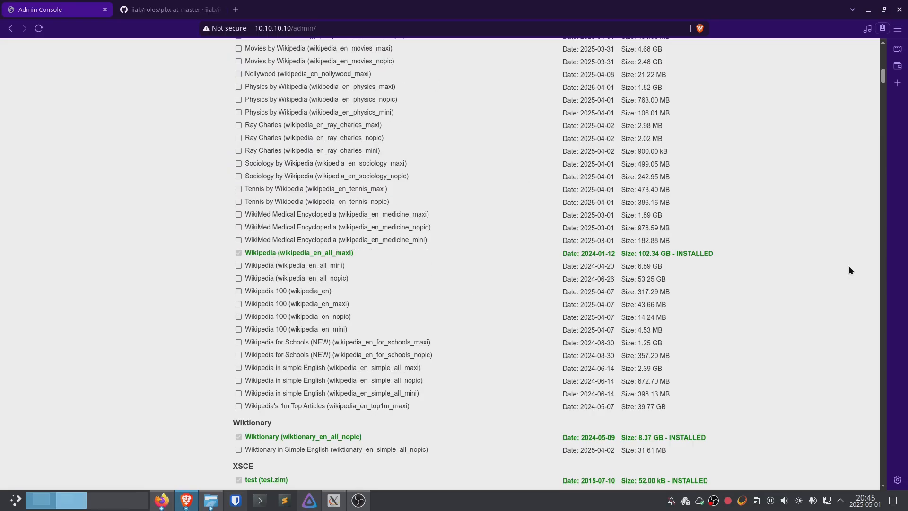
pyautogui.scroll(-3)
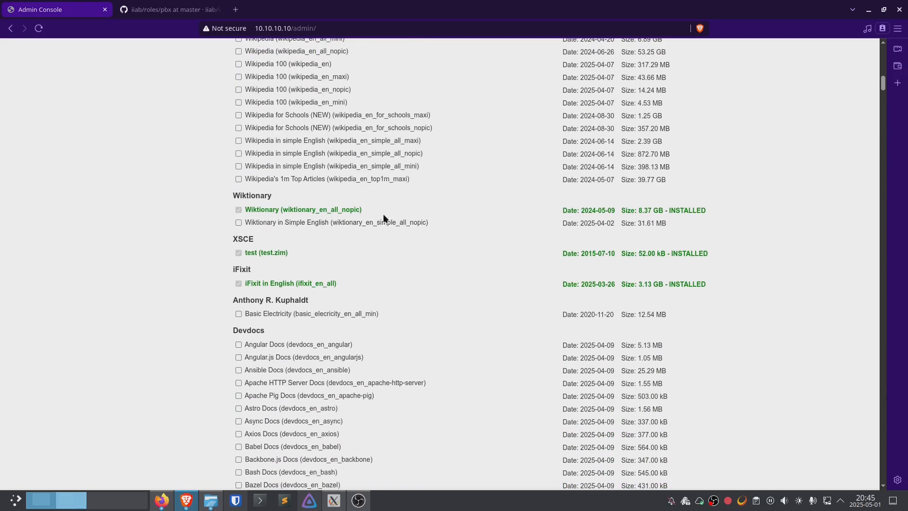
pyautogui.moveTo(355, 250)
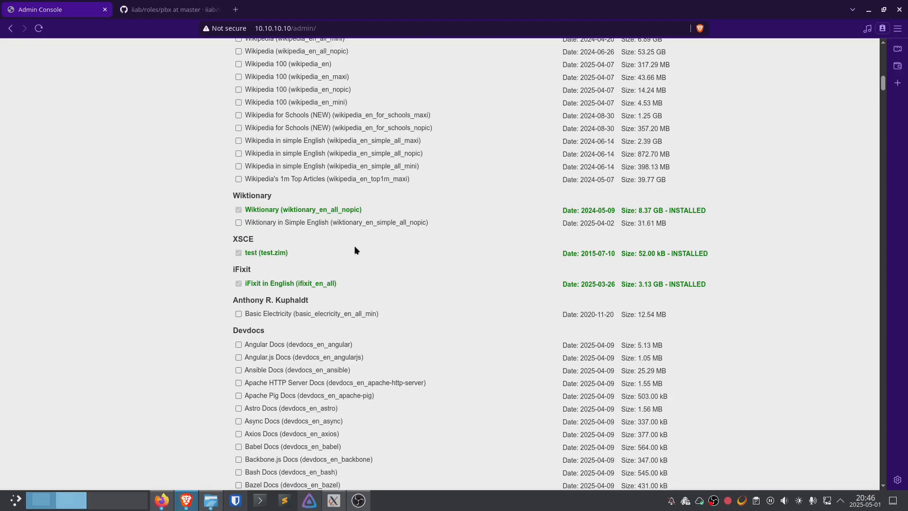
pyautogui.scroll(-3)
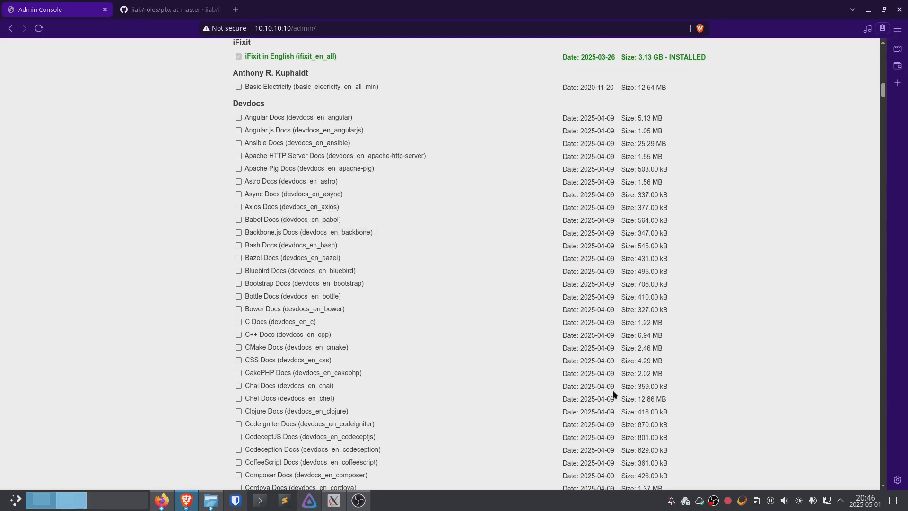
pyautogui.scroll(-3)
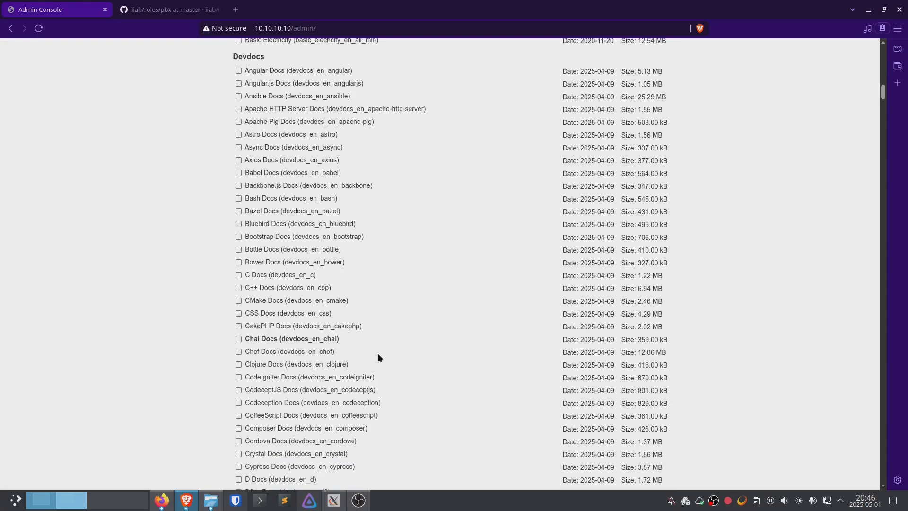
pyautogui.scroll(-3)
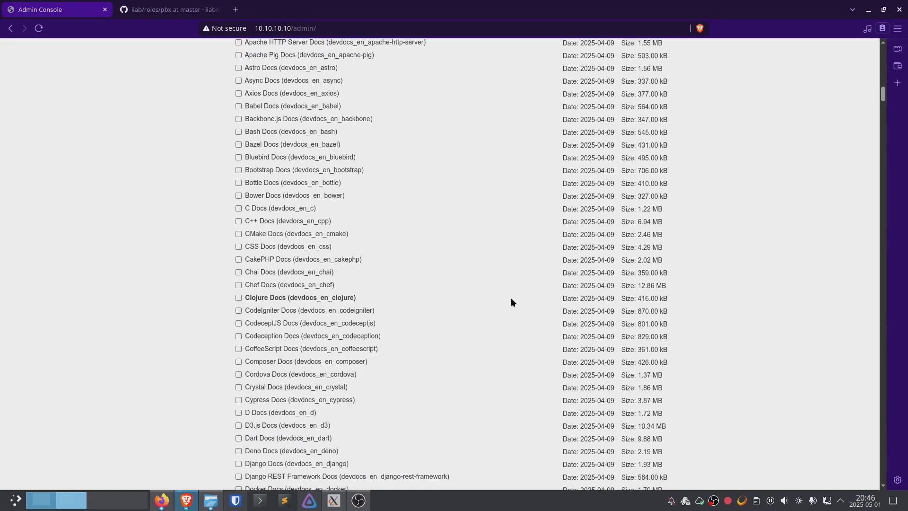
# Find the Python Docs entry in the ZIM list and scroll around it
pyautogui.press('ctrl+f')
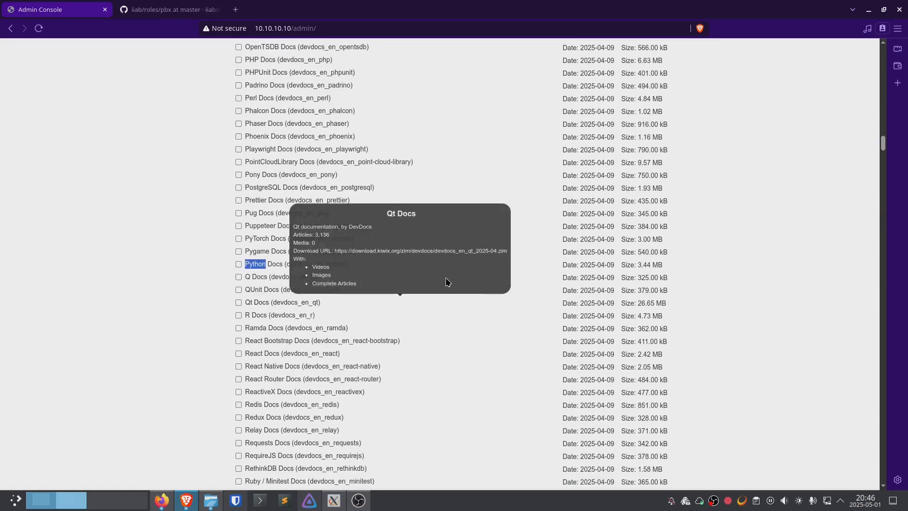
pyautogui.moveTo(255, 263)
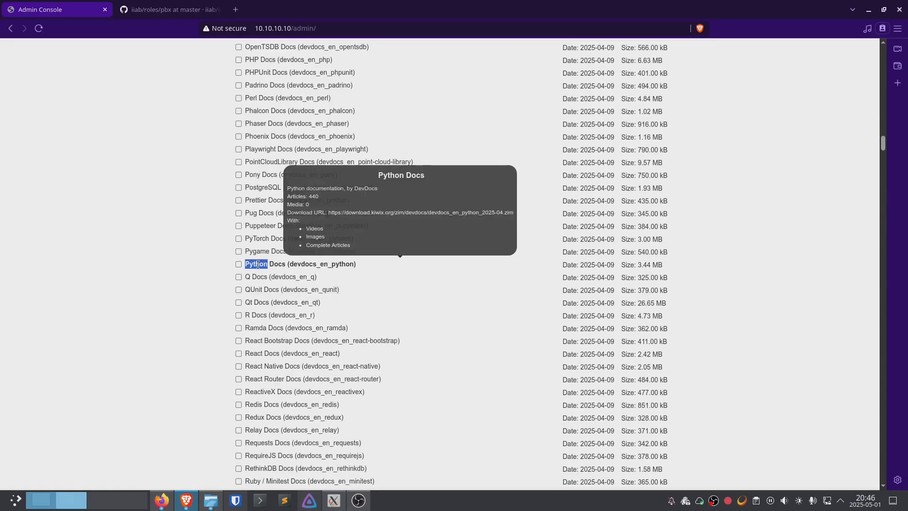
pyautogui.moveTo(284, 238)
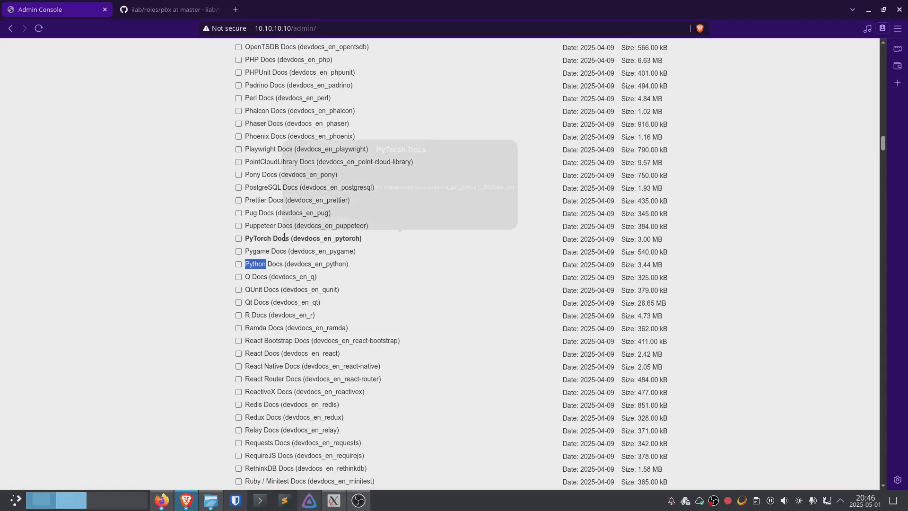
pyautogui.scroll(-3)
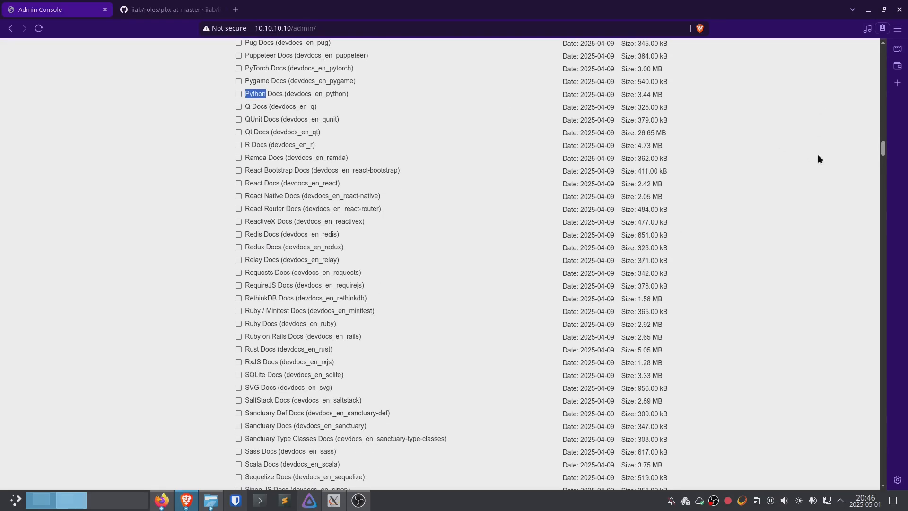
pyautogui.scroll(3)
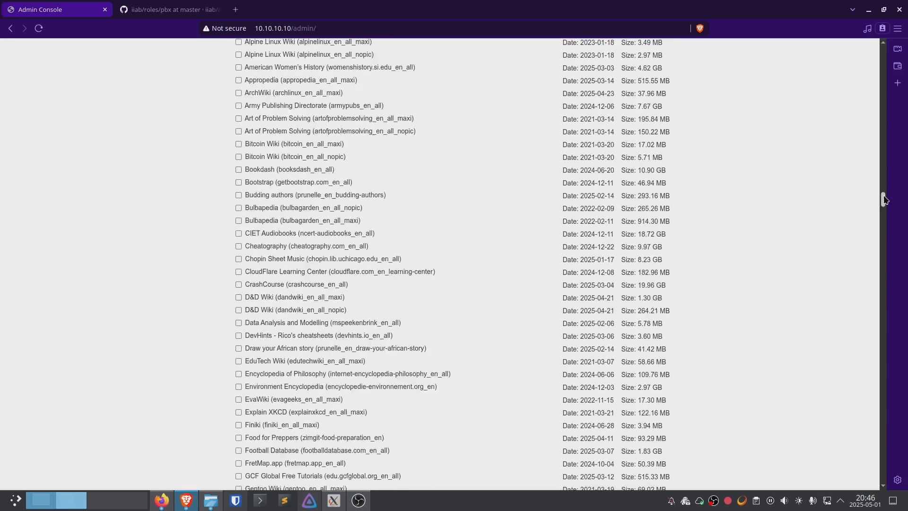
pyautogui.scroll(3)
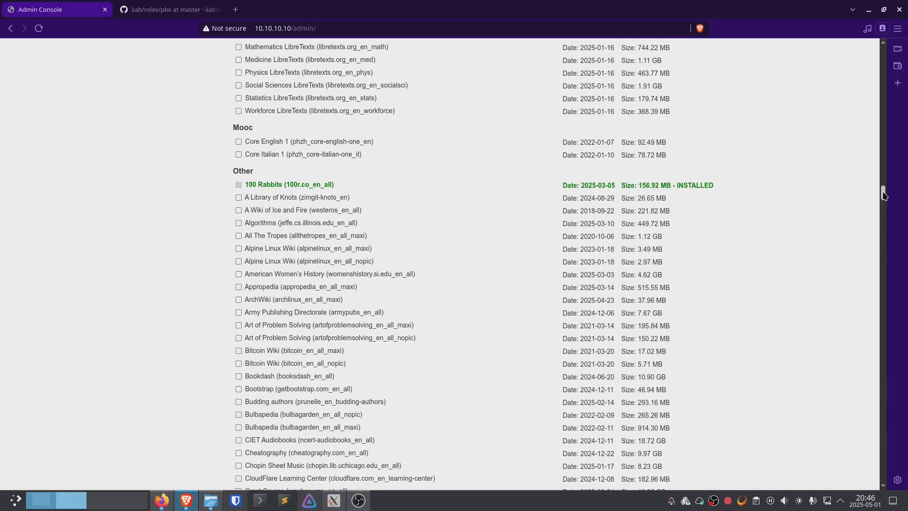
pyautogui.scroll(-3)
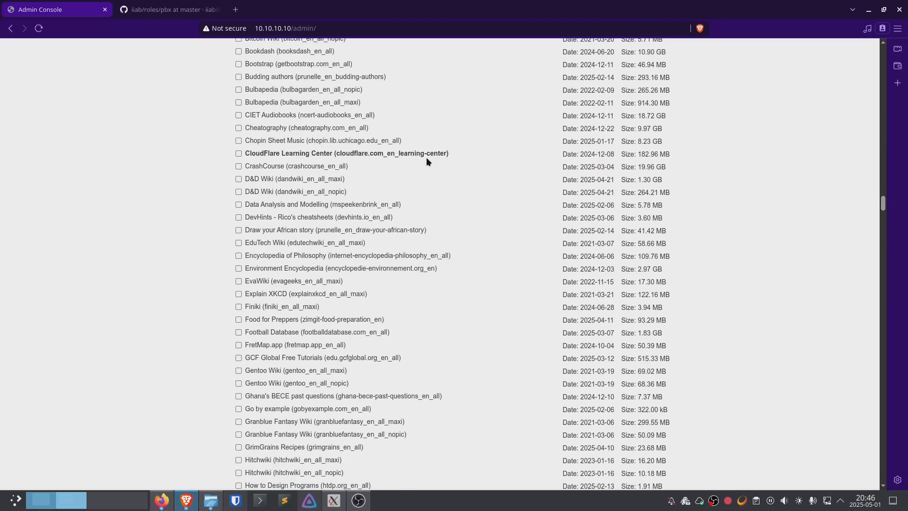
pyautogui.moveTo(260, 178)
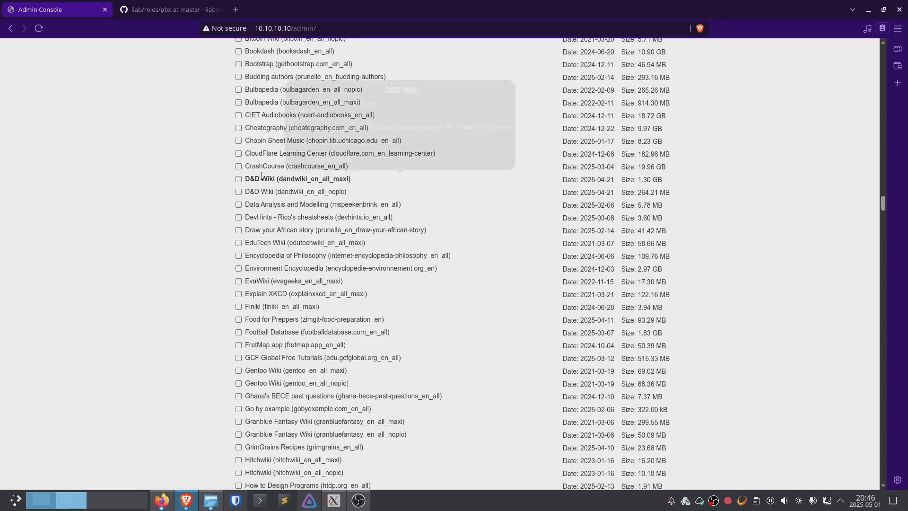
pyautogui.moveTo(691, 227)
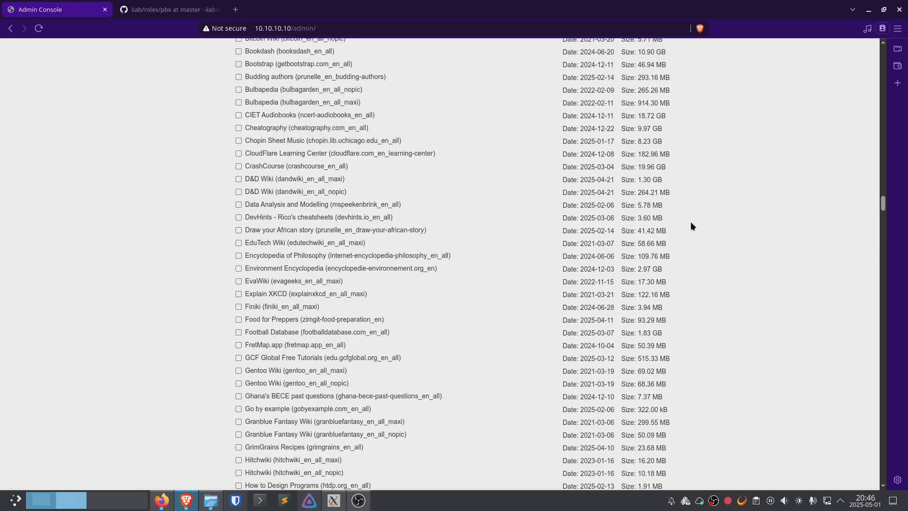
pyautogui.scroll(-3)
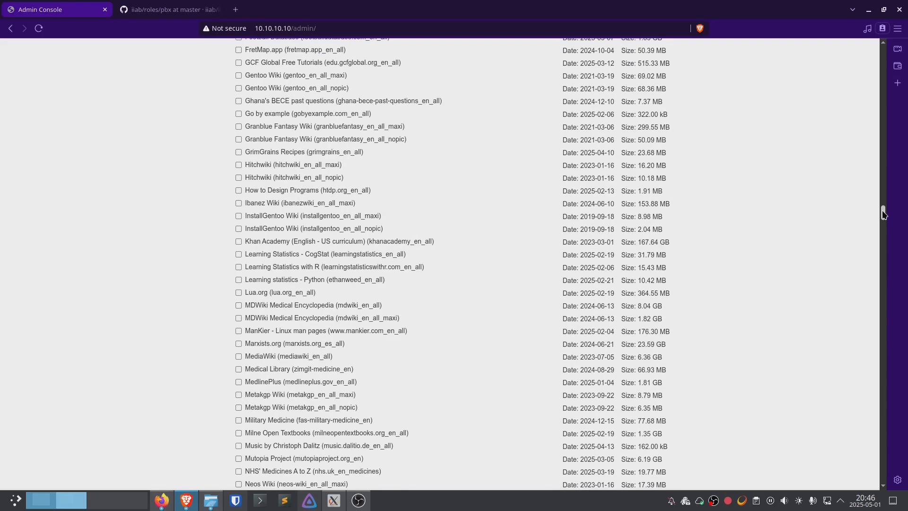
pyautogui.scroll(-3)
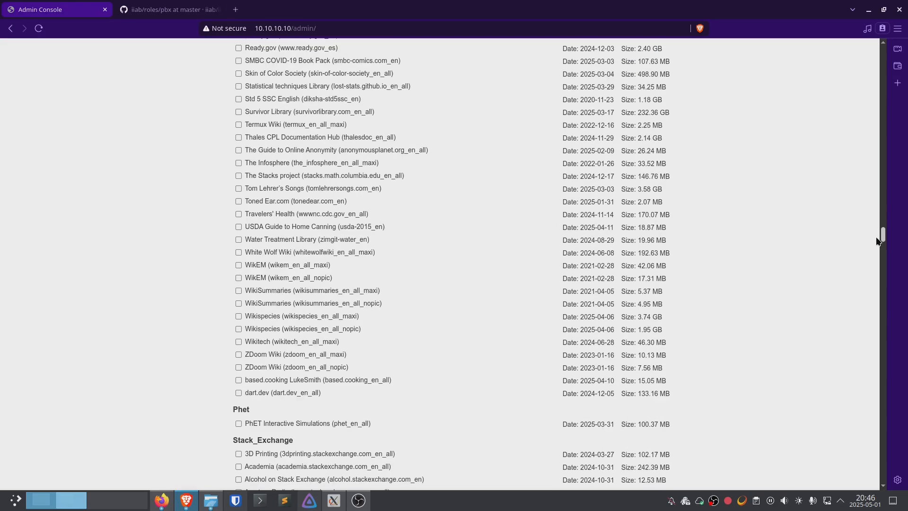
pyautogui.scroll(3)
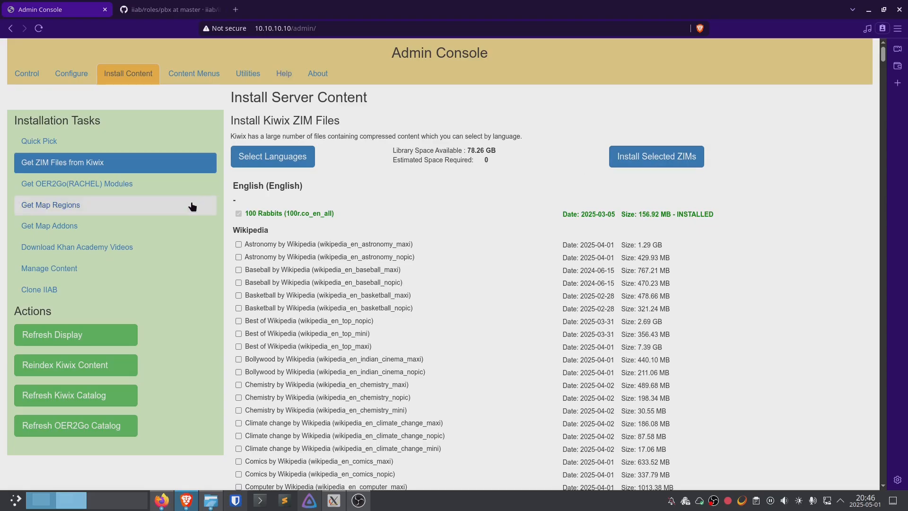
pyautogui.moveTo(49, 205)
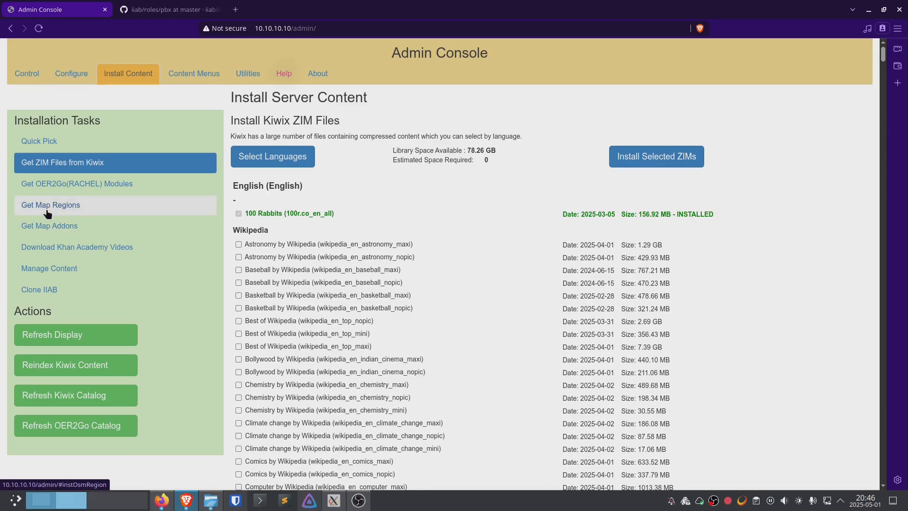
# View Map Regions with base files and North America, then the Khan Academy KA Lite download page
pyautogui.click(50, 204)
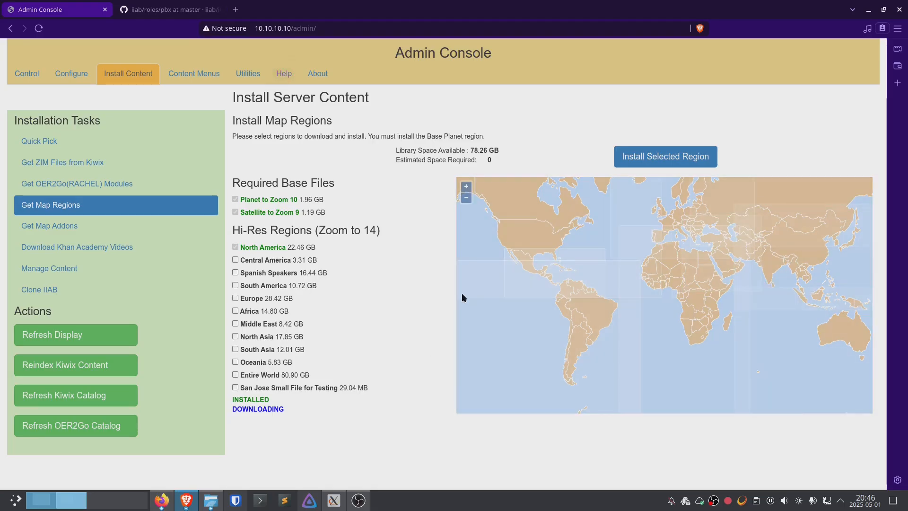
pyautogui.moveTo(104, 247)
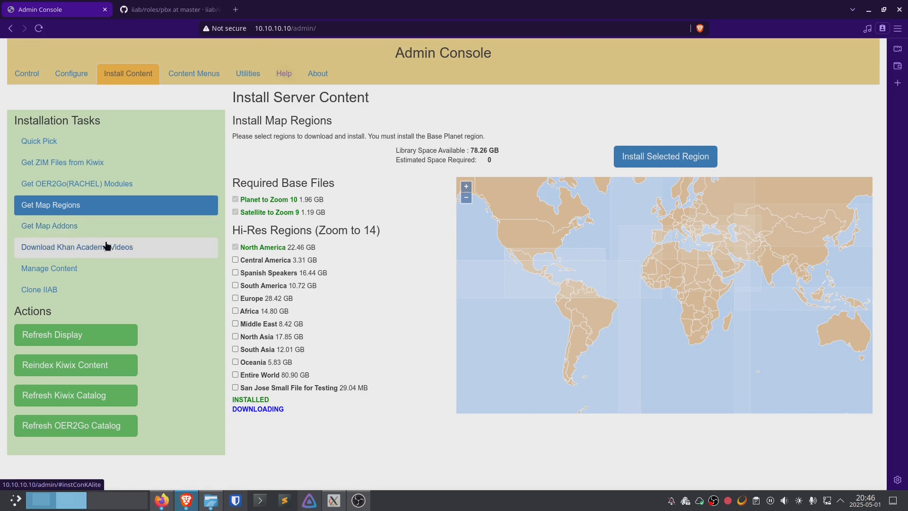
pyautogui.click(76, 247)
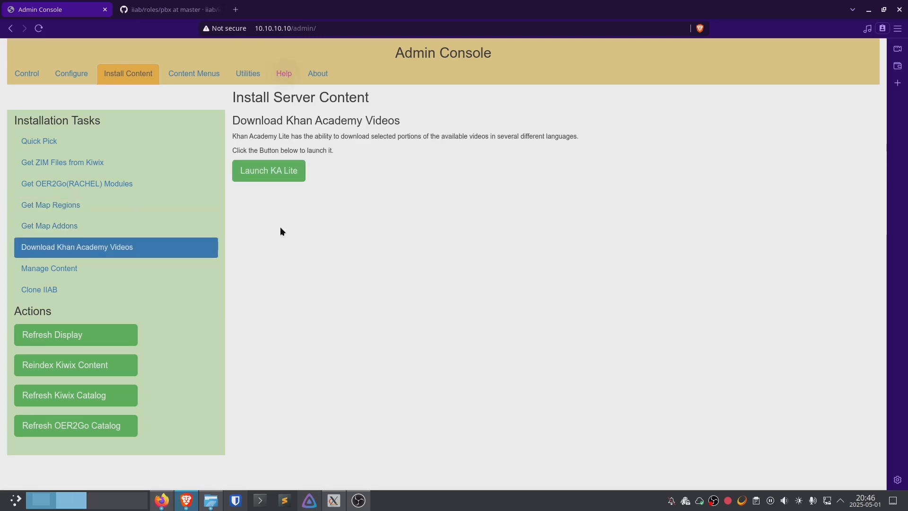
pyautogui.moveTo(283, 188)
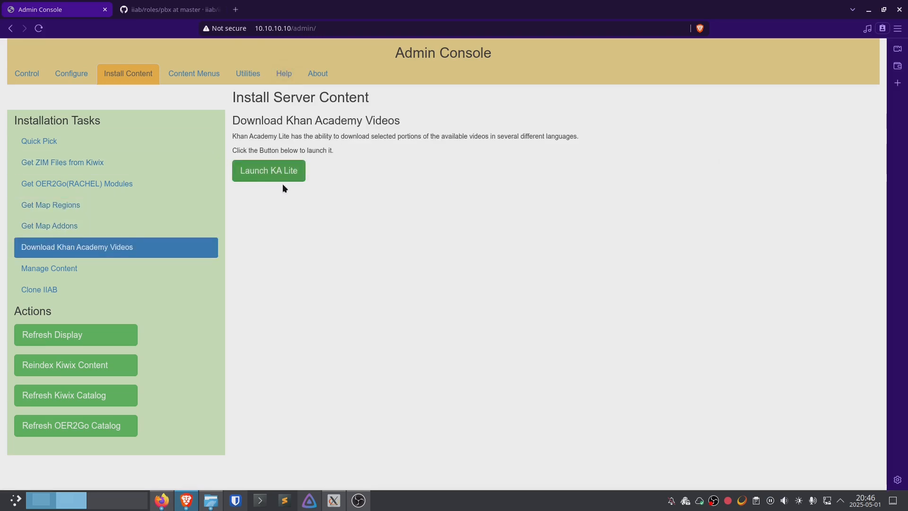
pyautogui.moveTo(62, 270)
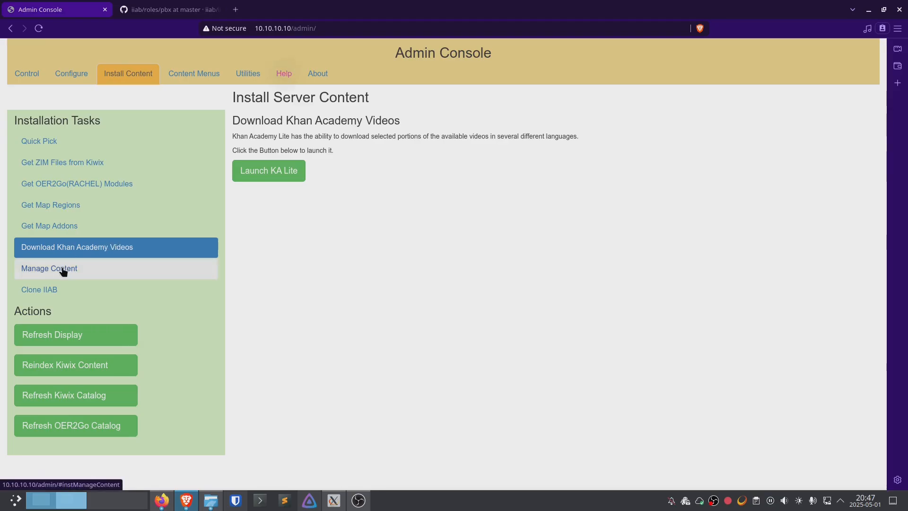
# Review Manage Content's storage use and five installed ZIM files, then return to the GitHub README tab
pyautogui.click(49, 268)
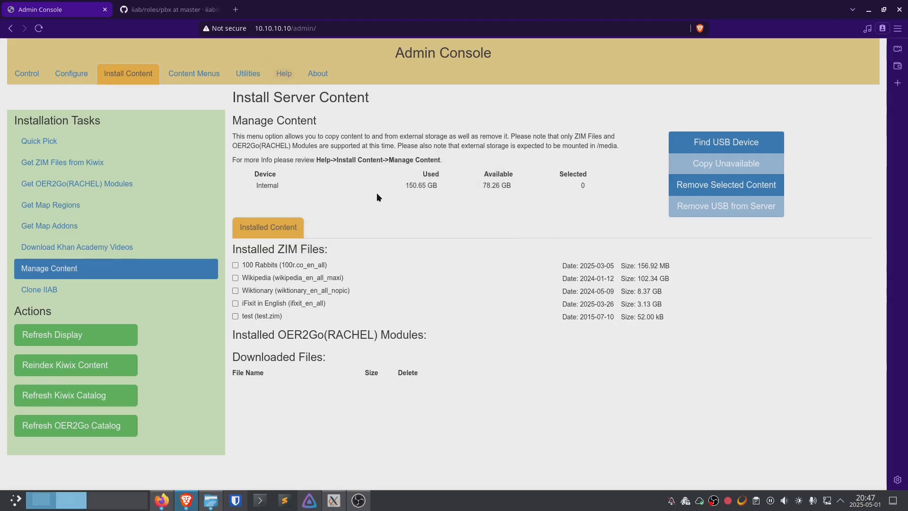
pyautogui.moveTo(526, 213)
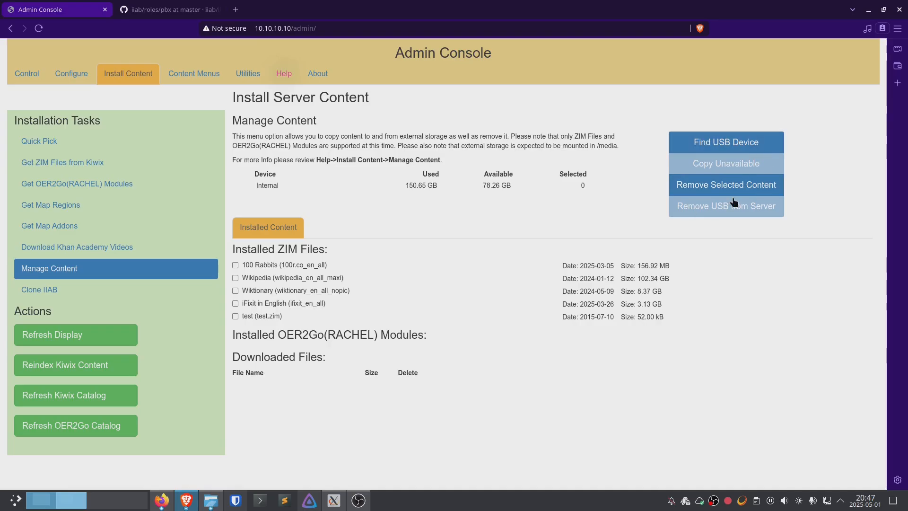
pyautogui.moveTo(736, 208)
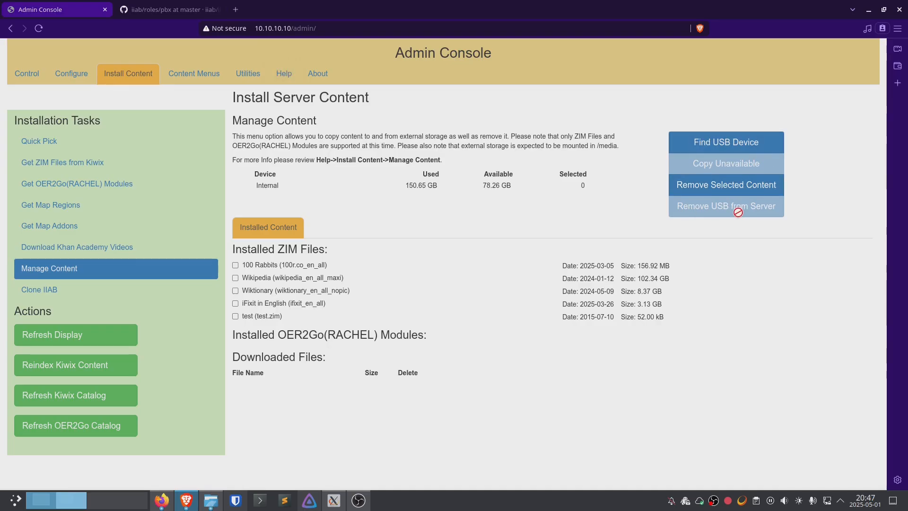
pyautogui.moveTo(515, 214)
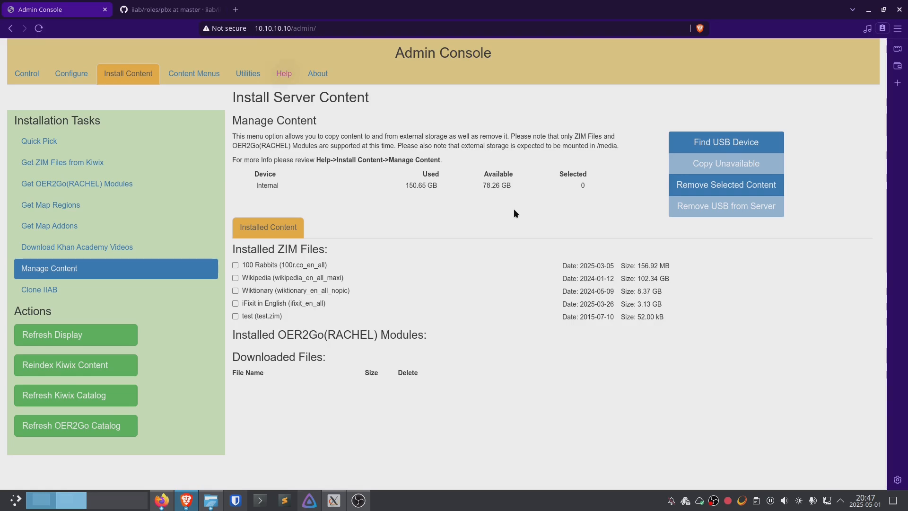
pyautogui.click(167, 9)
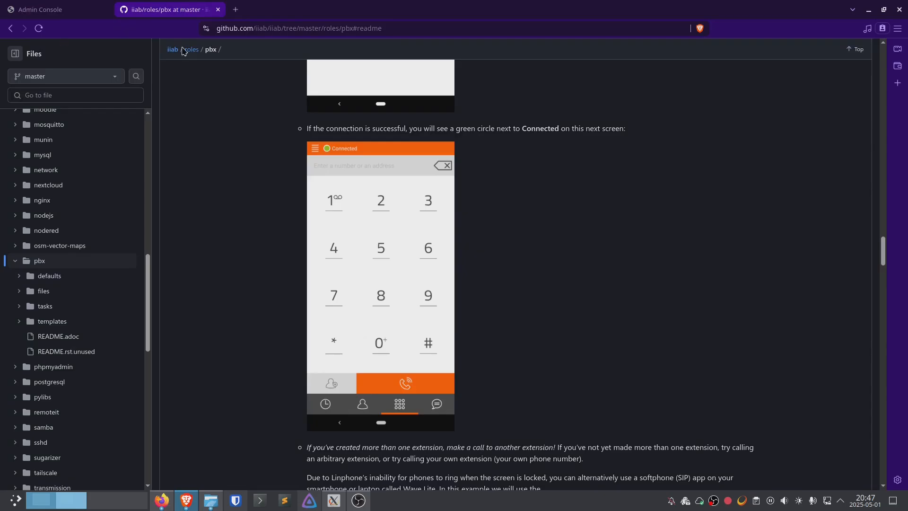
# Switch back to the Admin Console and open Clone IIAB under Installation Tasks
pyautogui.click(54, 10)
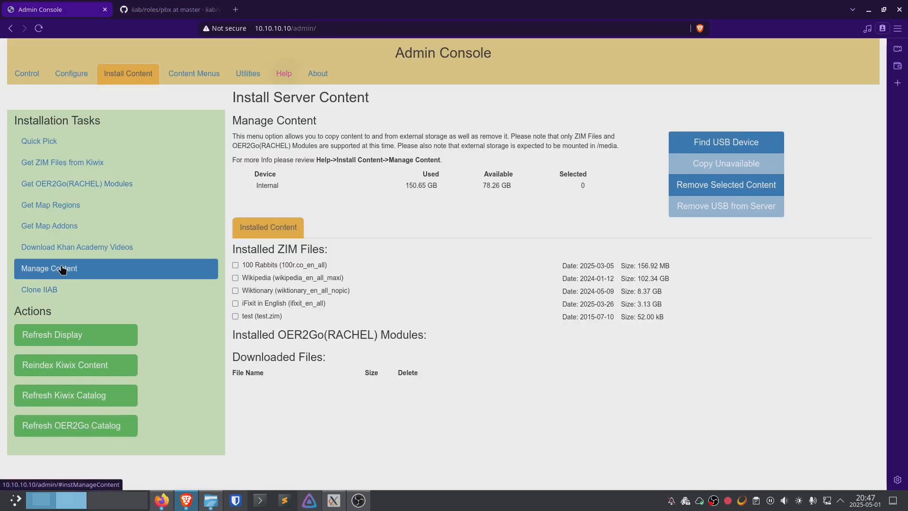
pyautogui.moveTo(39, 289)
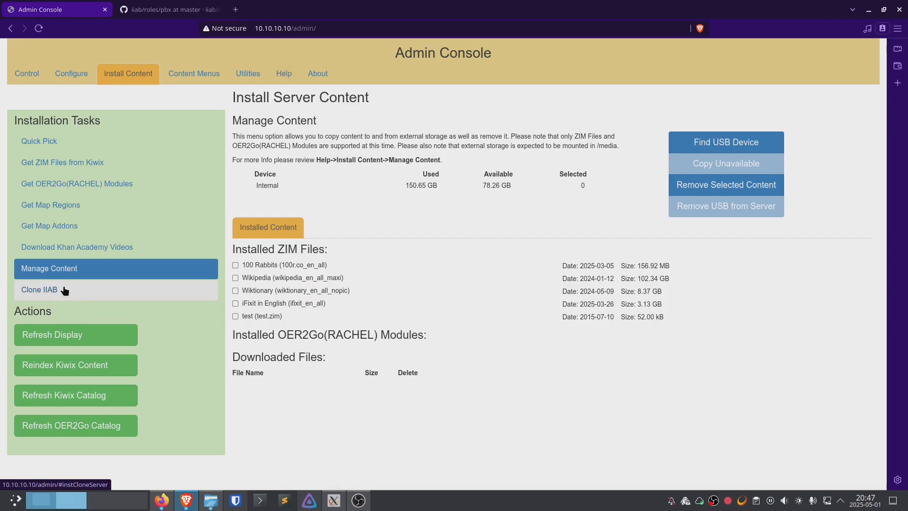
pyautogui.click(39, 289)
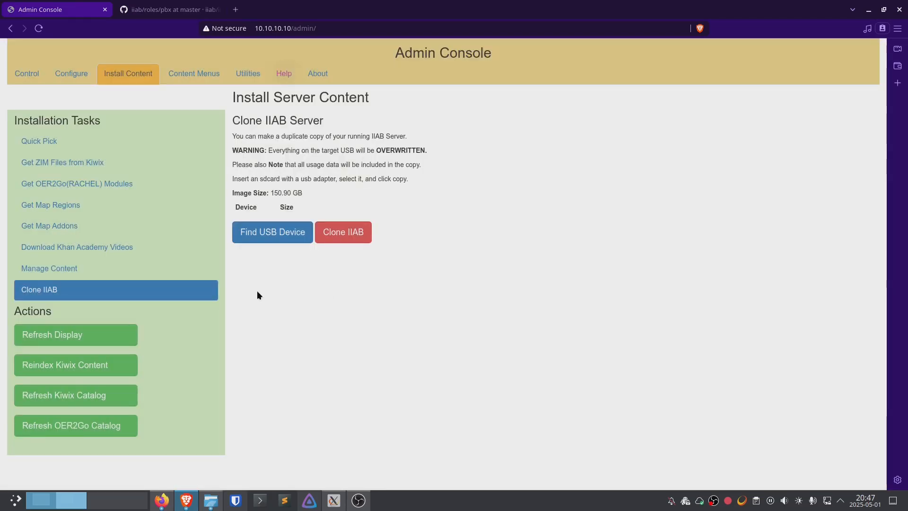
pyautogui.moveTo(380, 321)
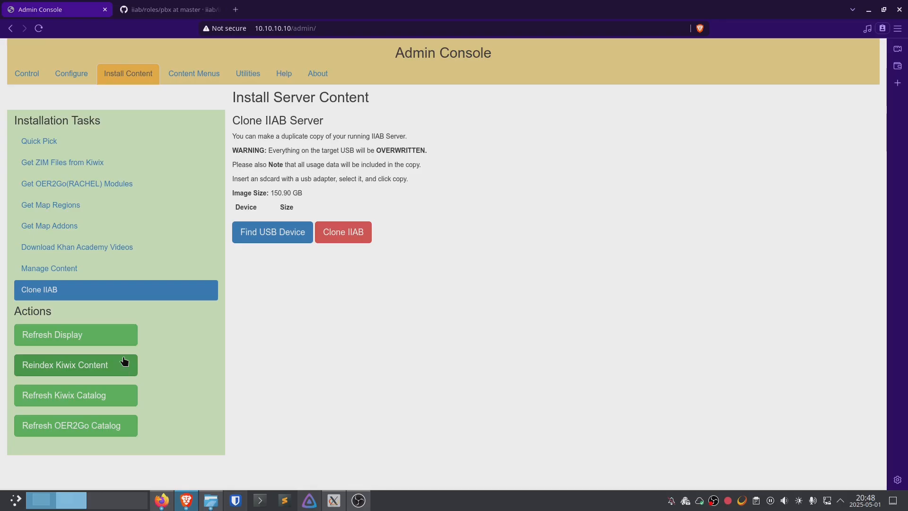
pyautogui.moveTo(281, 260)
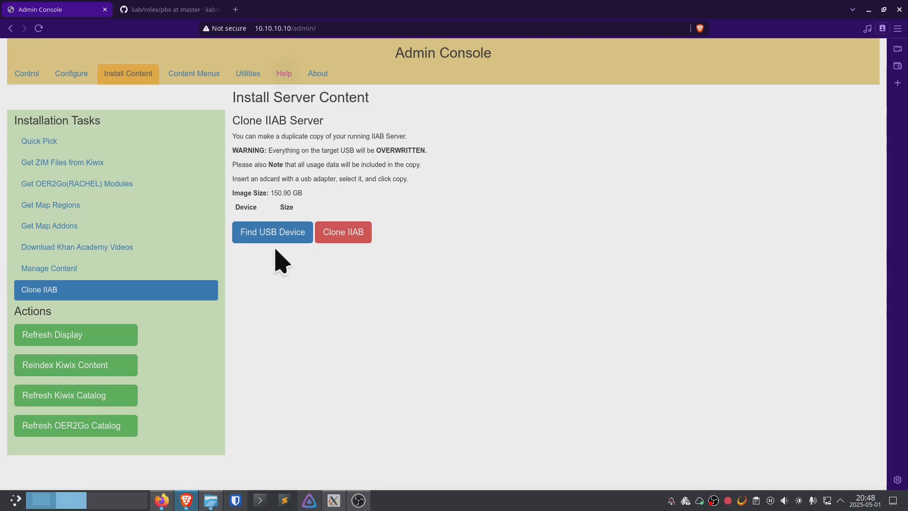
pyautogui.moveTo(188, 364)
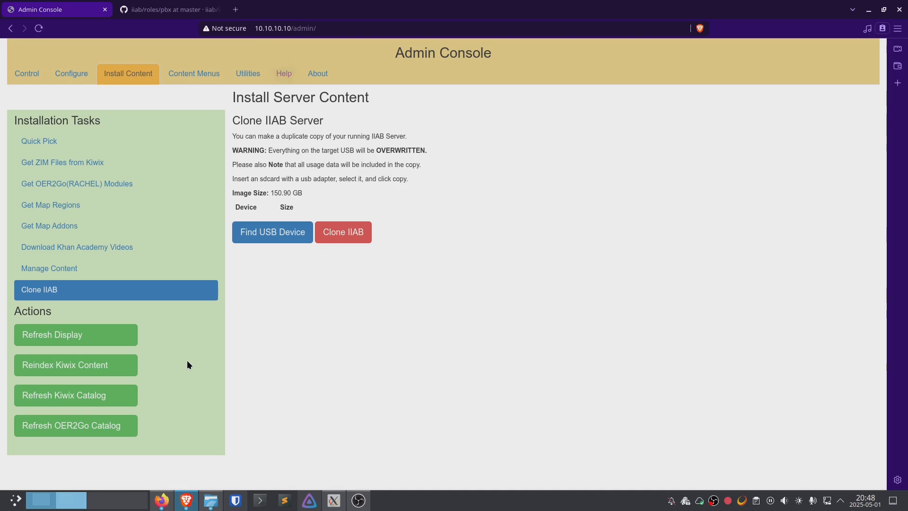
pyautogui.moveTo(65, 364)
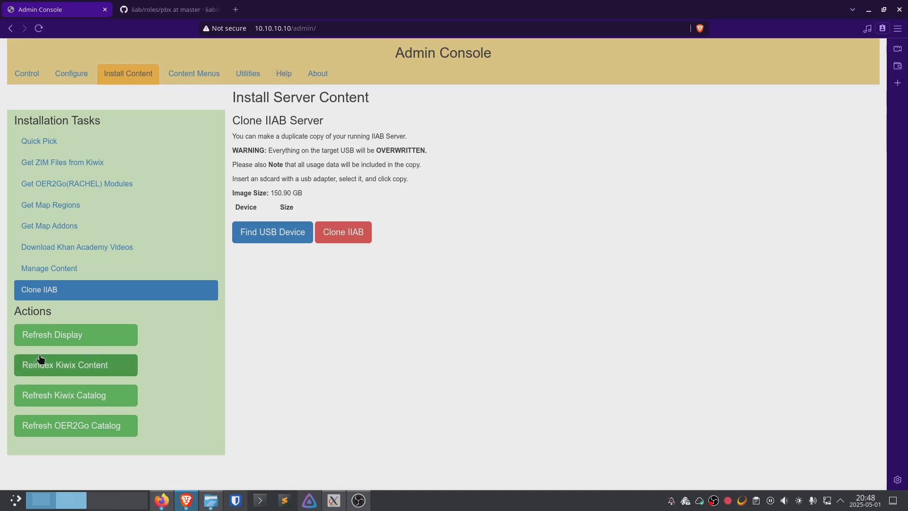
pyautogui.moveTo(193, 73)
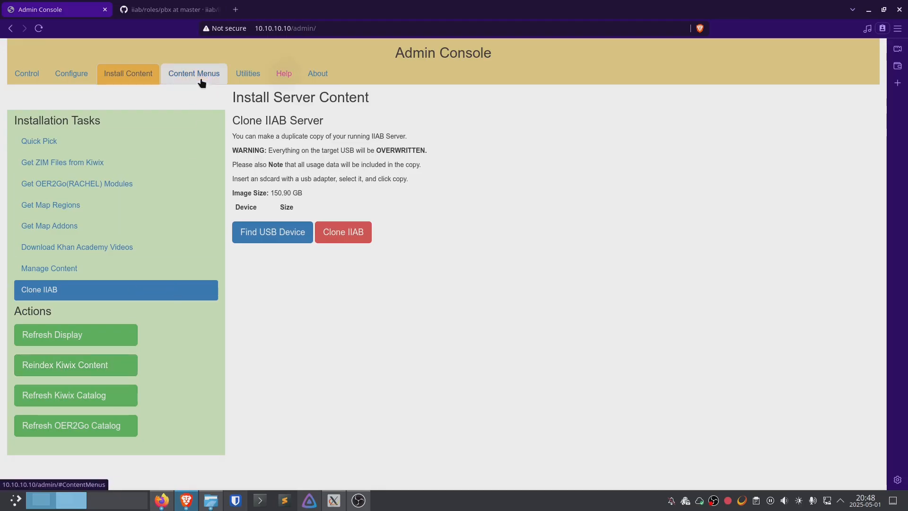
# Open Content Menus and show the Select Menu Item list of home-page entries
pyautogui.click(193, 74)
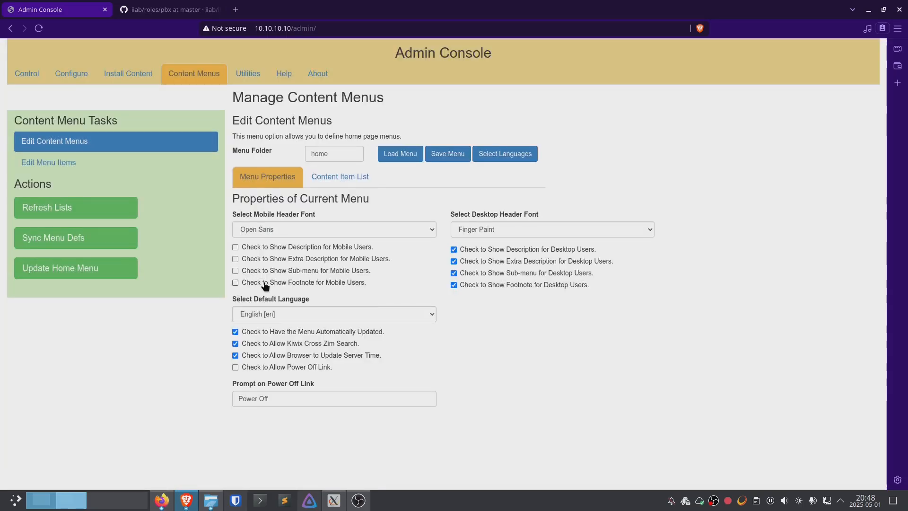
pyautogui.moveTo(361, 298)
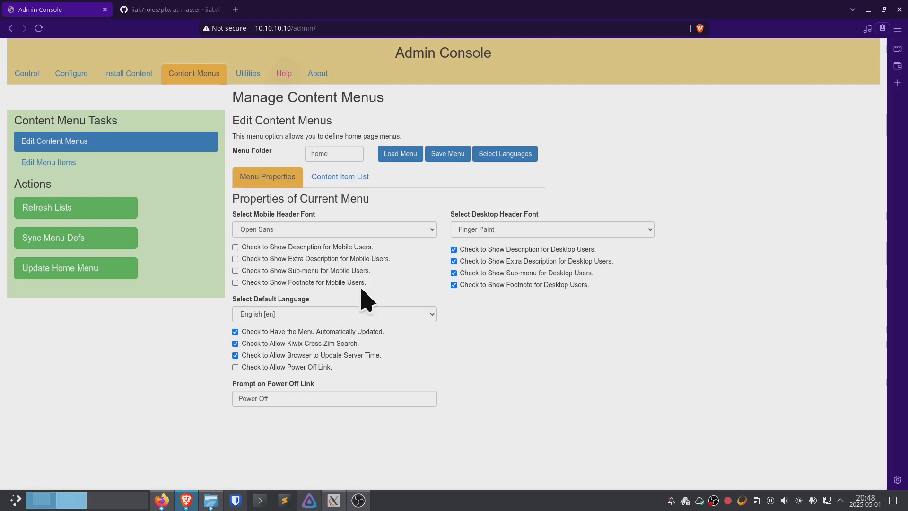
pyautogui.moveTo(364, 283)
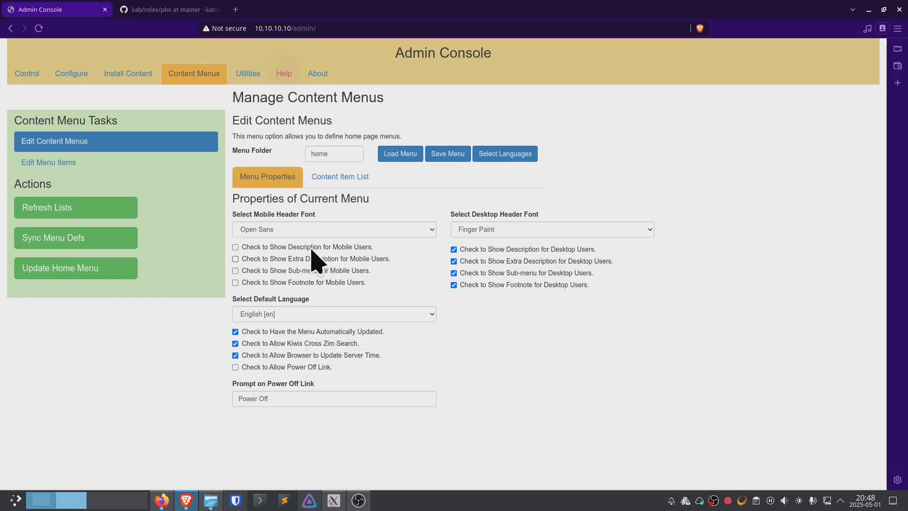
pyautogui.moveTo(150, 252)
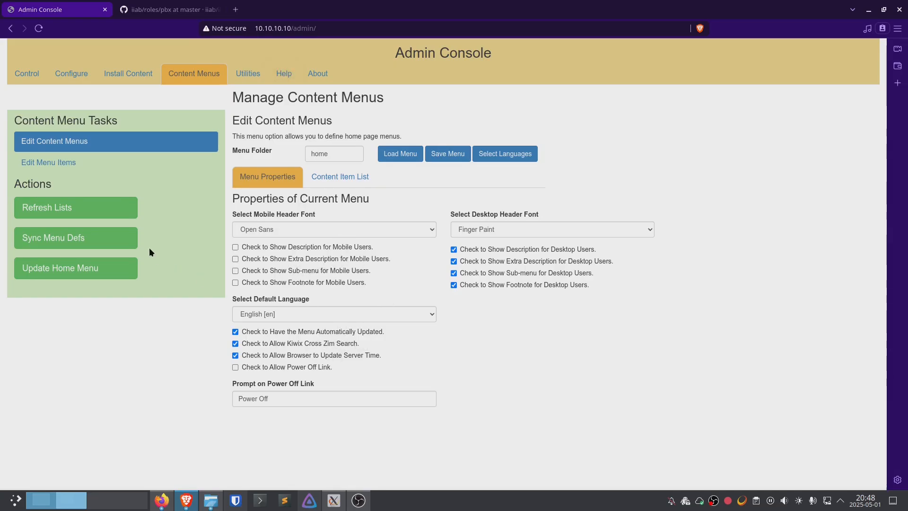
pyautogui.click(49, 162)
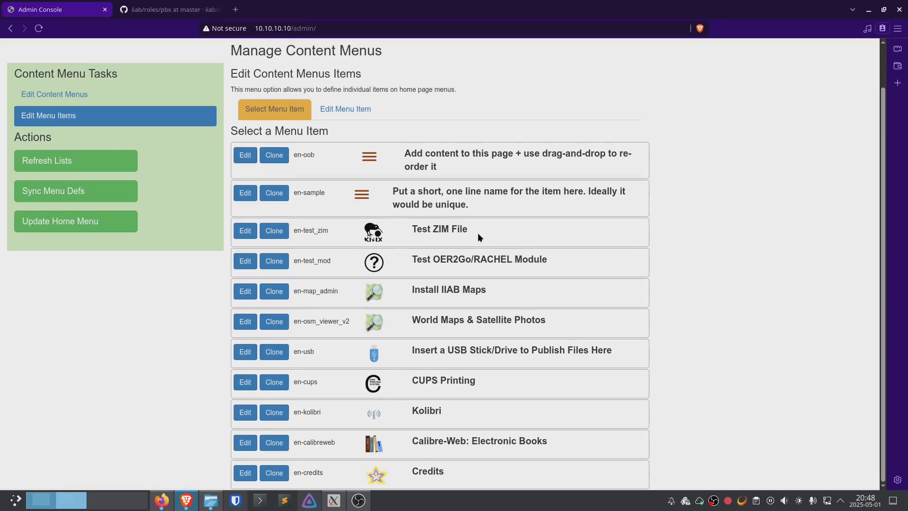
pyautogui.moveTo(273, 232)
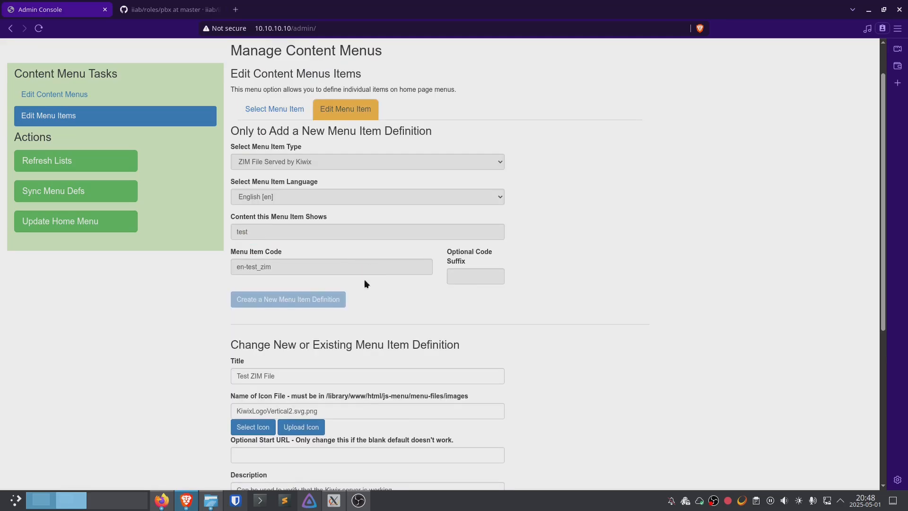
pyautogui.scroll(3)
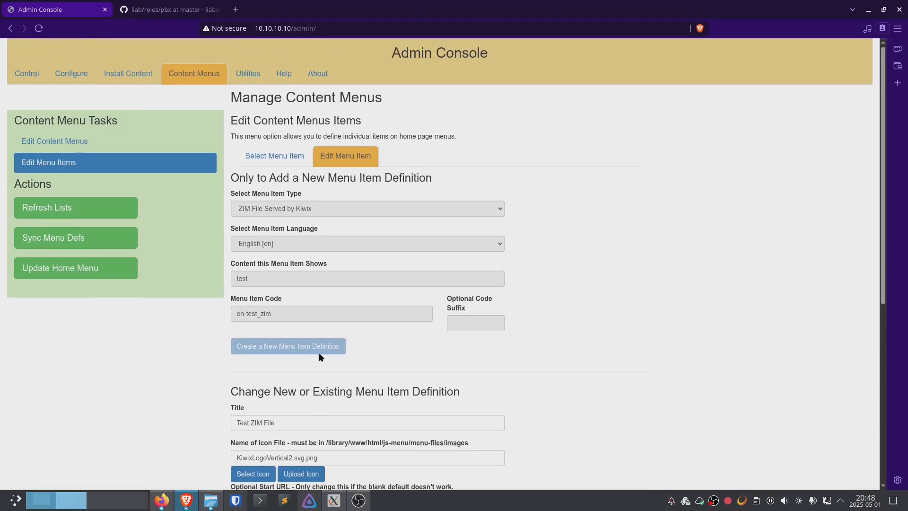
pyautogui.scroll(-3)
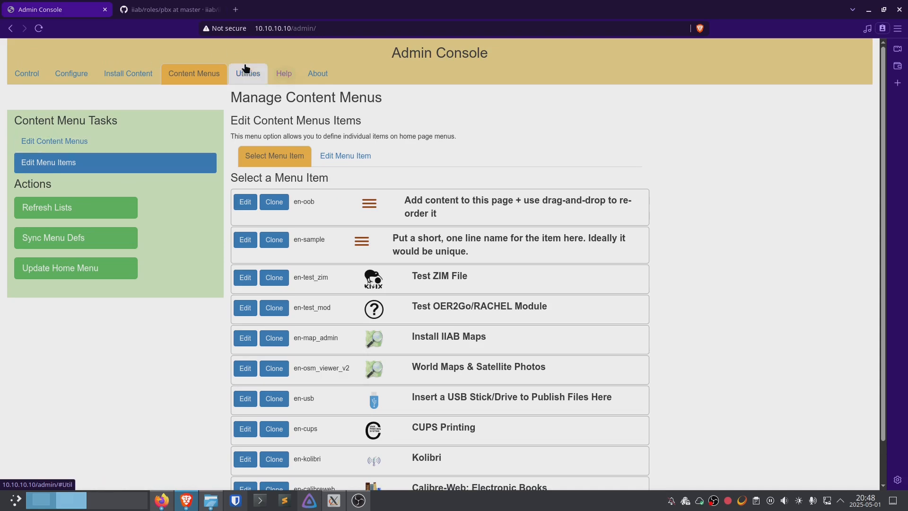
# In Utilities, review Job Status, then list Administration Tools with Munin and AWStats links
pyautogui.click(247, 74)
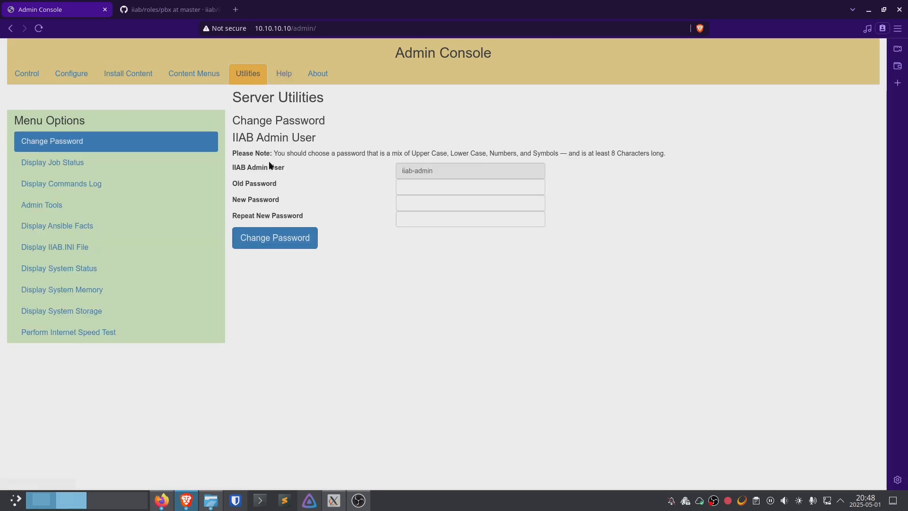
pyautogui.click(469, 218)
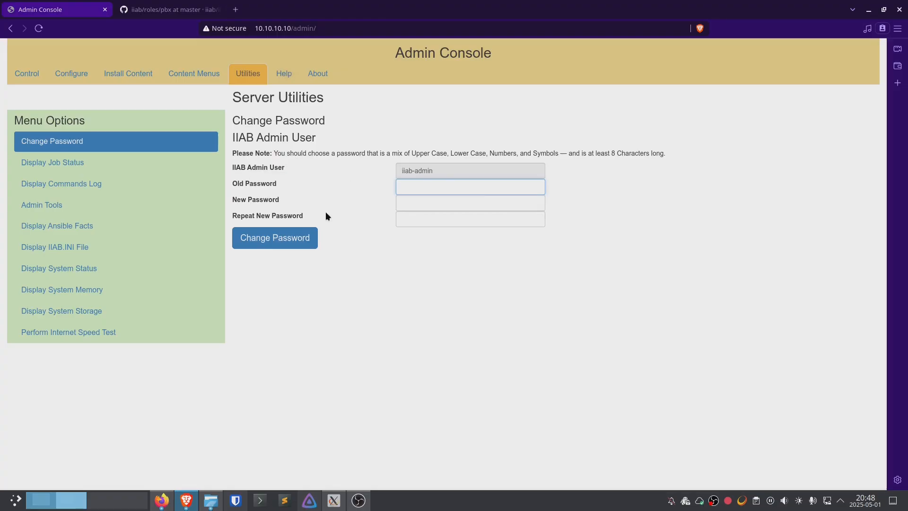
pyautogui.moveTo(42, 204)
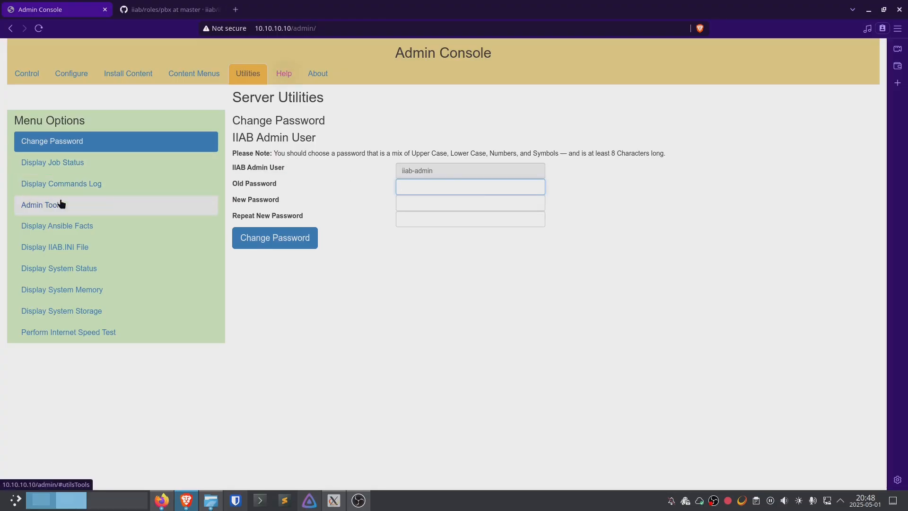
pyautogui.click(52, 162)
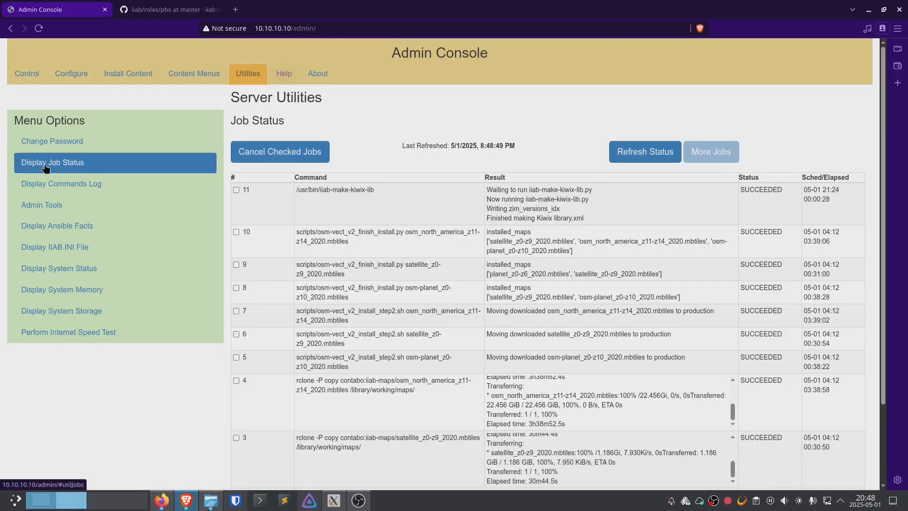
pyautogui.moveTo(666, 281)
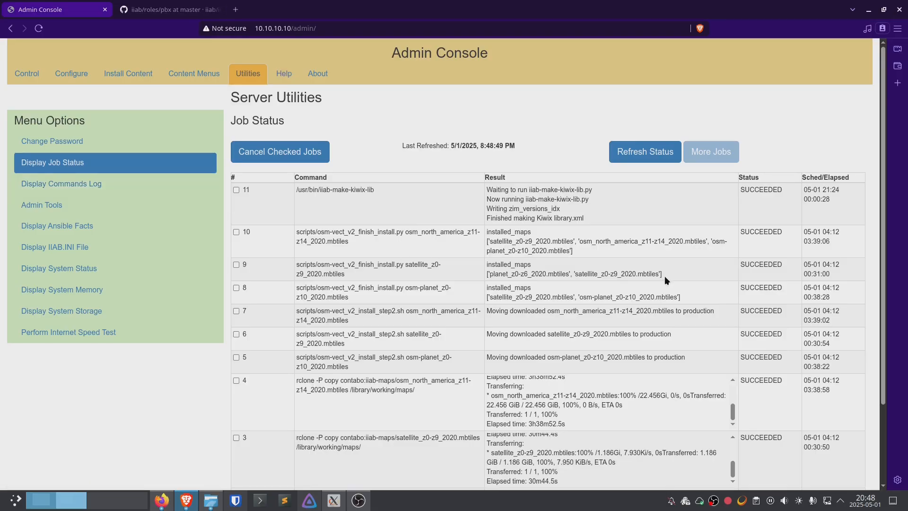
pyautogui.moveTo(492, 260)
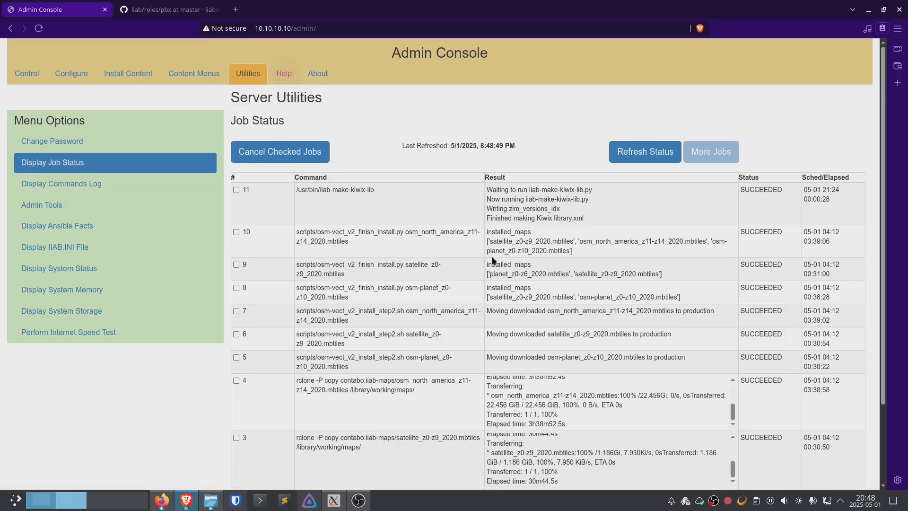
pyautogui.moveTo(583, 262)
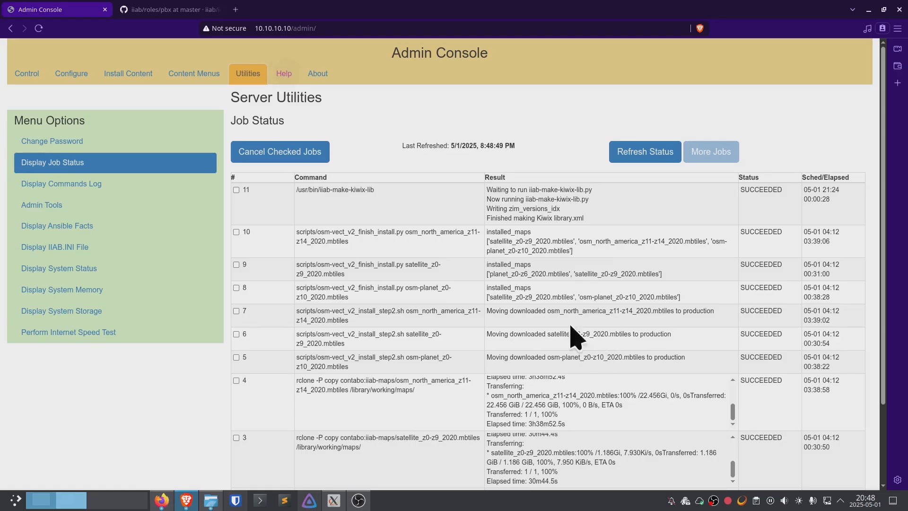
pyautogui.moveTo(61, 183)
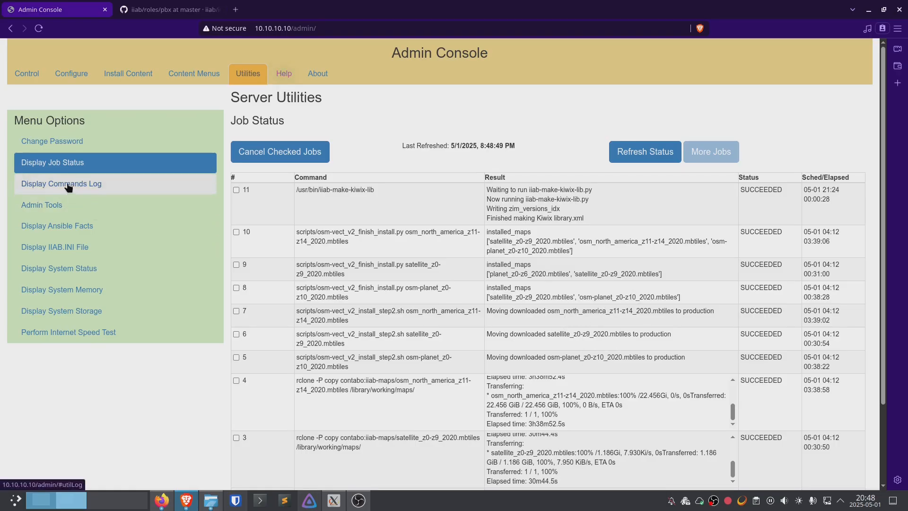
pyautogui.click(41, 204)
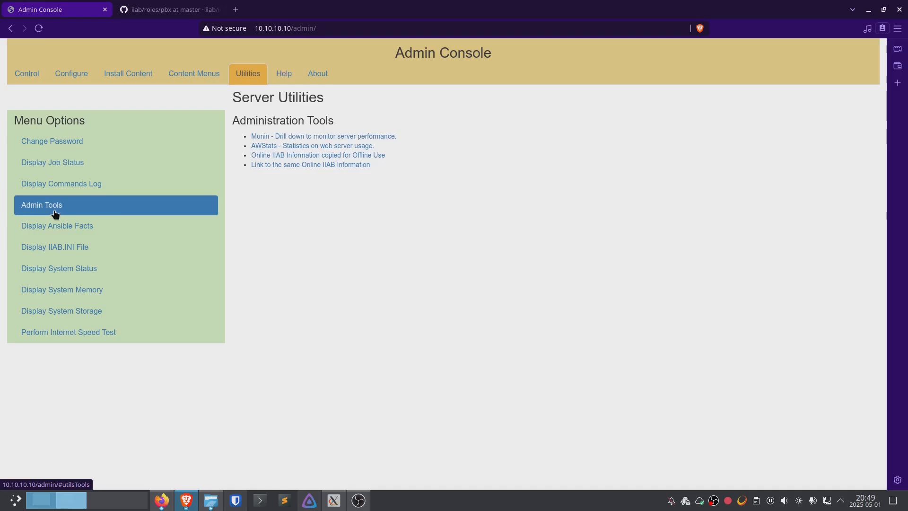
pyautogui.moveTo(143, 208)
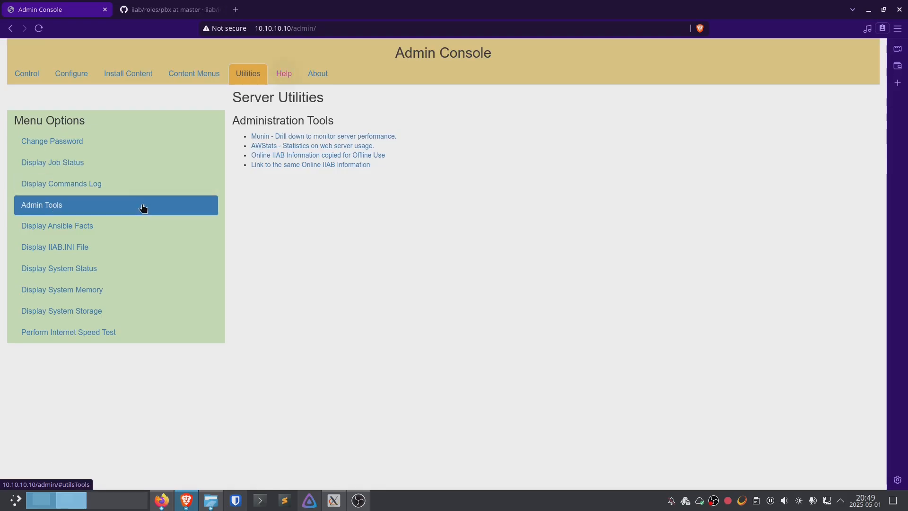
pyautogui.moveTo(196, 199)
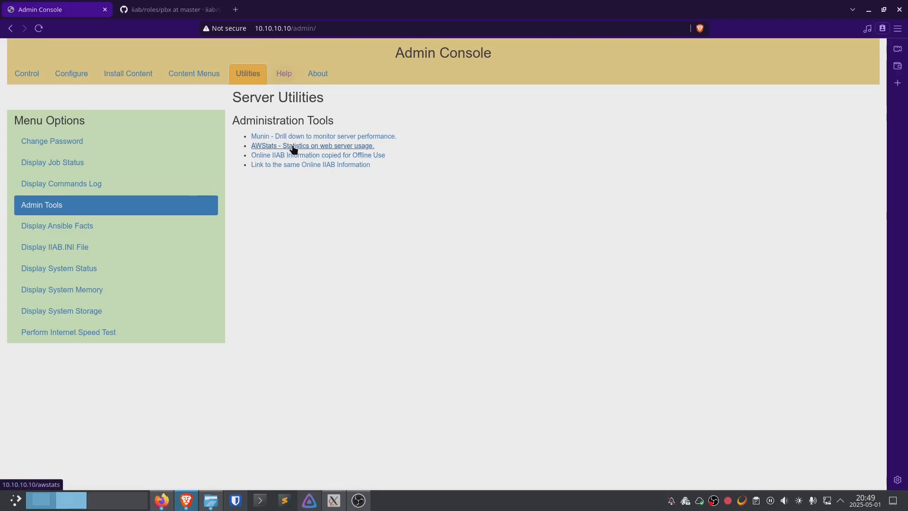
pyautogui.click(312, 145)
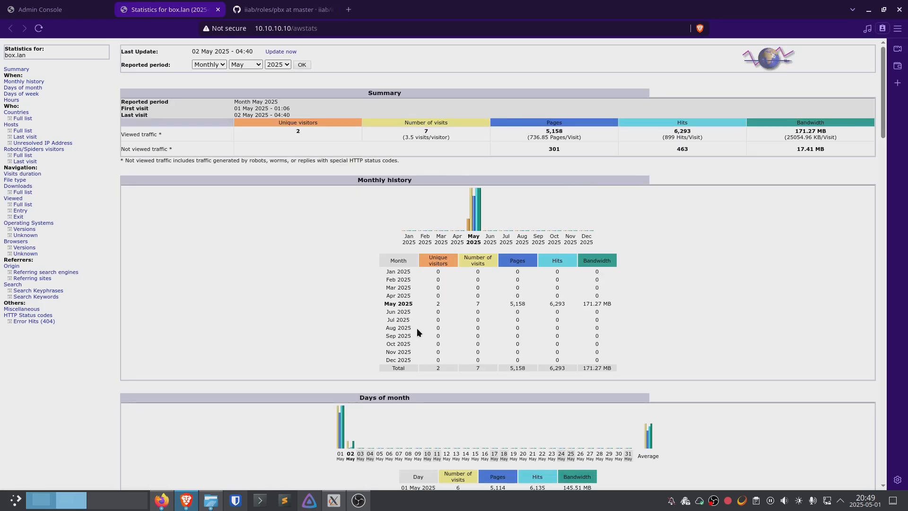
pyautogui.moveTo(440, 204)
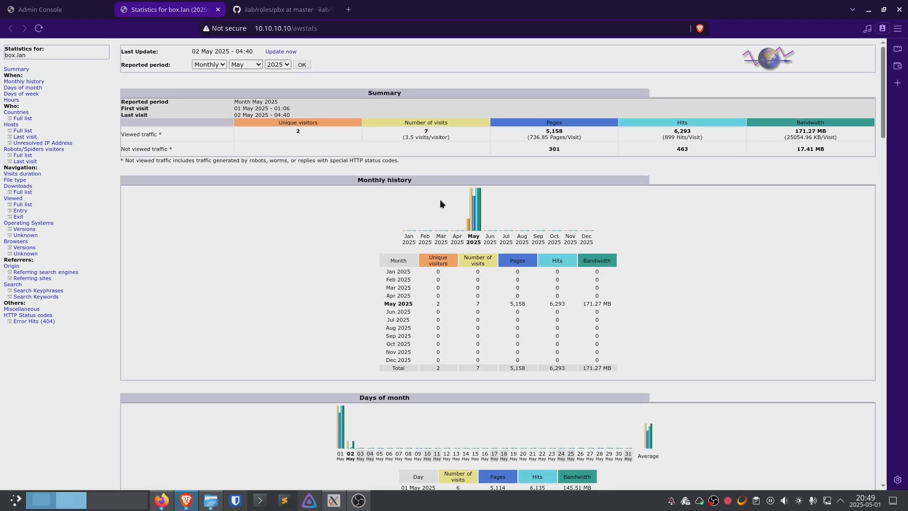
pyautogui.scroll(-3)
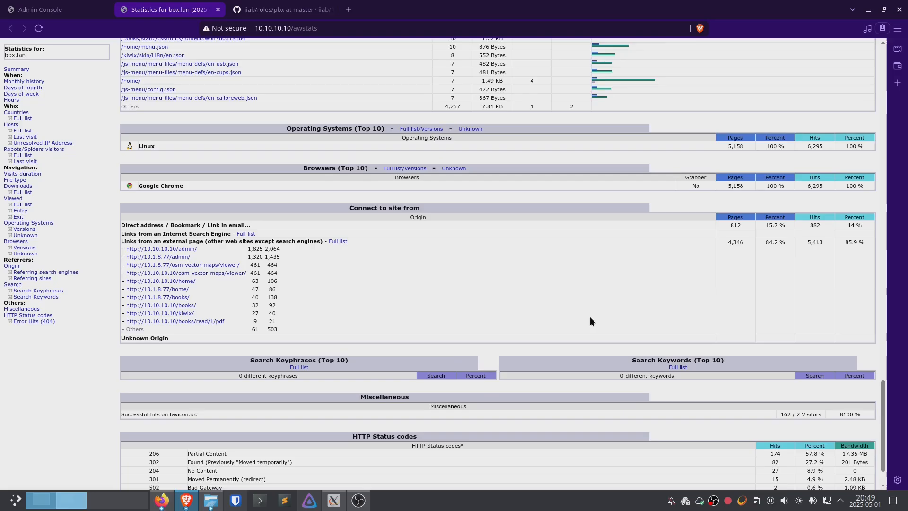
pyautogui.scroll(-3)
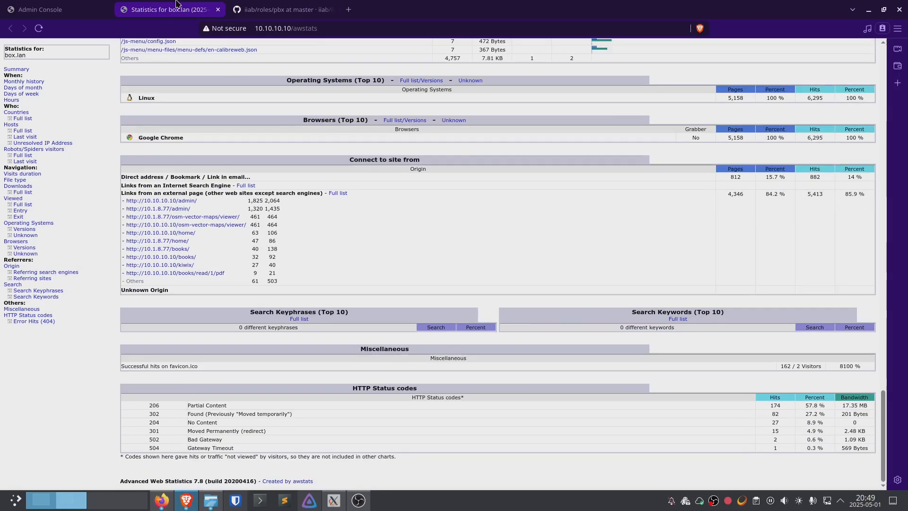
pyautogui.click(55, 10)
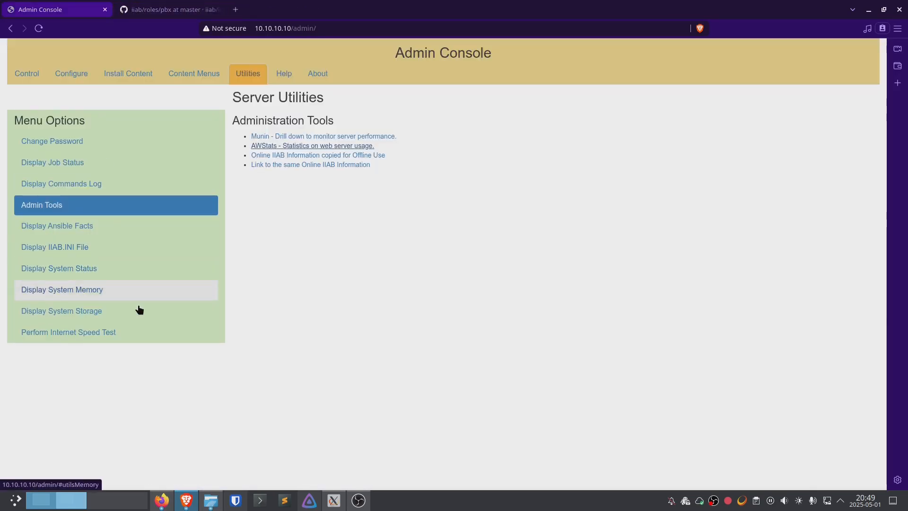
# View System Status for throttling or under-voltage, then System Storage filesystem usage
pyautogui.click(58, 268)
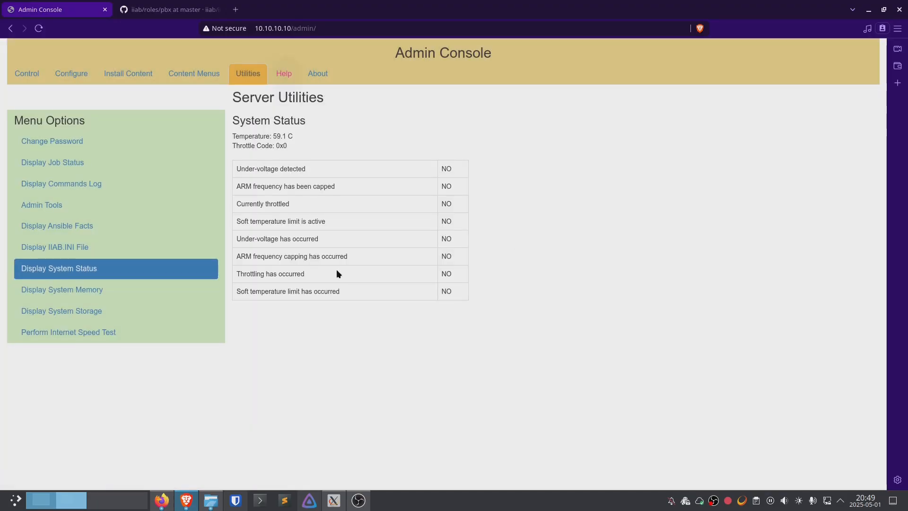
pyautogui.moveTo(49, 311)
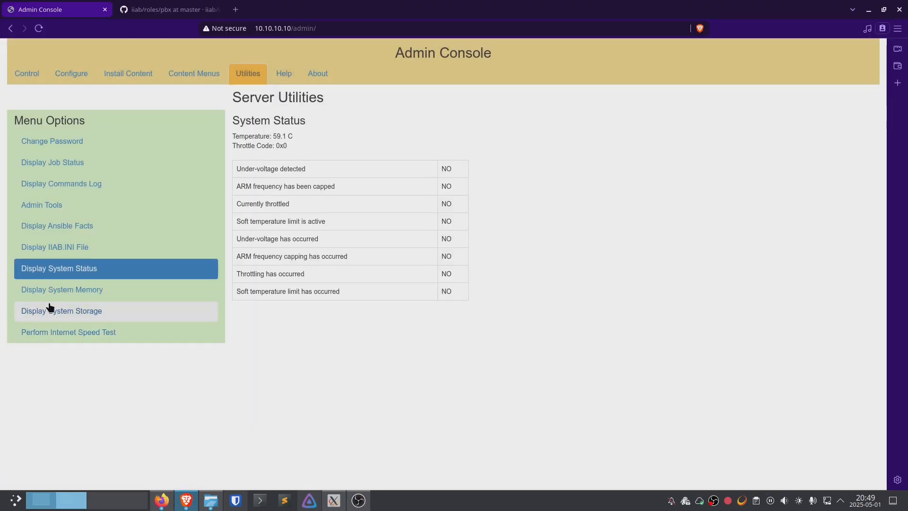
pyautogui.click(61, 311)
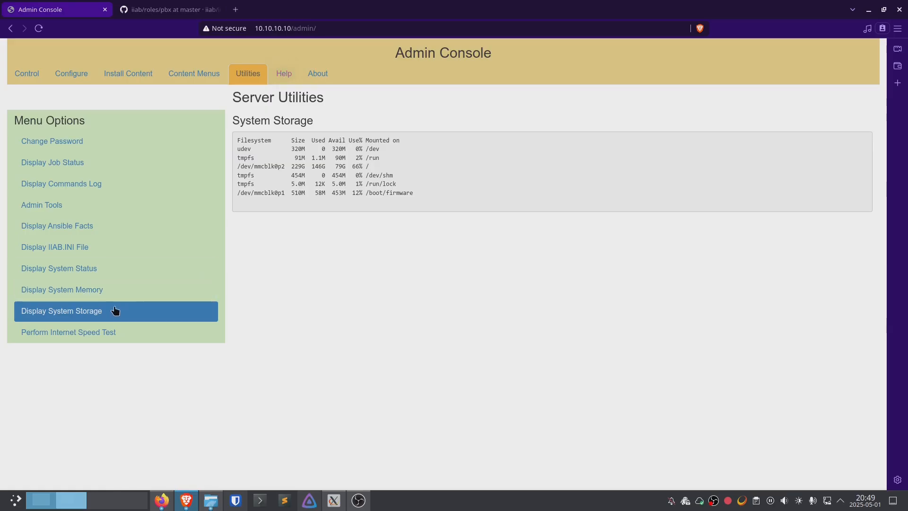
pyautogui.moveTo(317, 74)
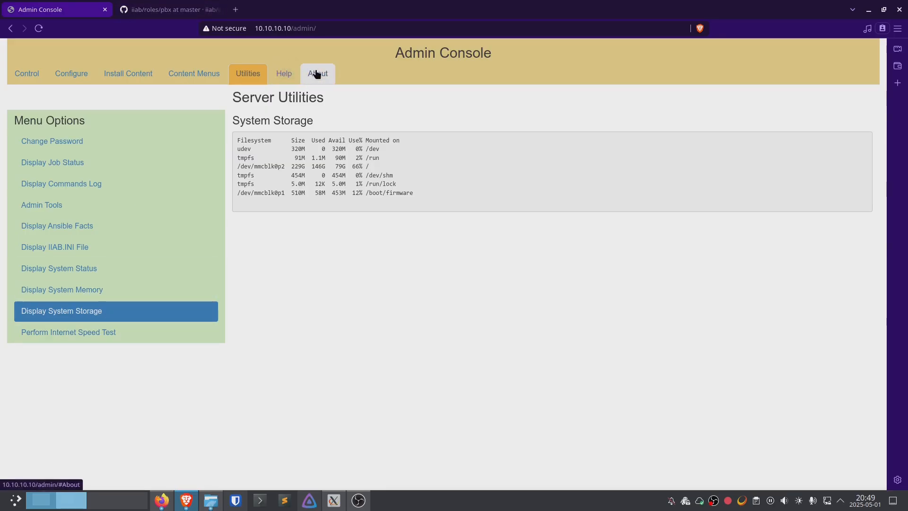